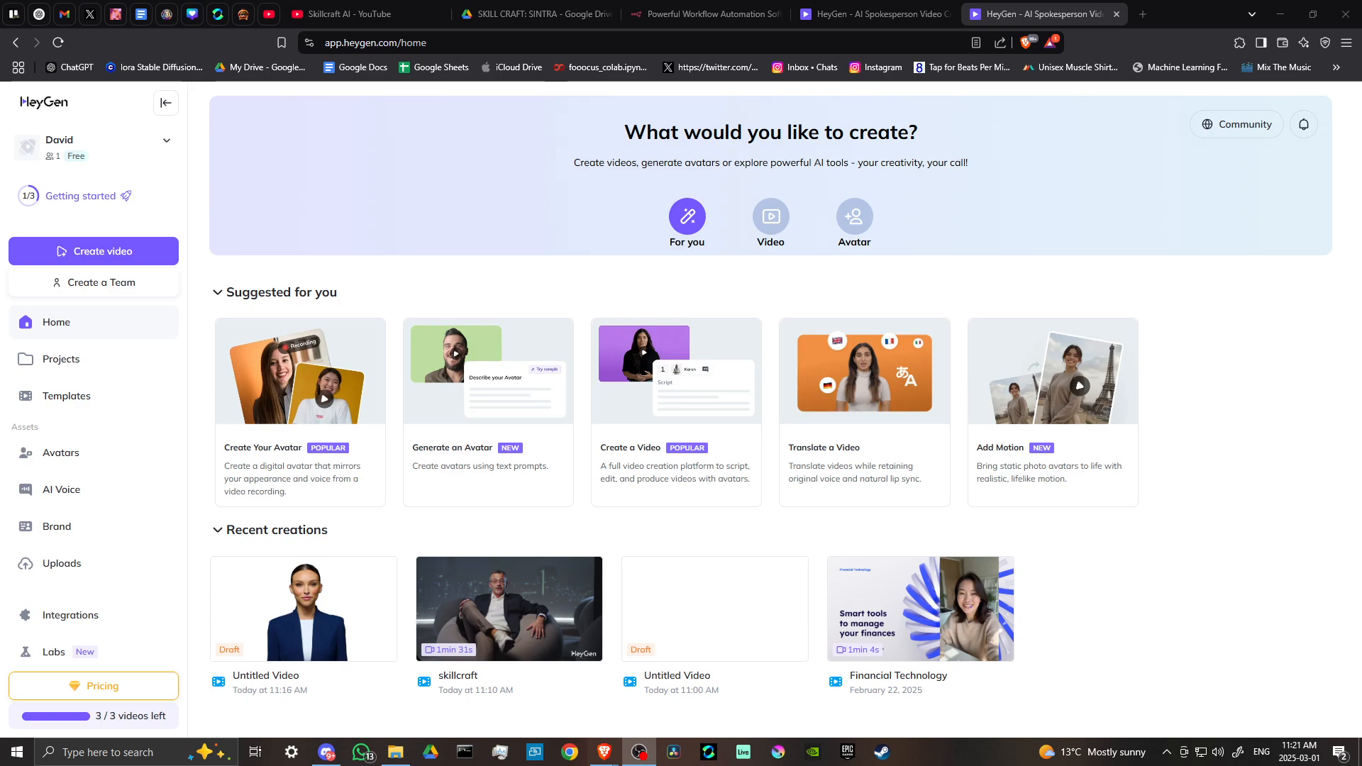
pyautogui.moveTo(1317, 439)
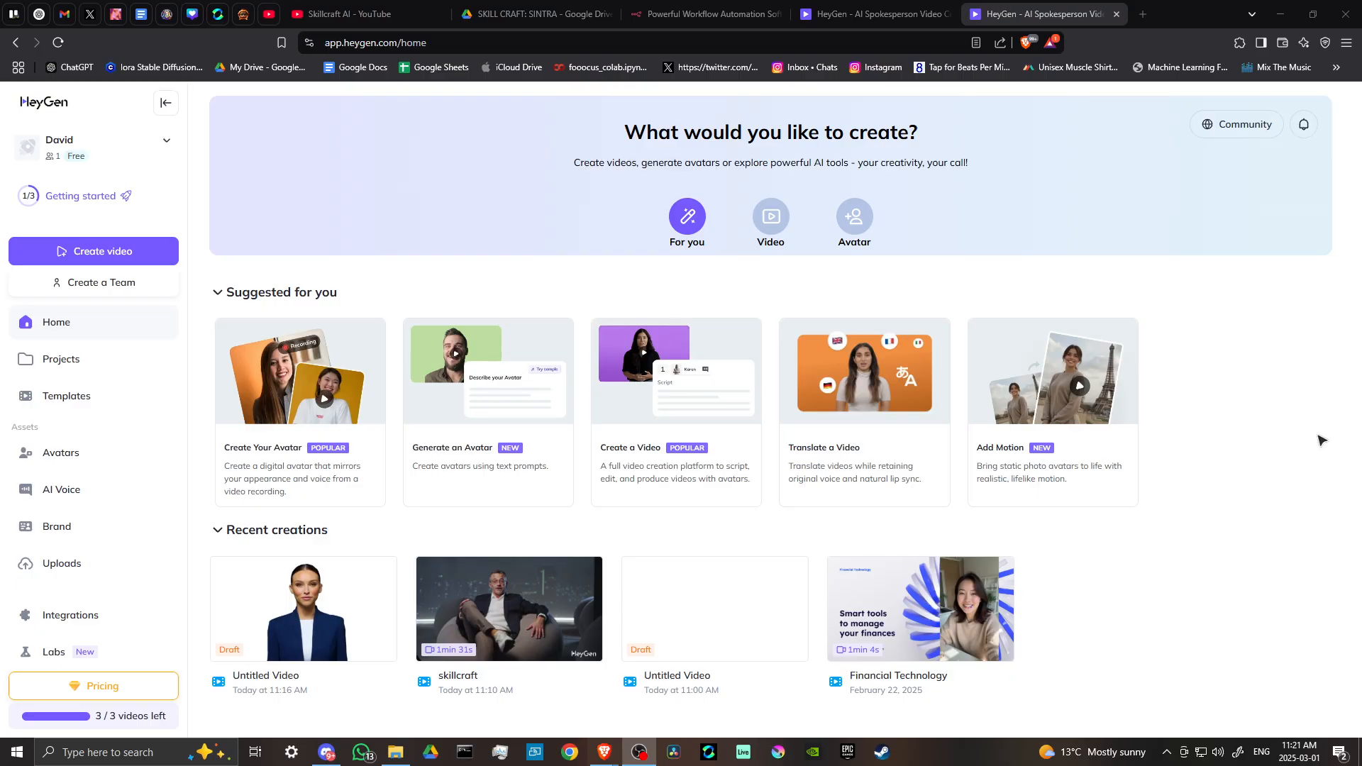
pyautogui.moveTo(1226, 444)
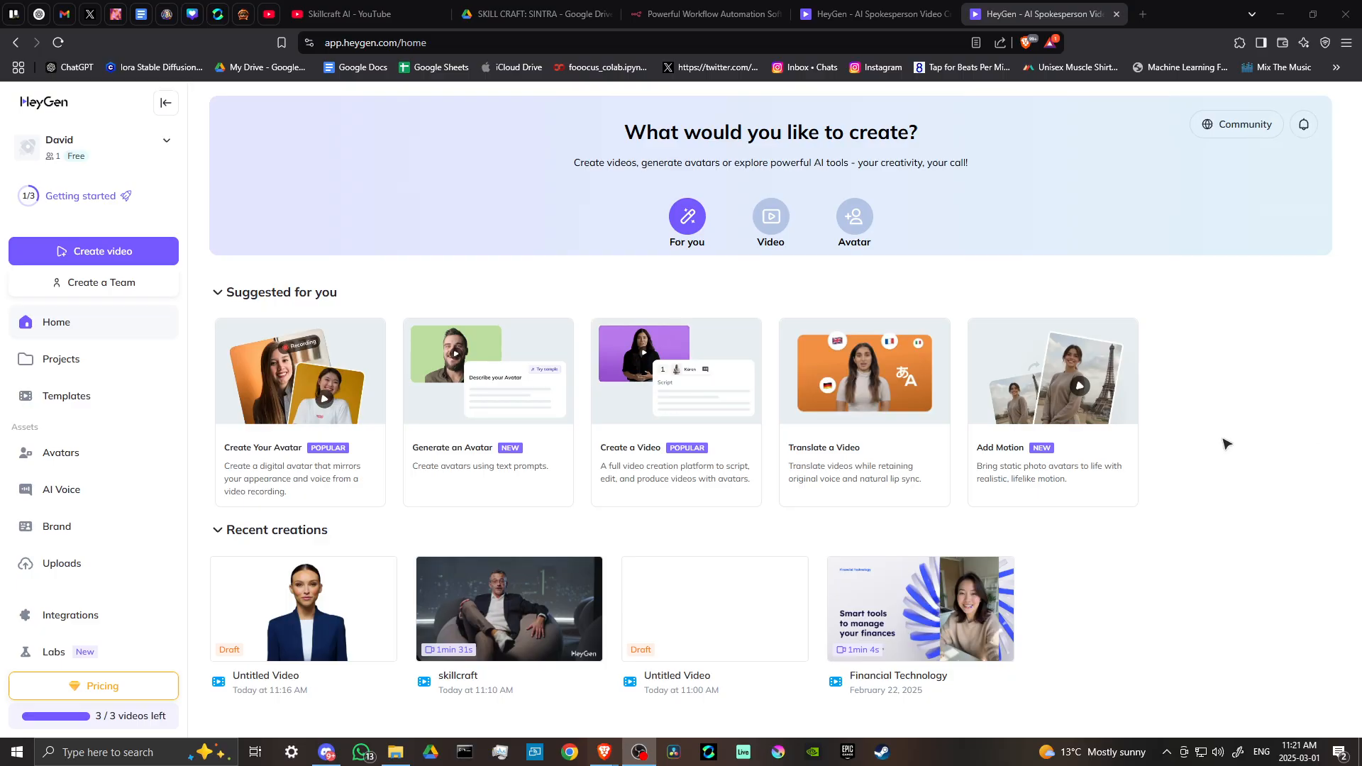
pyautogui.moveTo(1231, 437)
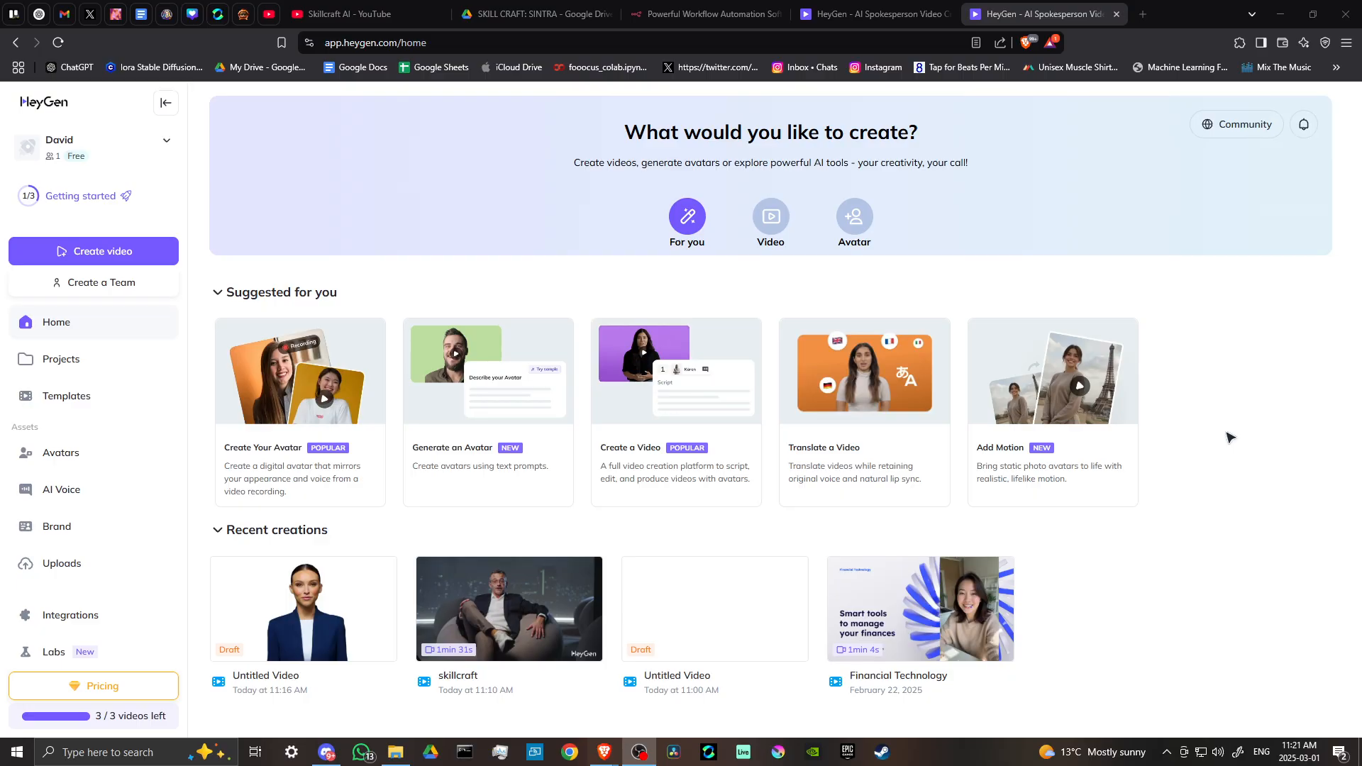
pyautogui.moveTo(415, 310)
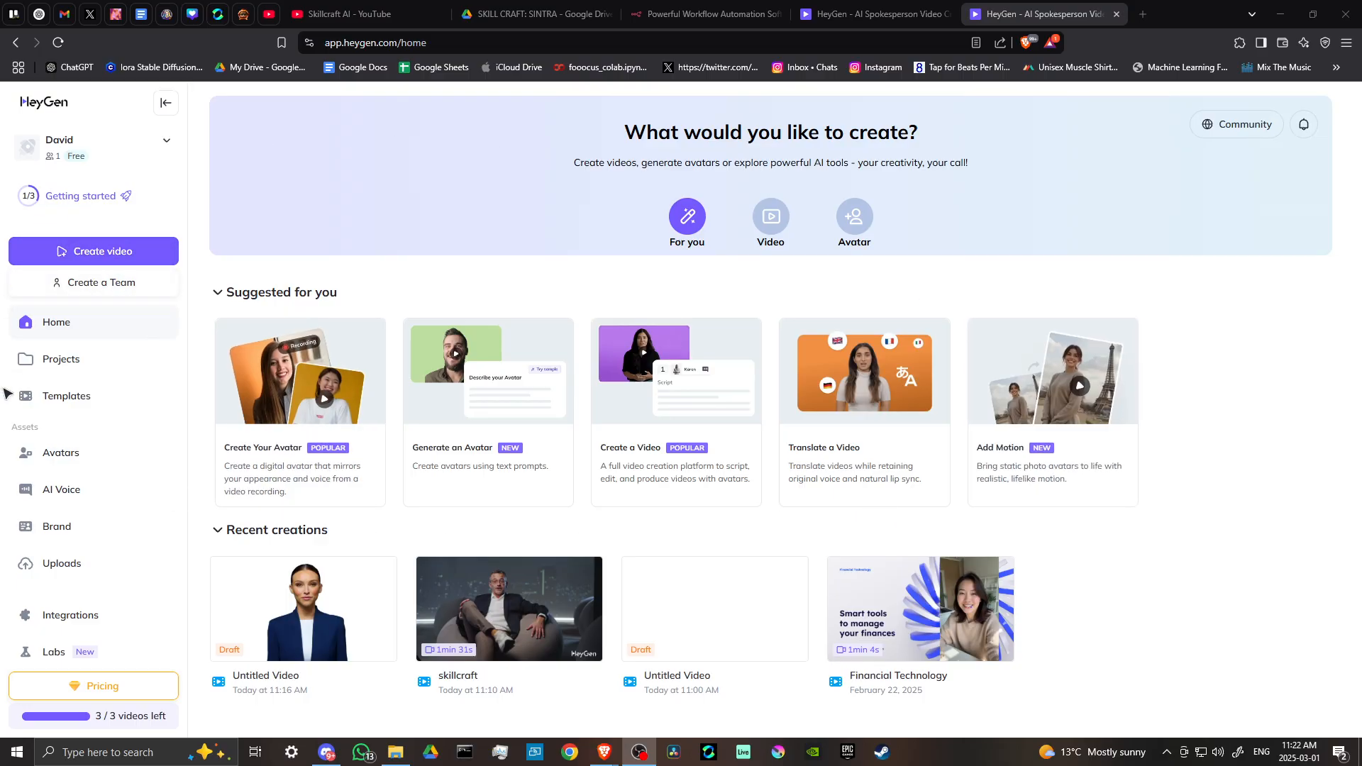
pyautogui.moveTo(936, 498)
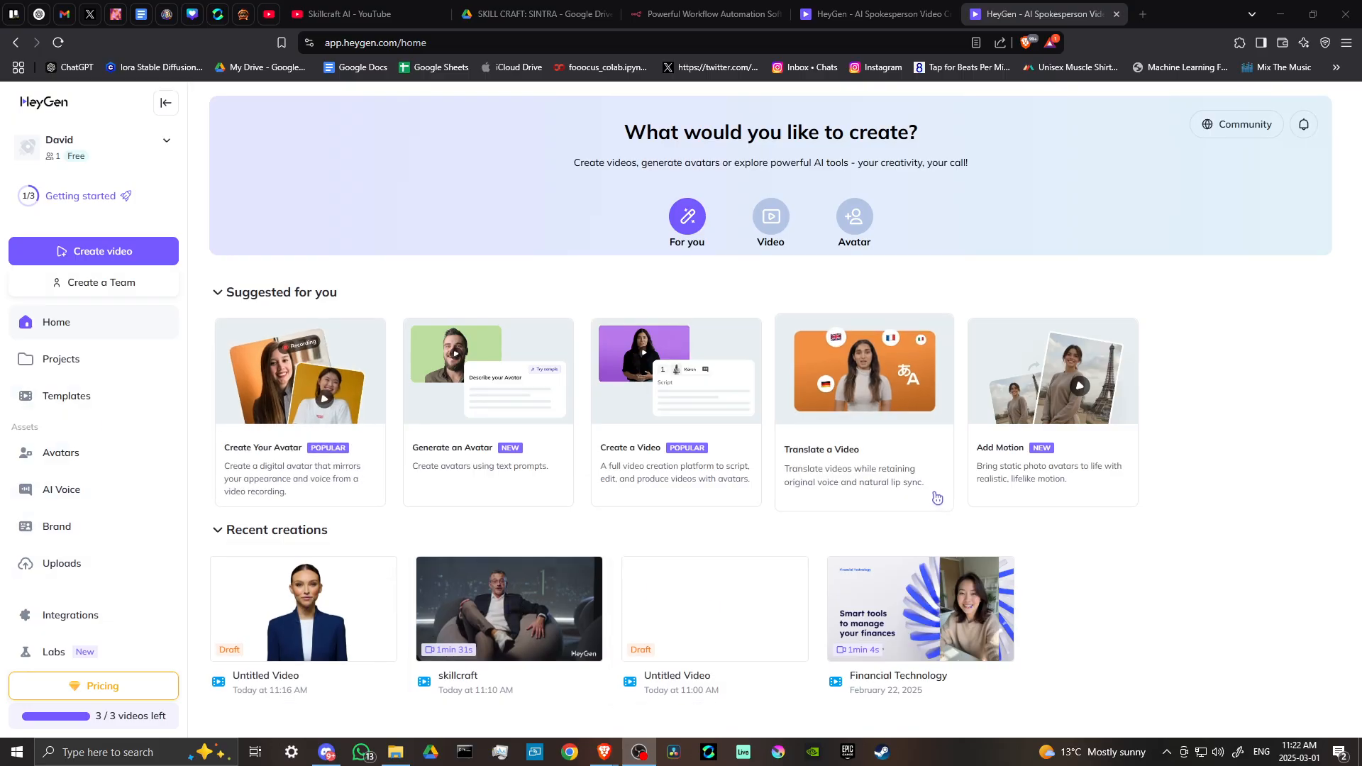
pyautogui.moveTo(617, 426)
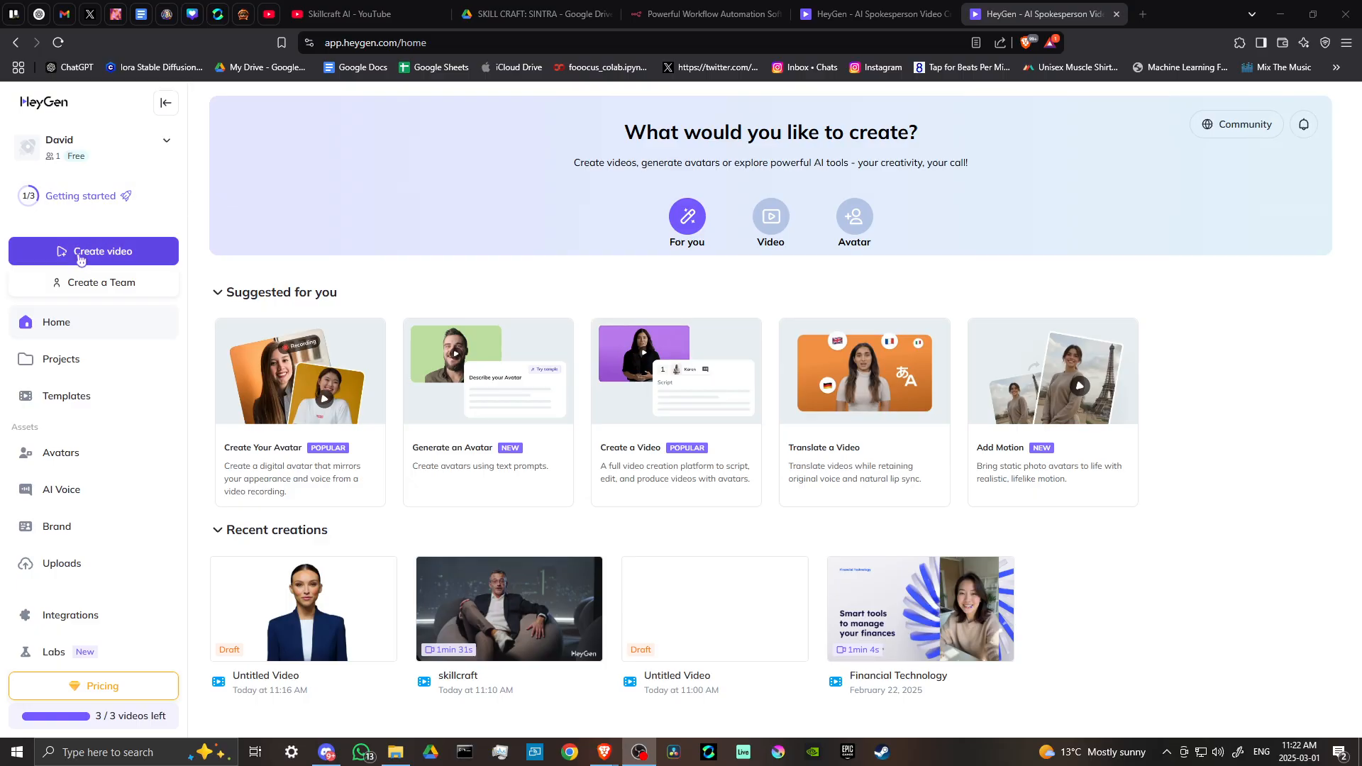
# - Create a new video and choose Avatar Video as its type
pyautogui.click(93, 251)
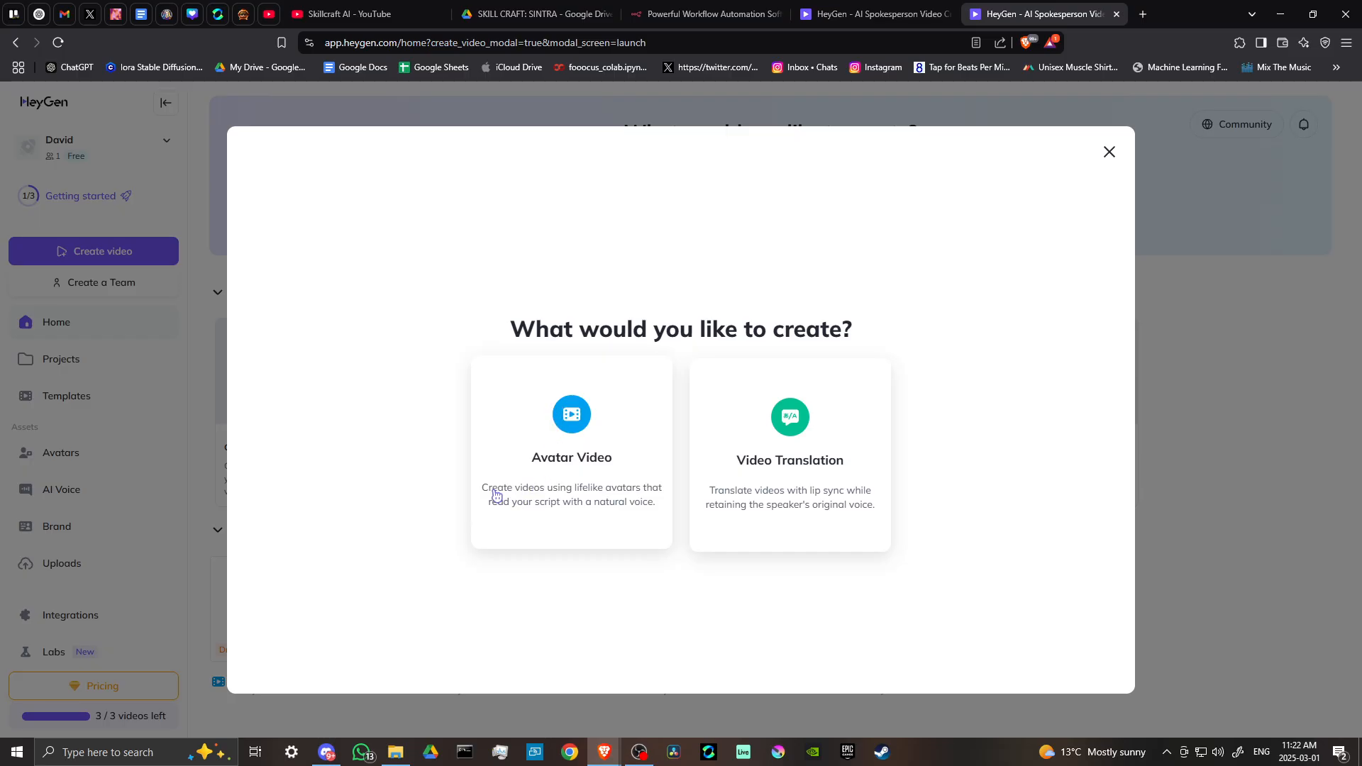
pyautogui.moveTo(610, 494)
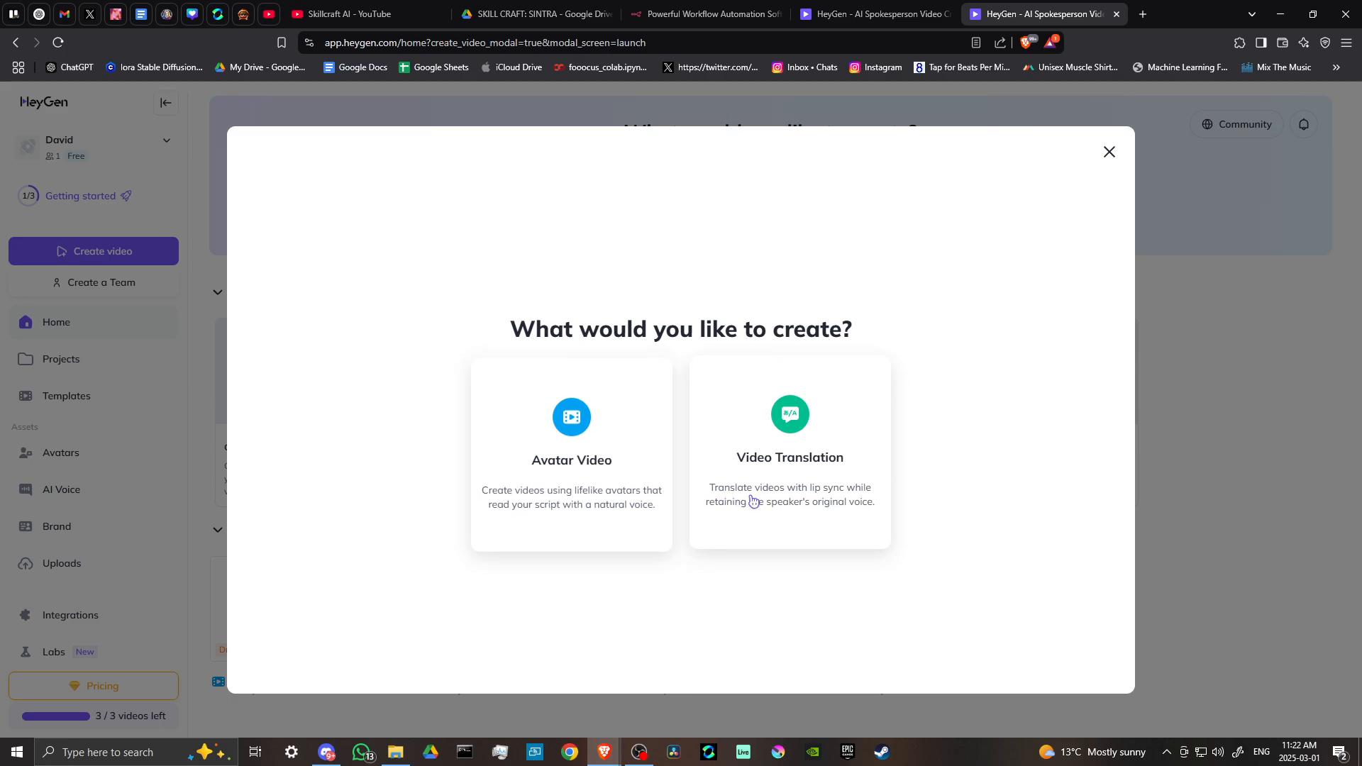
pyautogui.moveTo(856, 496)
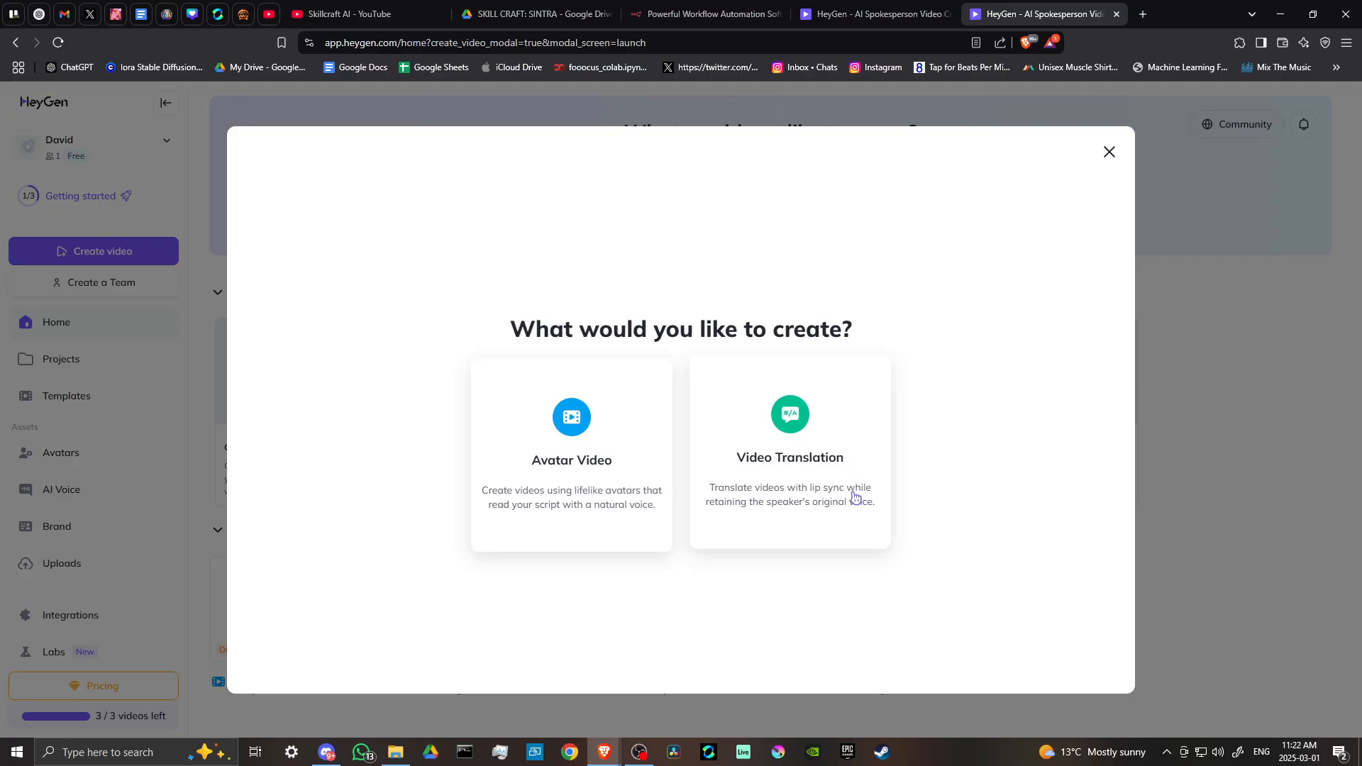
pyautogui.moveTo(793, 499)
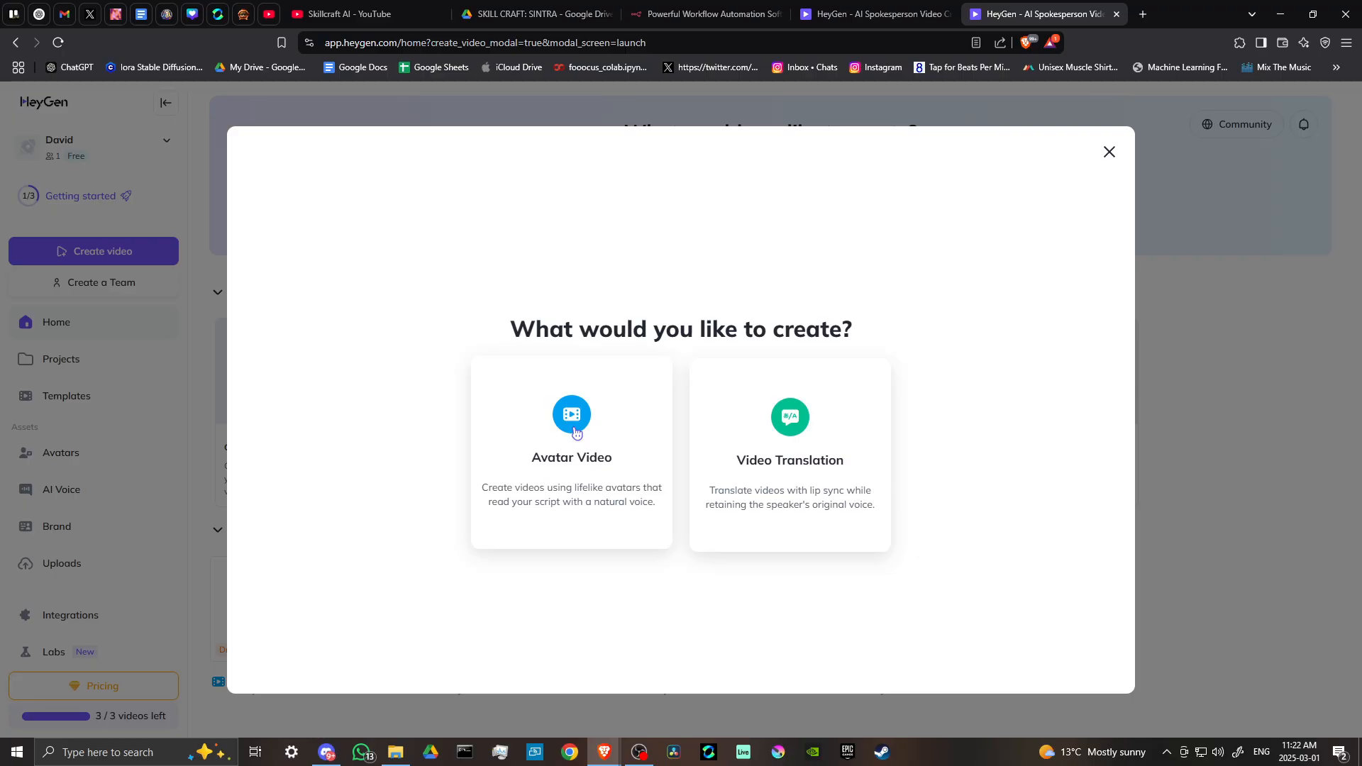
pyautogui.click(570, 425)
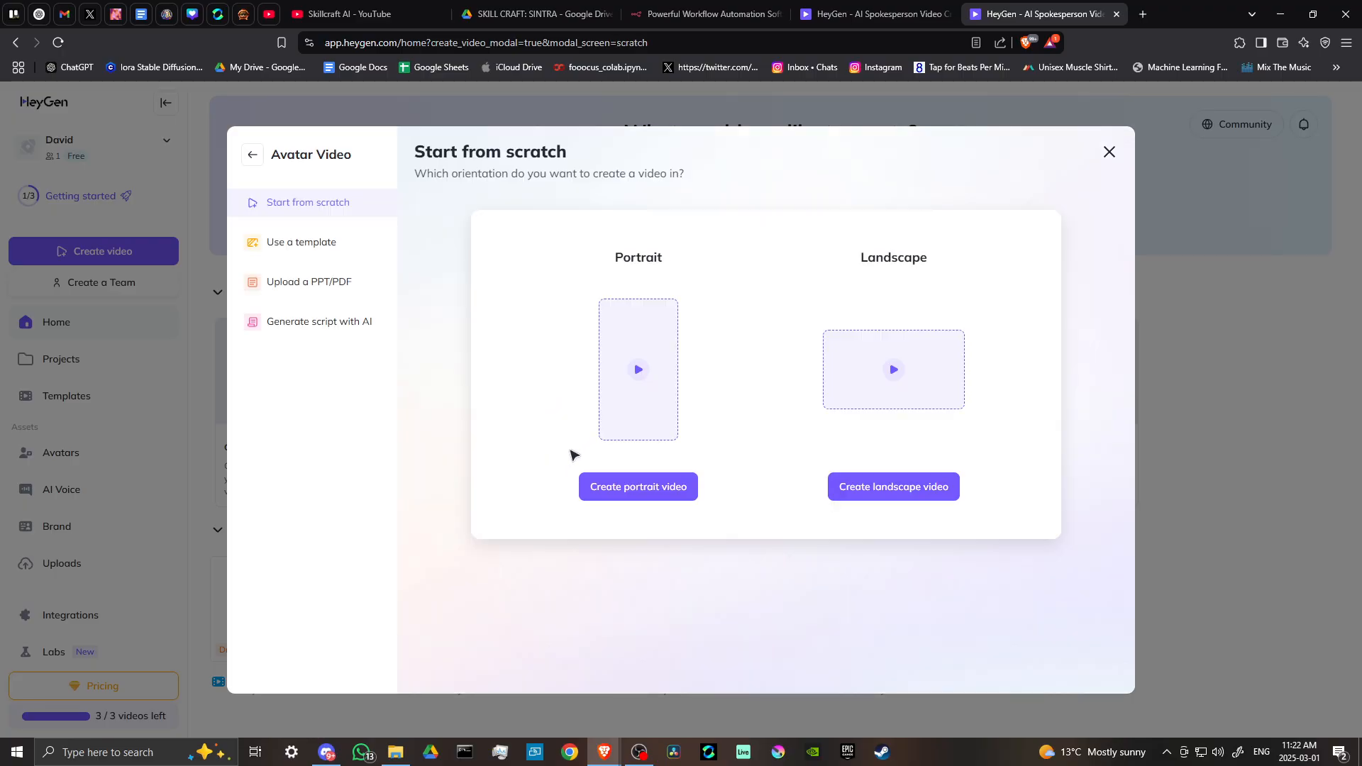
pyautogui.moveTo(903, 354)
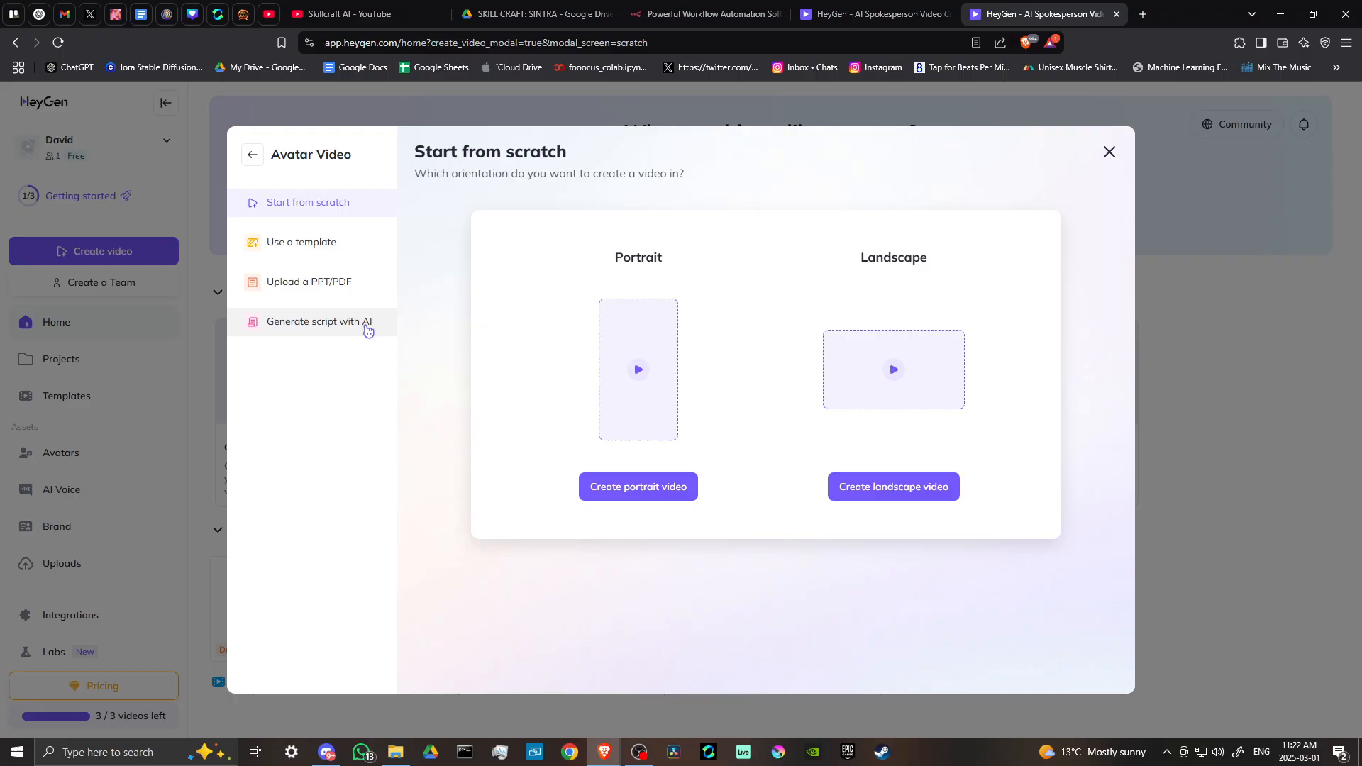
pyautogui.moveTo(301, 247)
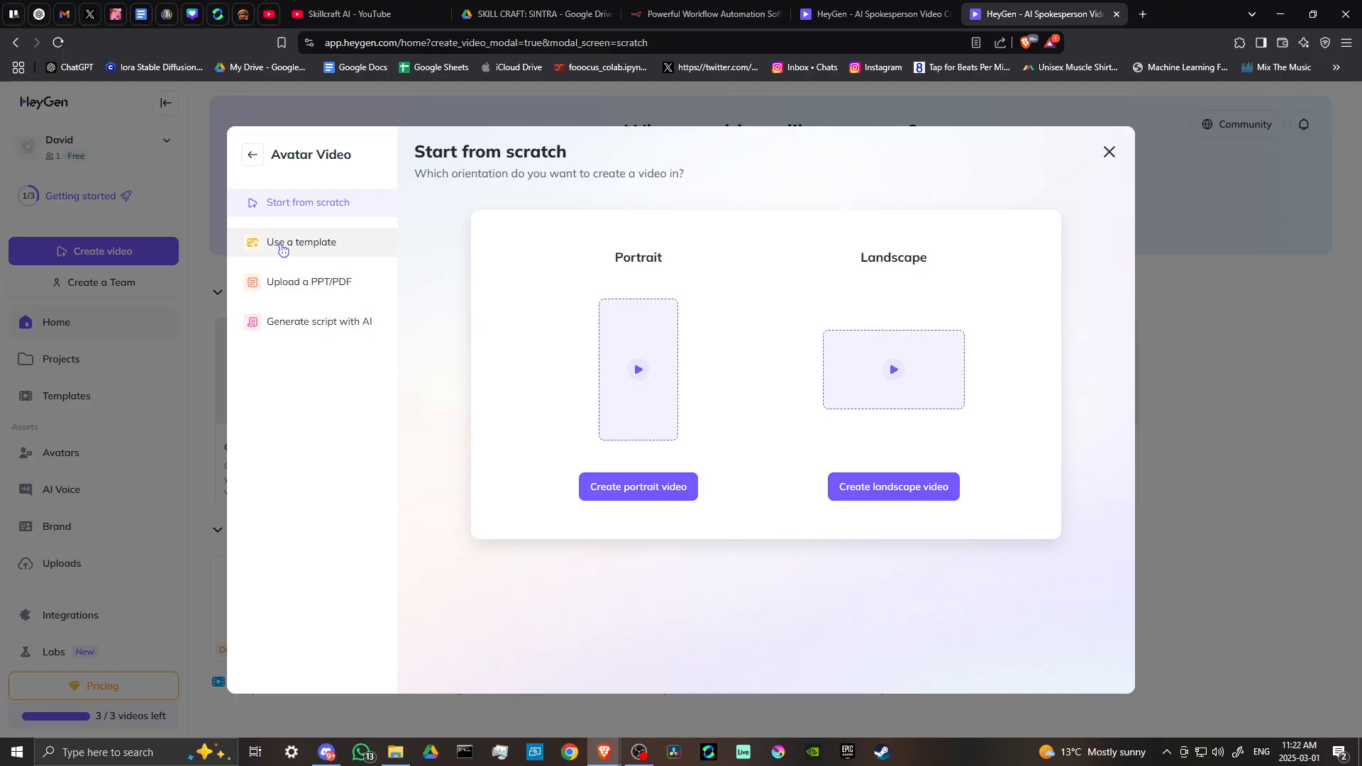
pyautogui.moveTo(328, 285)
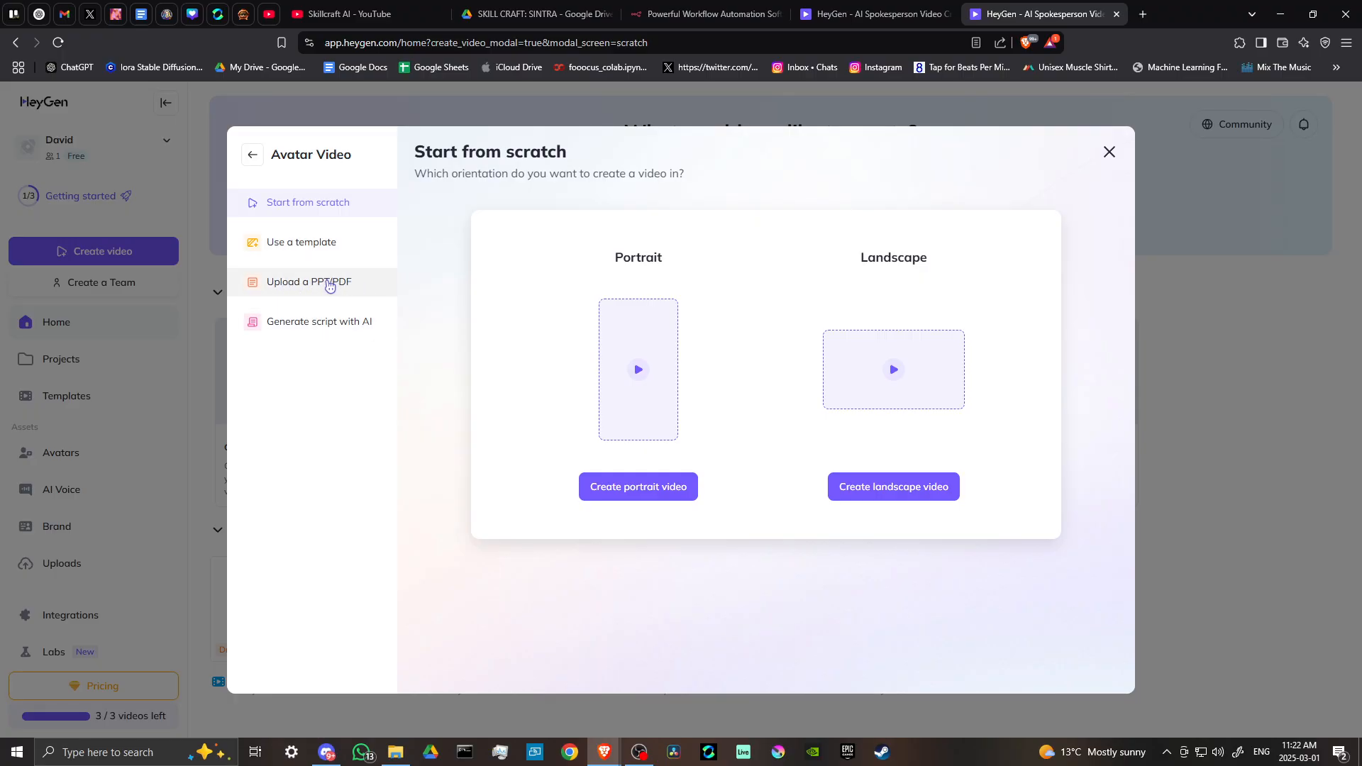
pyautogui.moveTo(299, 328)
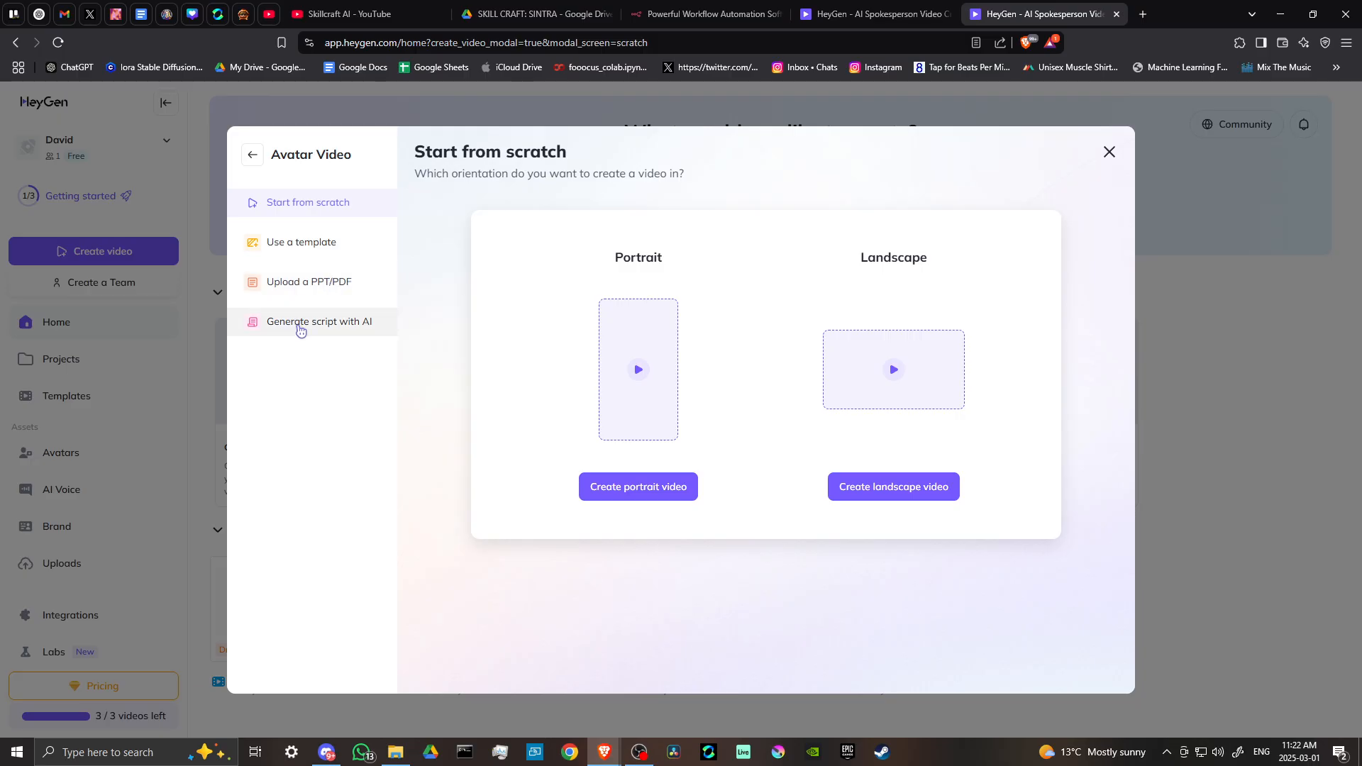
# - Choose Generate script with AI and focus its Topic and Additional info fields
pyautogui.click(319, 322)
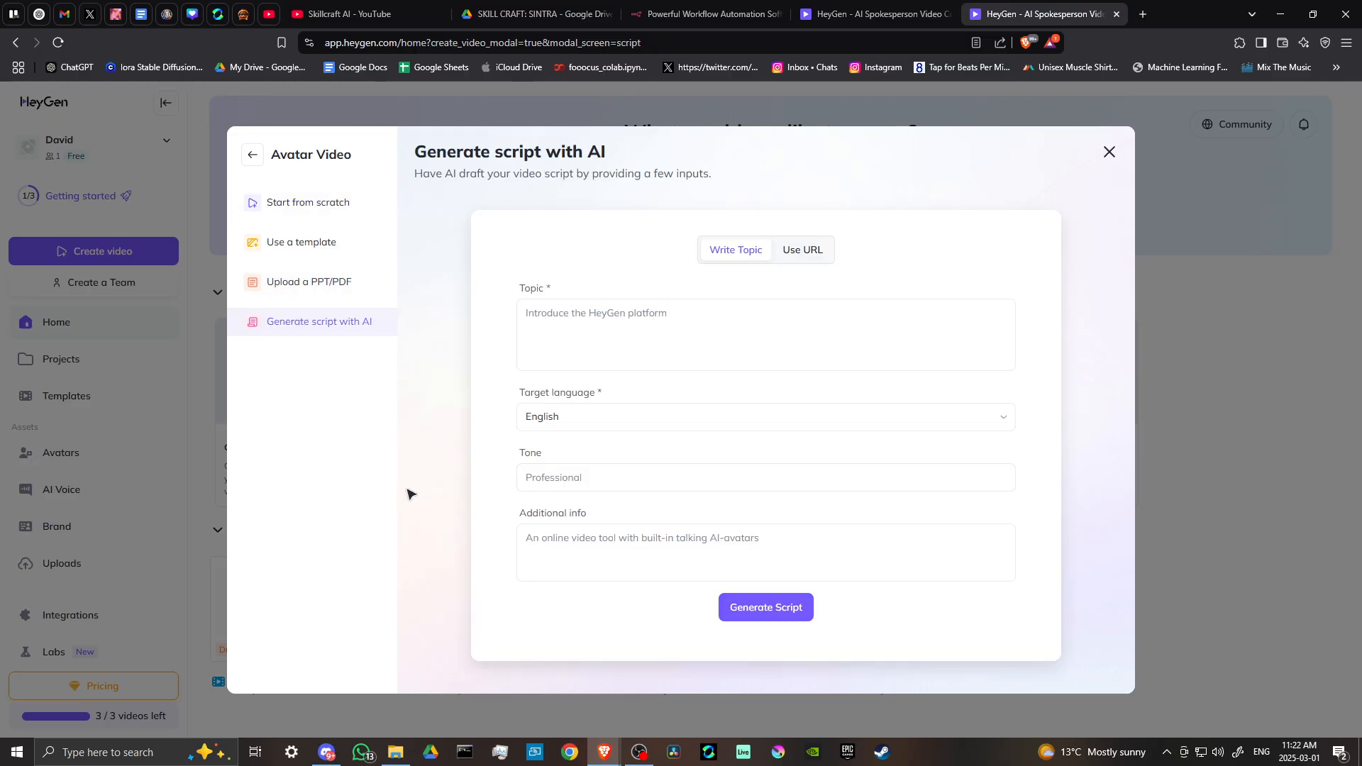
pyautogui.click(764, 335)
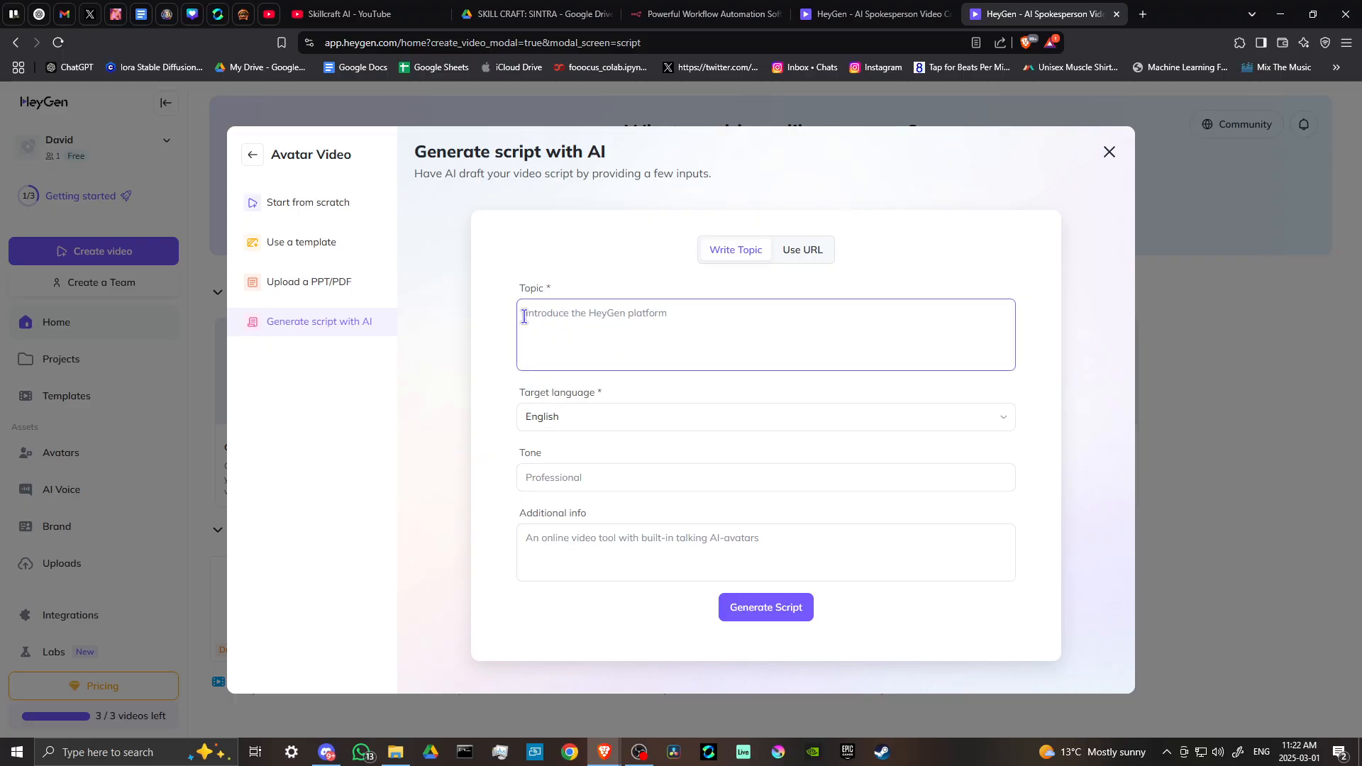
pyautogui.click(764, 552)
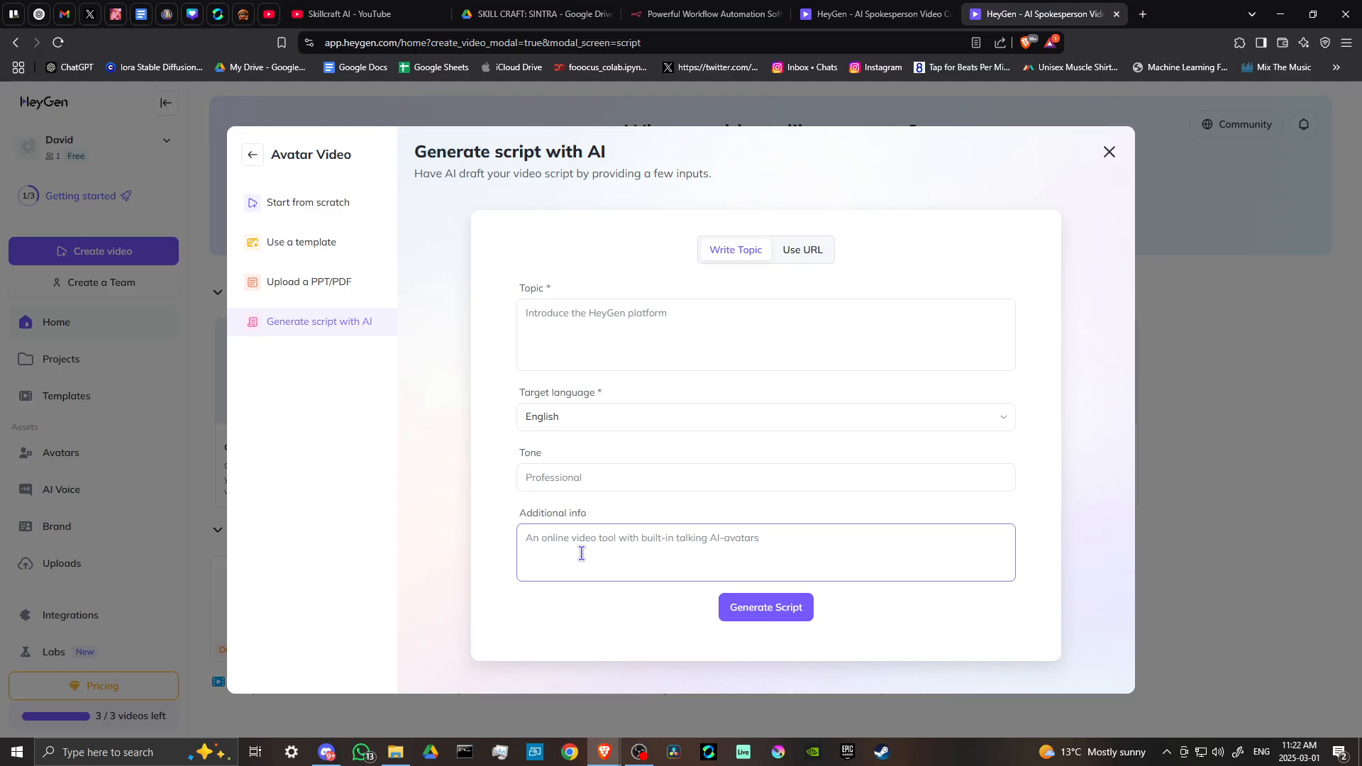
pyautogui.click(765, 335)
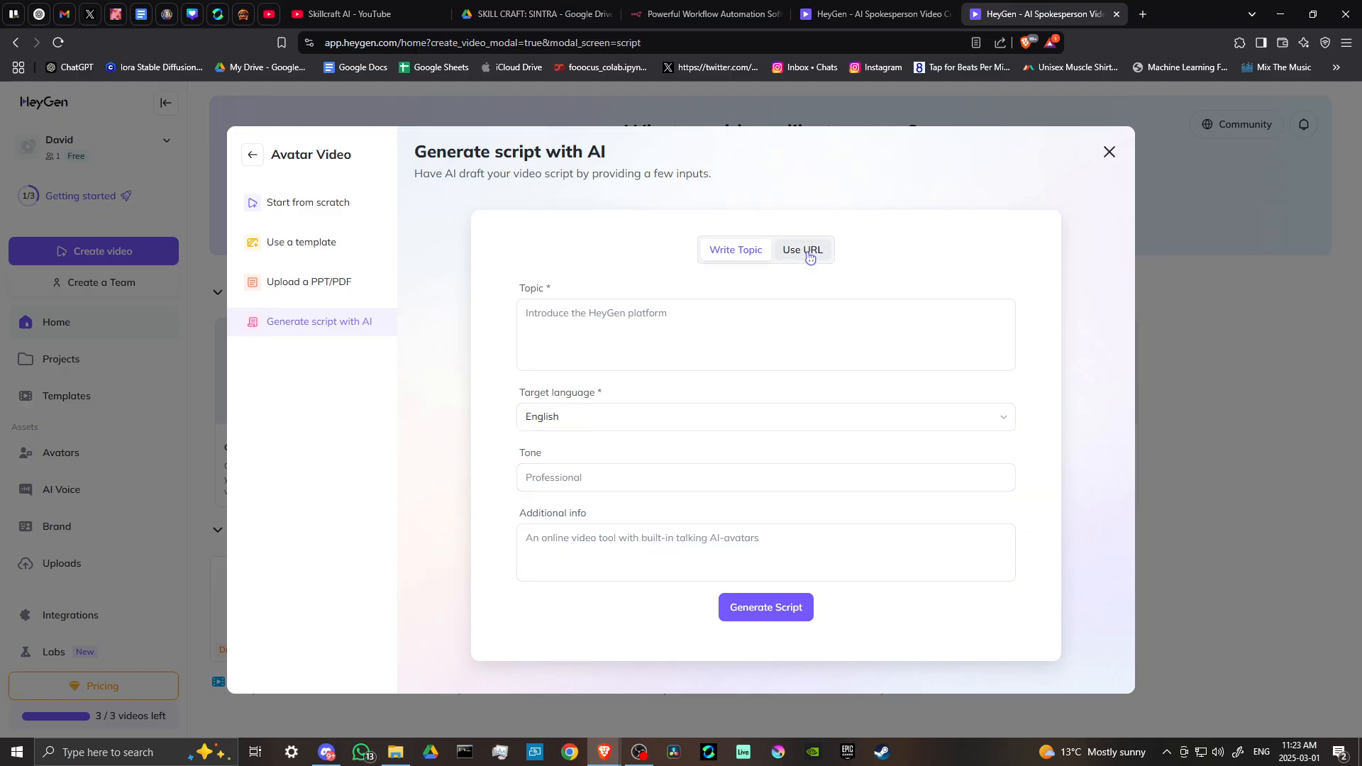
pyautogui.click(800, 250)
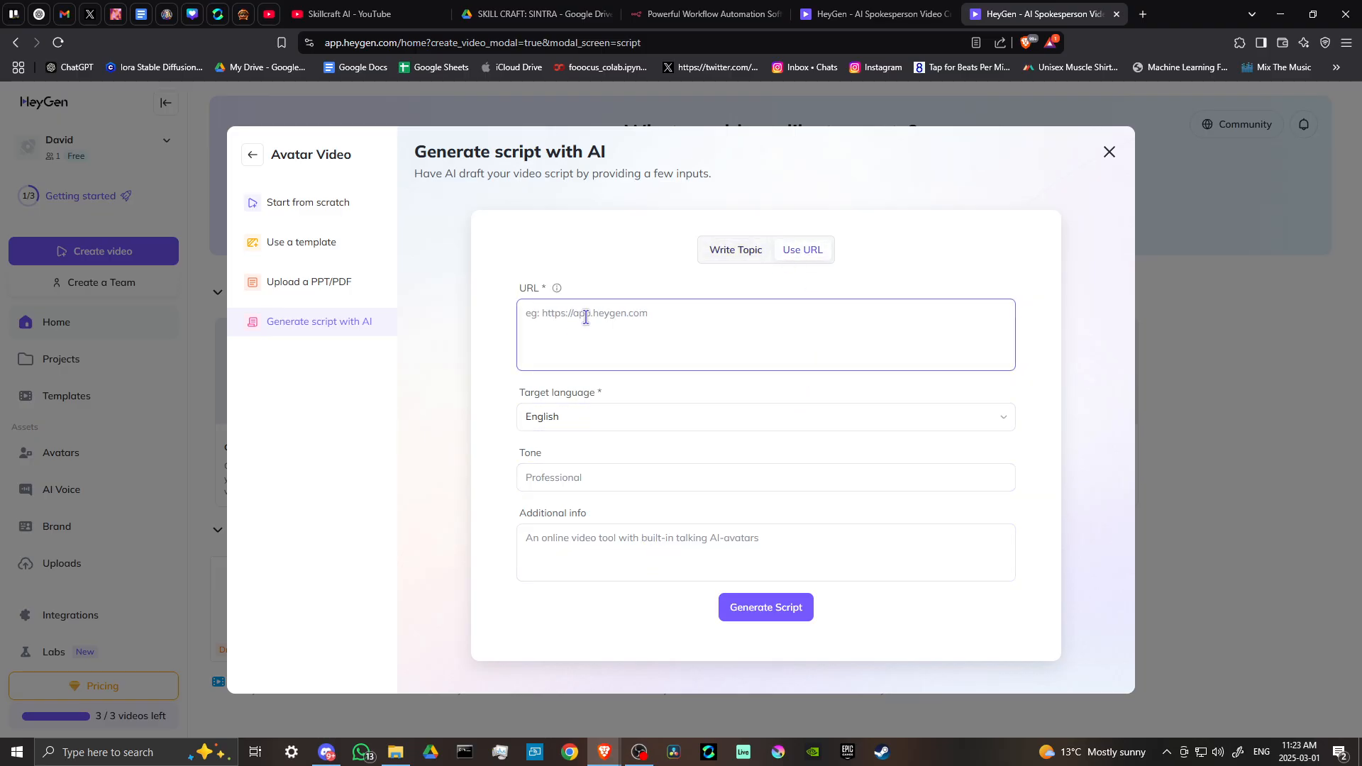
pyautogui.click(365, 14)
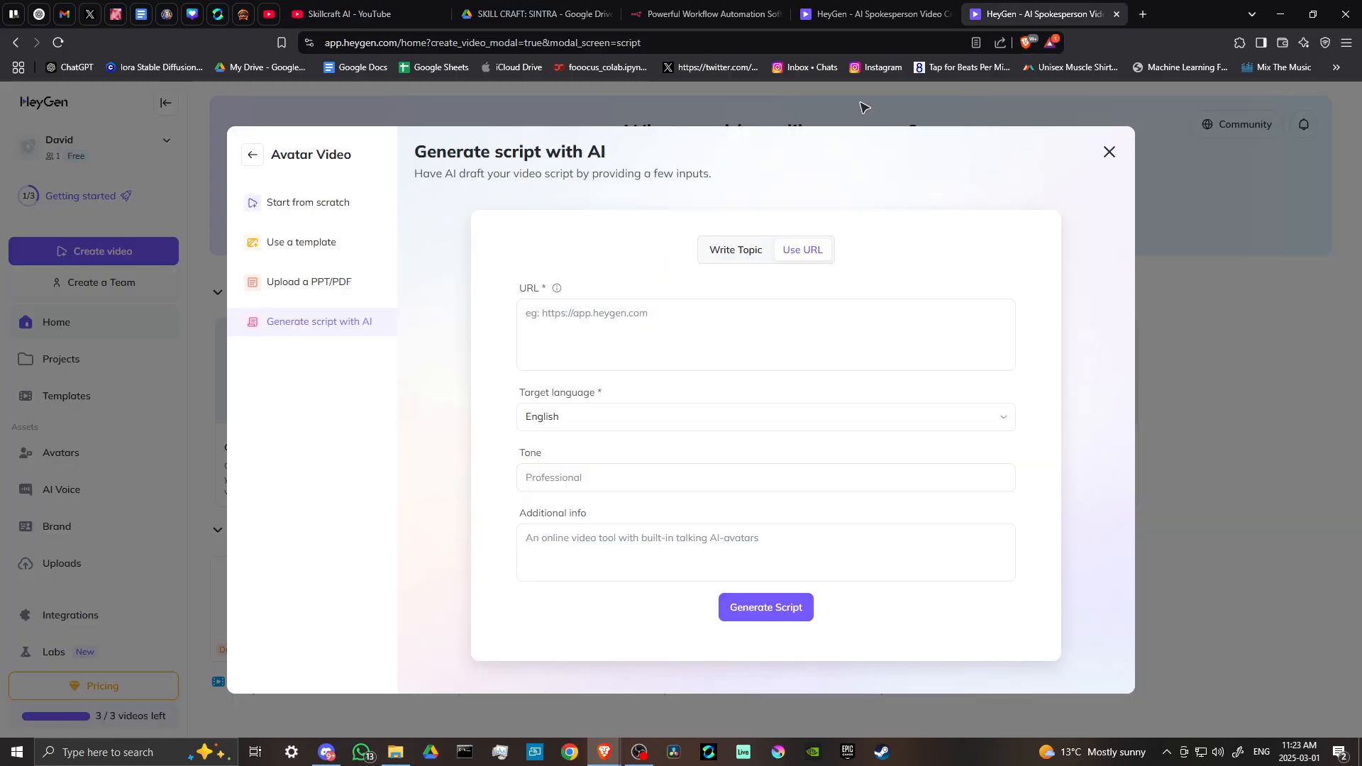
pyautogui.write('https://www.youtube.com/@skillcraftaiyt')
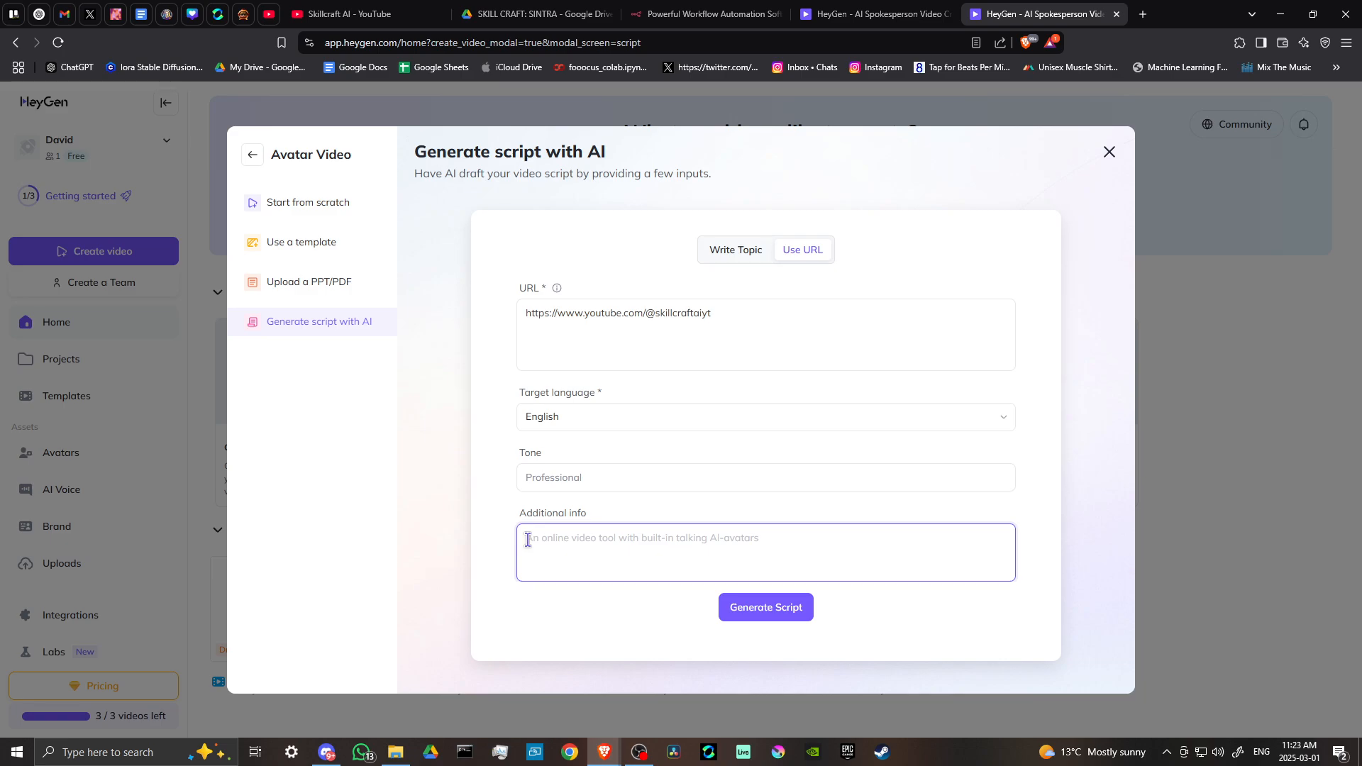
pyautogui.moveTo(624, 535)
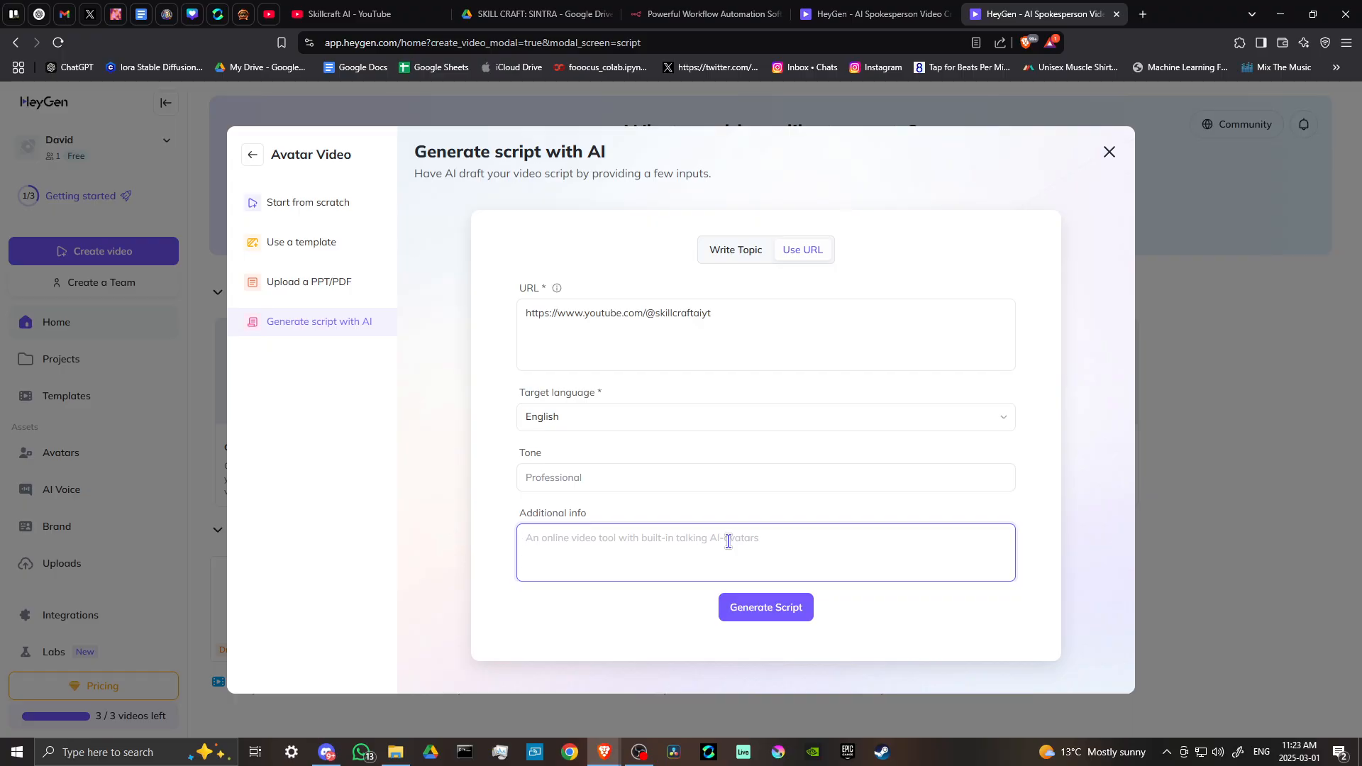
# - Describe it as 'a video for a youtube channel that talks about ai tools' in Additional info
pyautogui.write('a video')
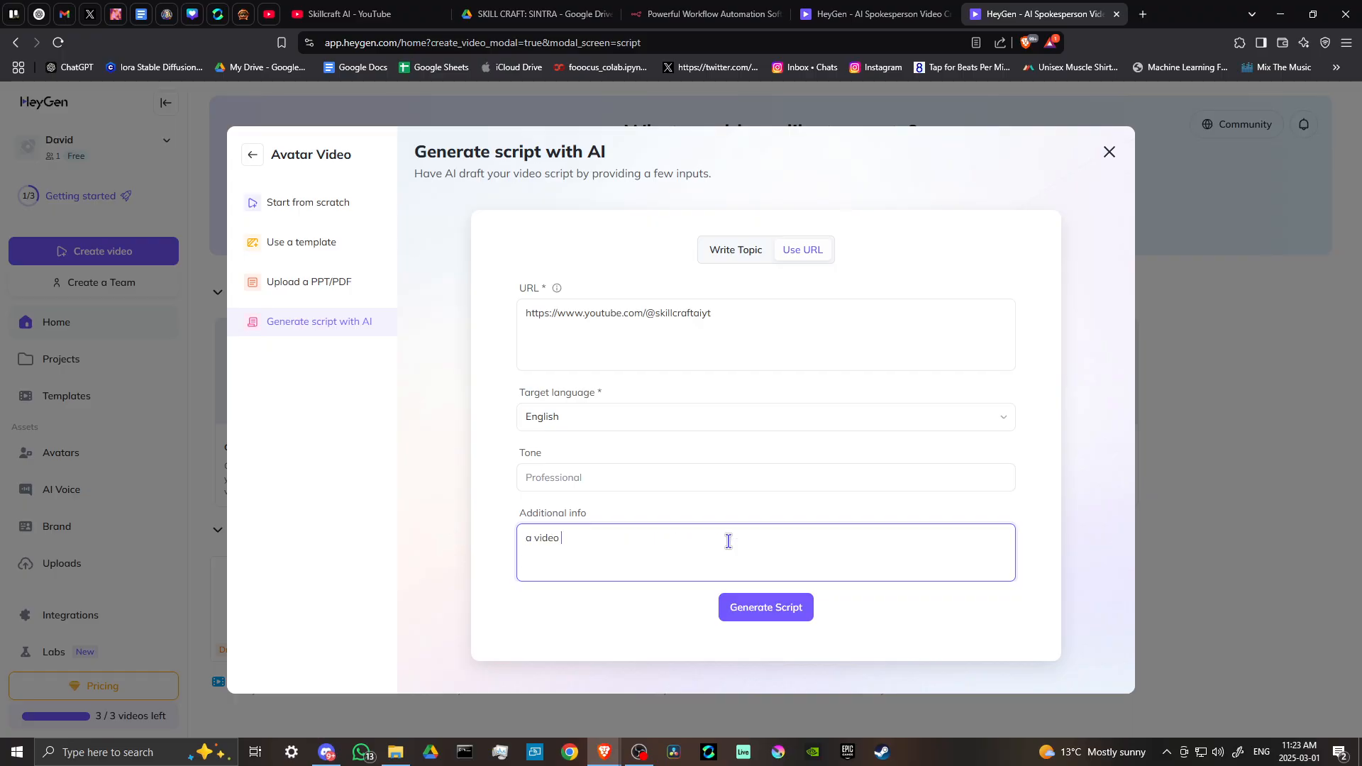
pyautogui.write('for a youtube')
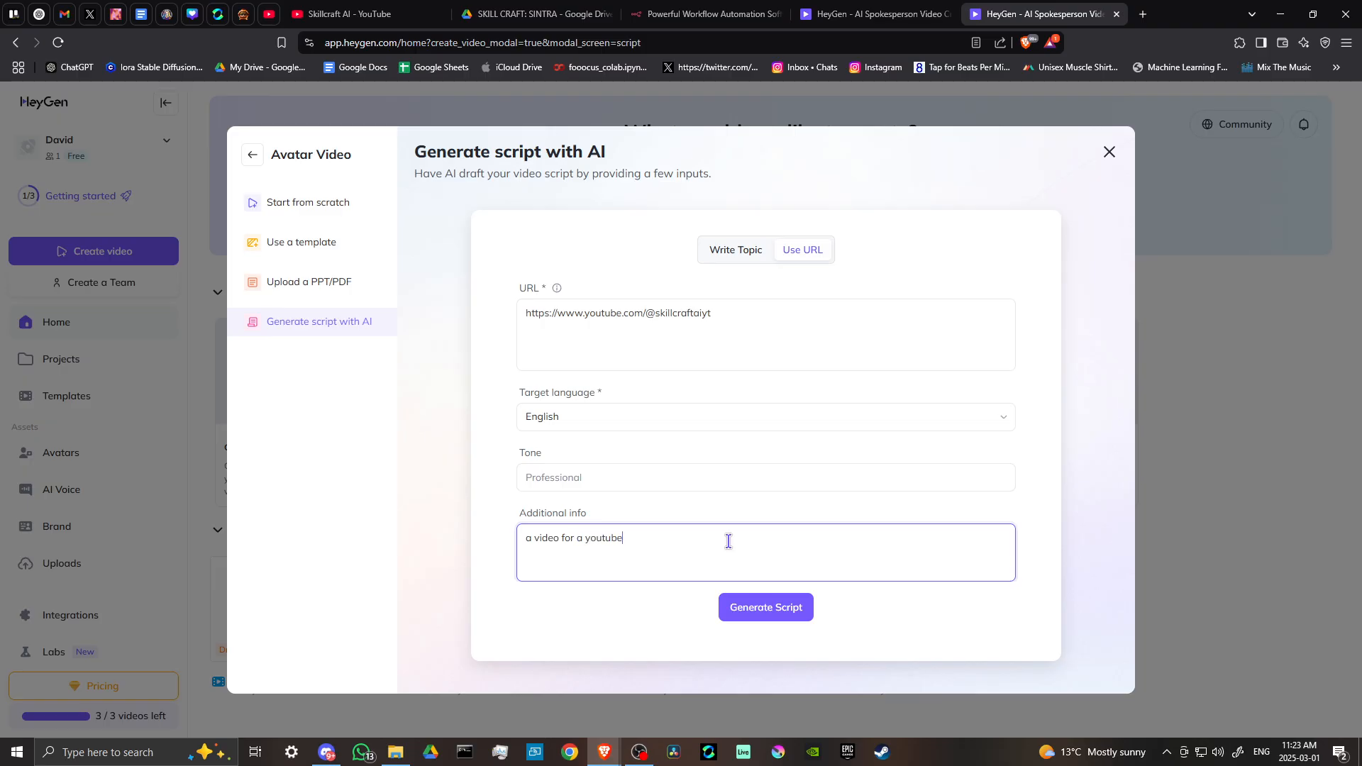
pyautogui.write('channel')
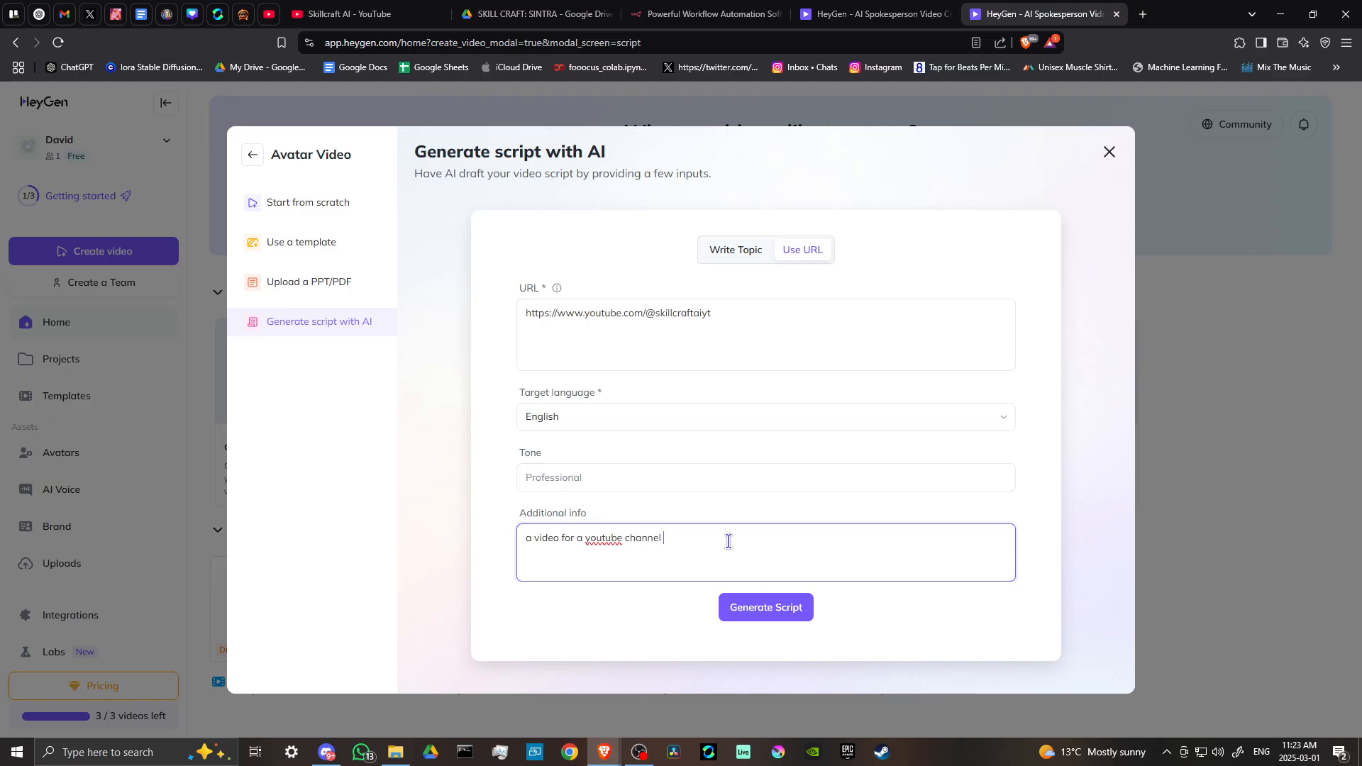
pyautogui.write('that')
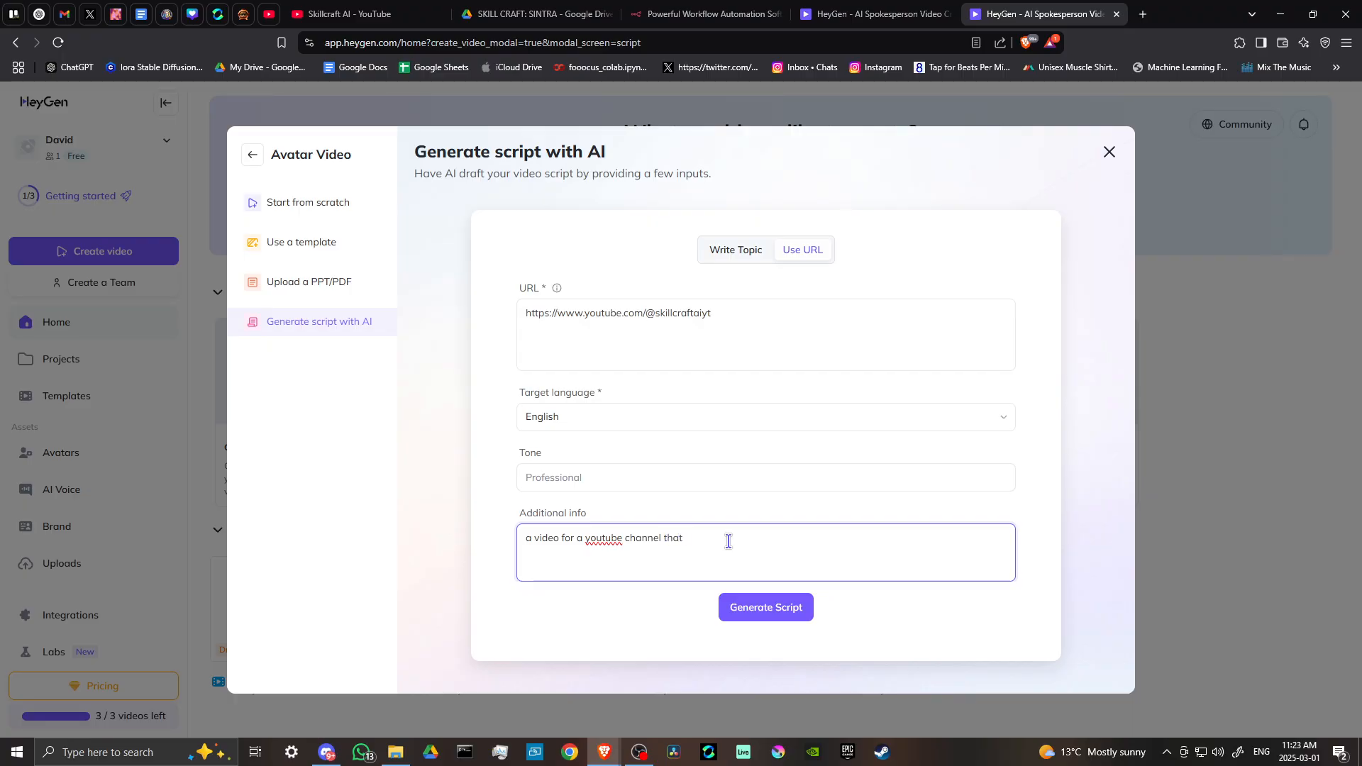
pyautogui.write('talks about')
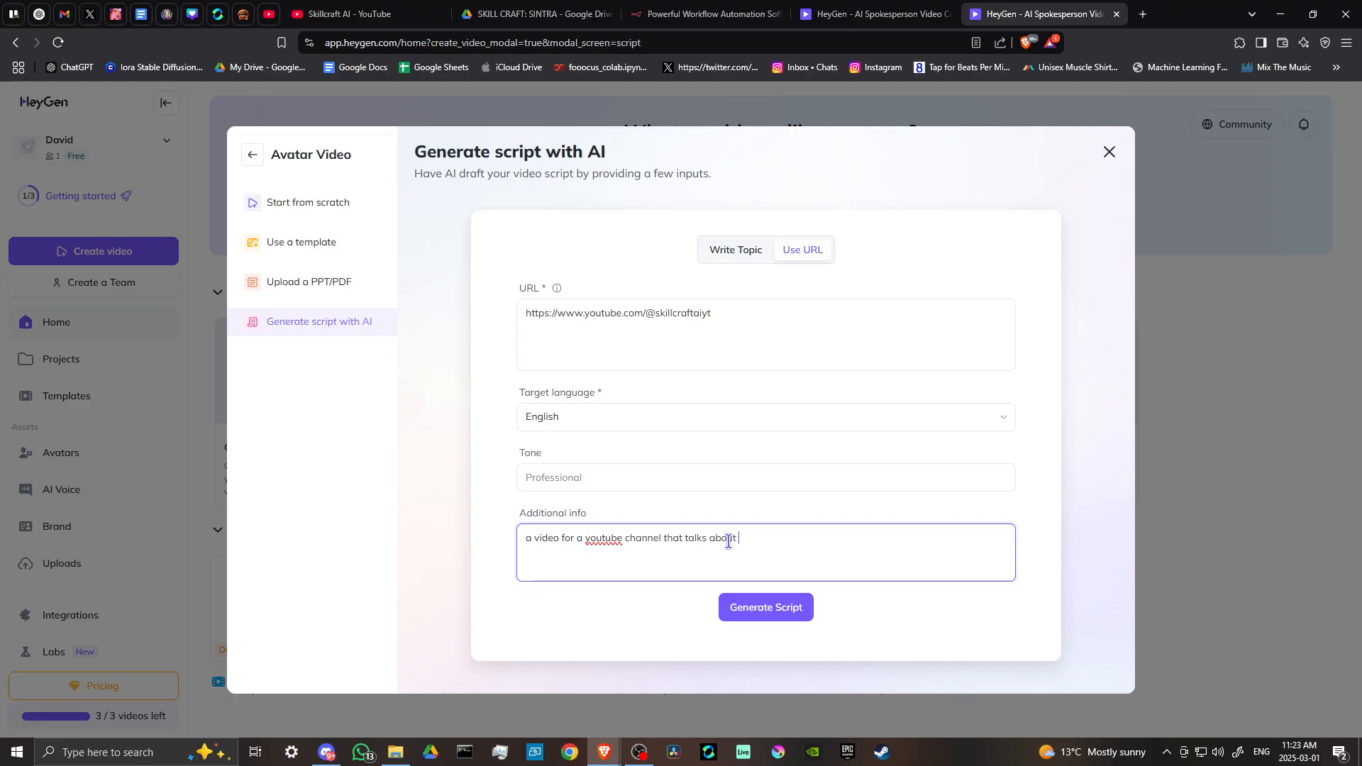
pyautogui.write('ai tools')
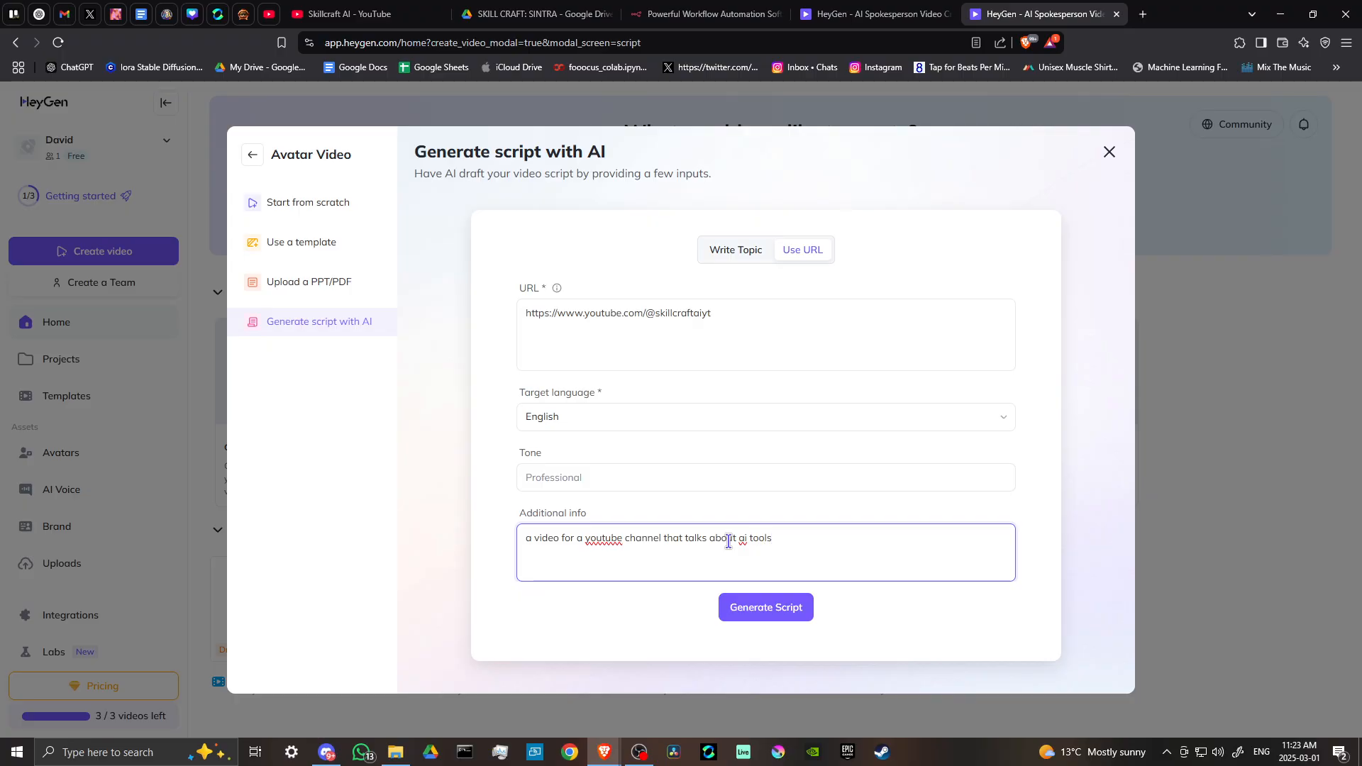
# - Generate the script and review the five Skillcraft AI scenes it produces
pyautogui.click(764, 607)
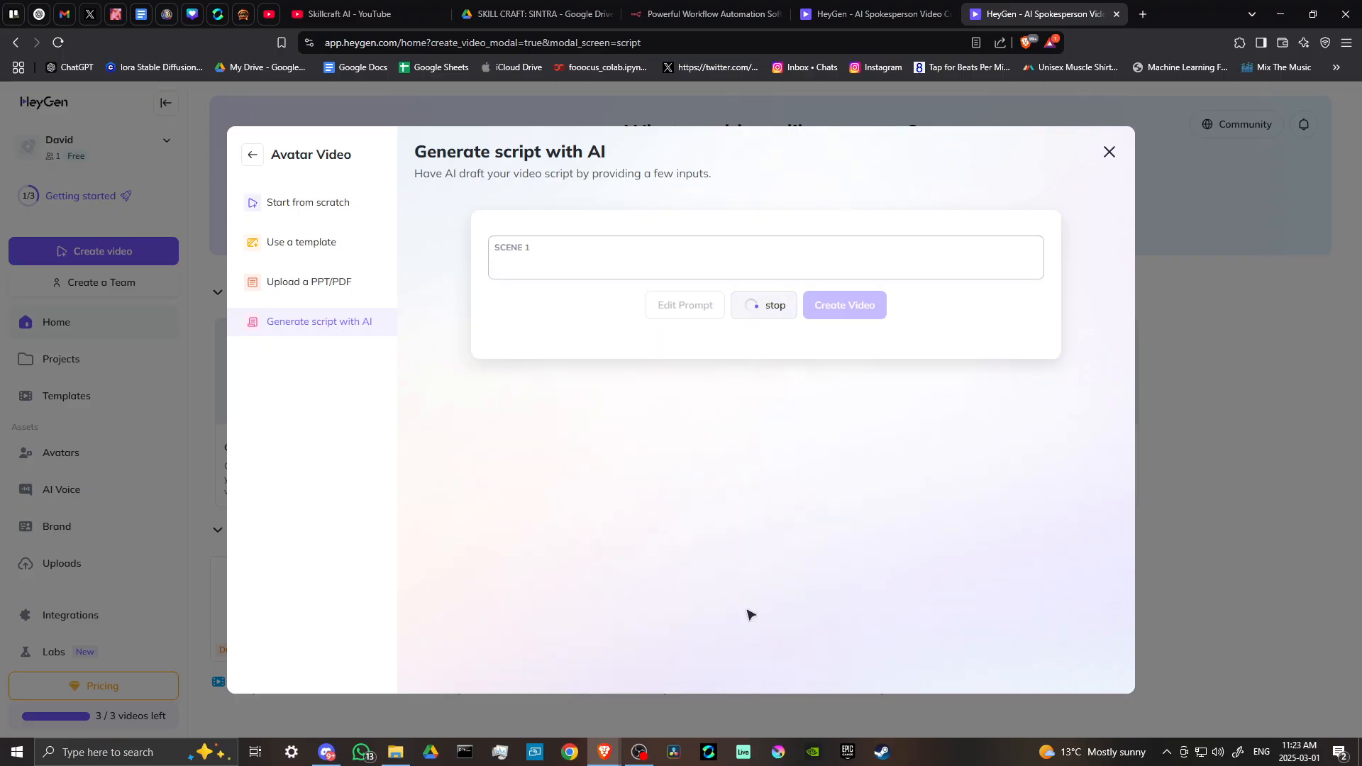
pyautogui.click(764, 265)
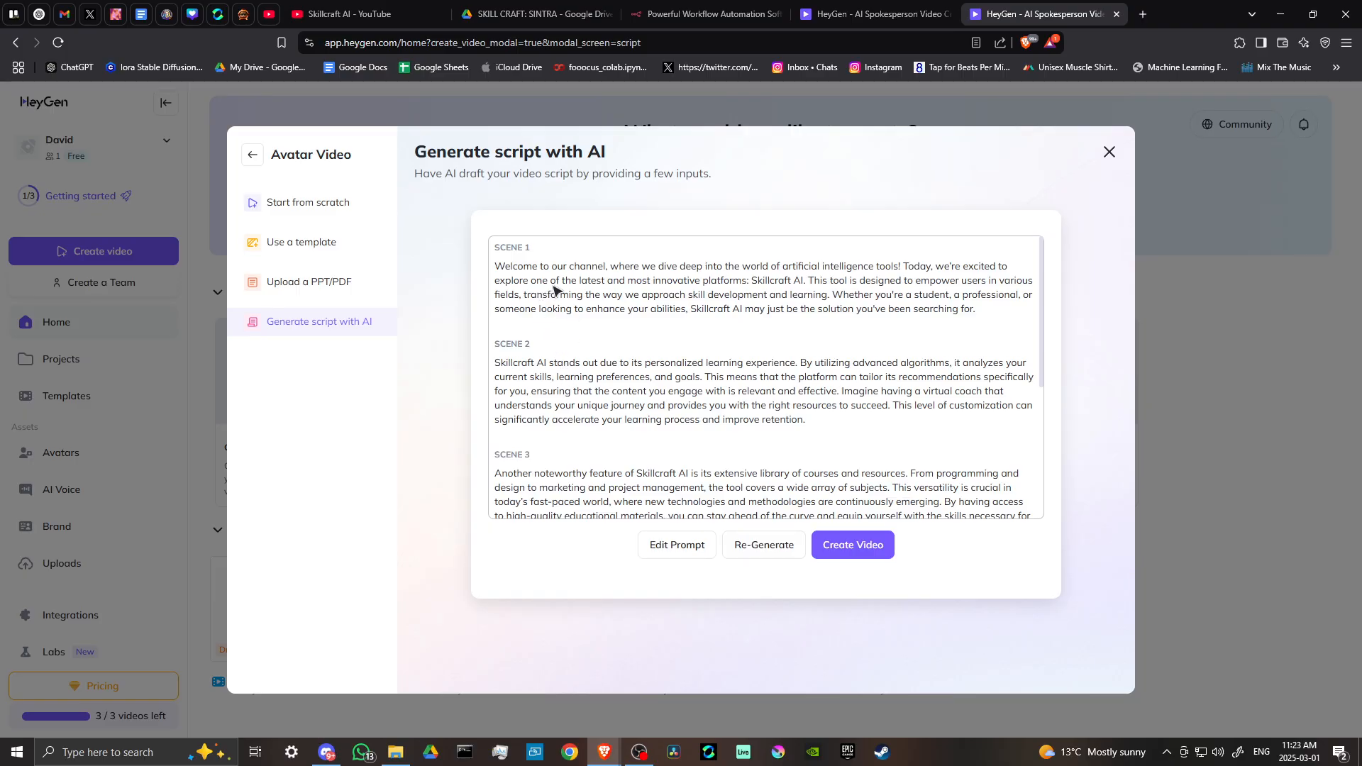
pyautogui.moveTo(598, 368)
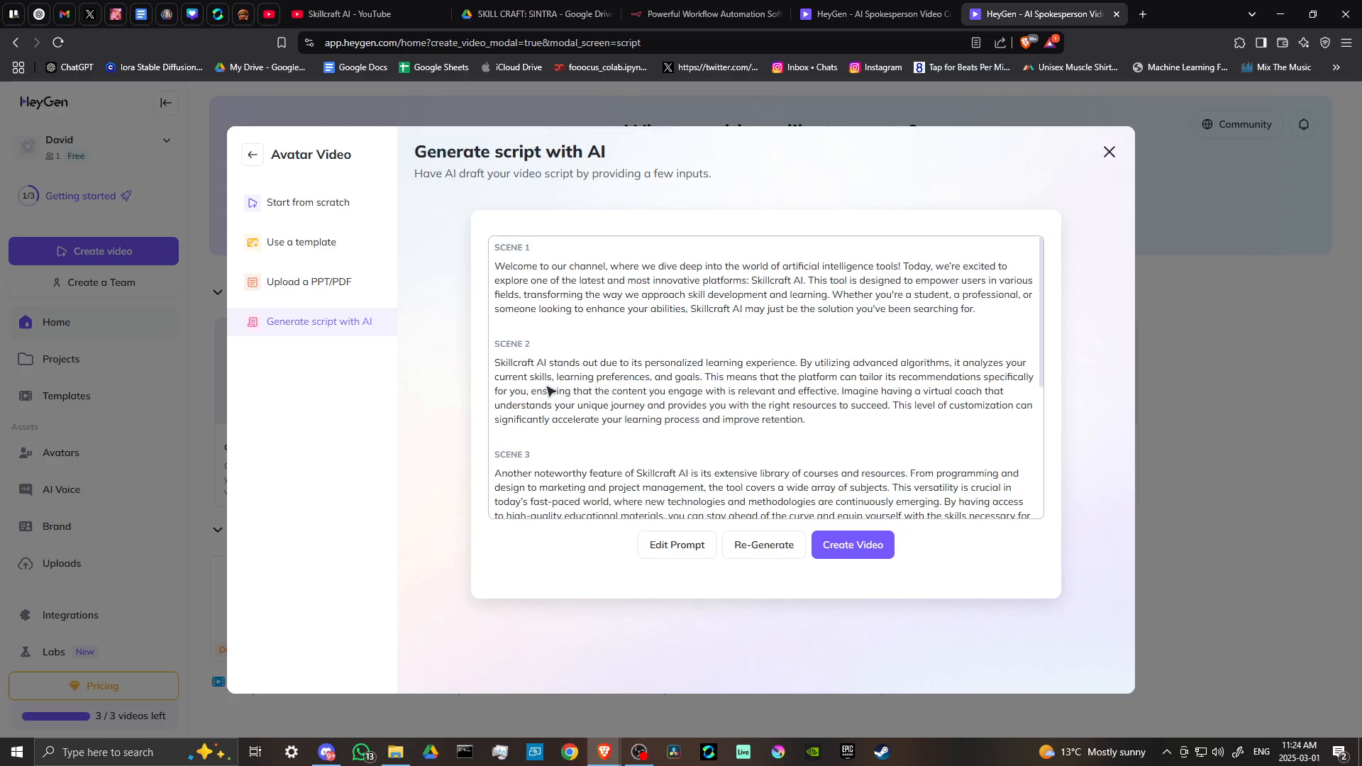
pyautogui.moveTo(597, 317)
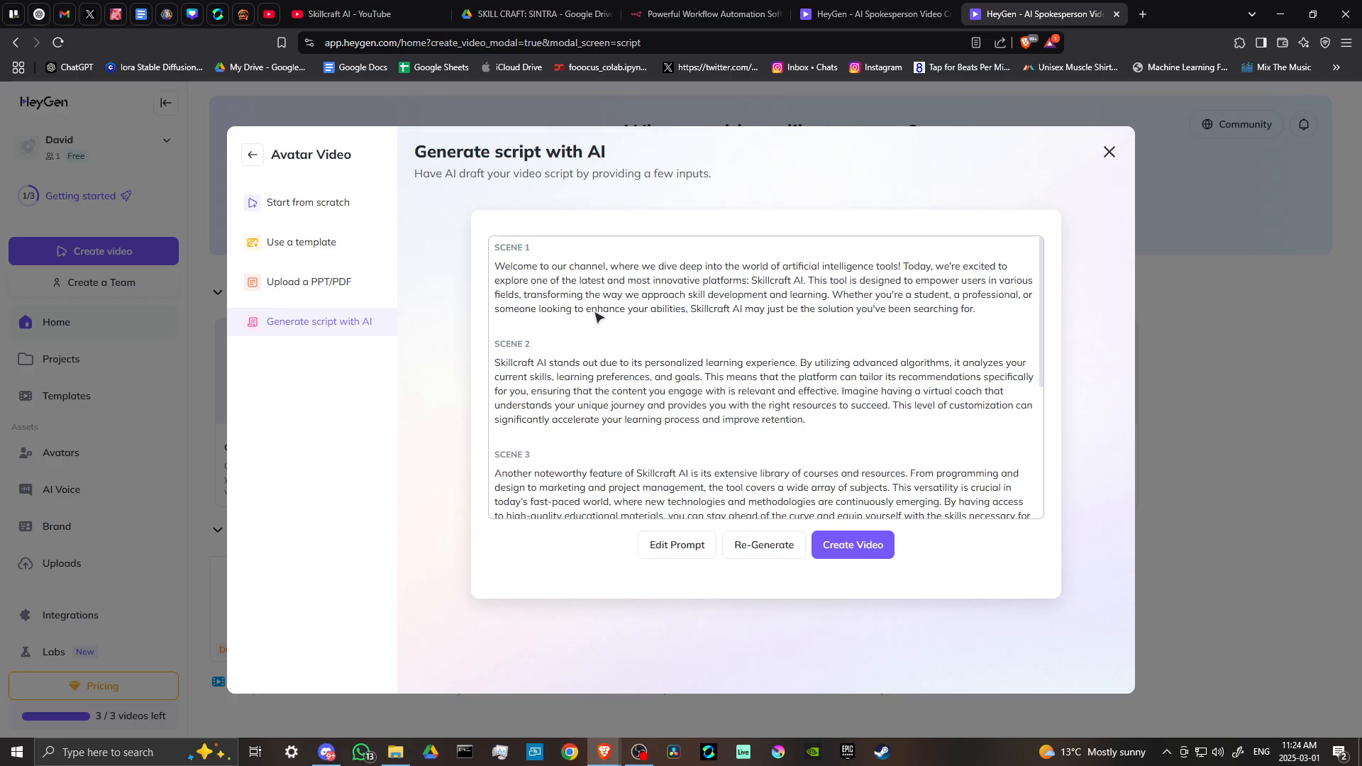
pyautogui.scroll(-3)
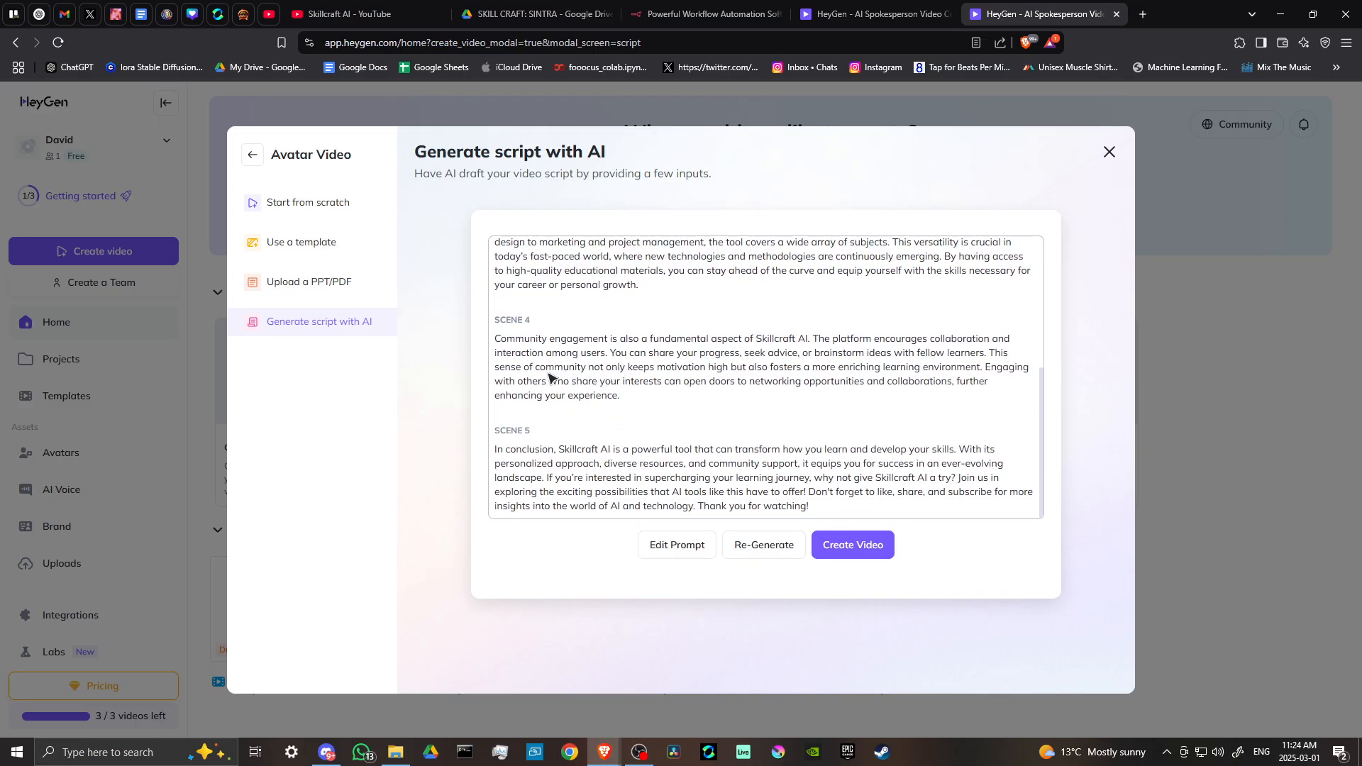
pyautogui.moveTo(540, 460)
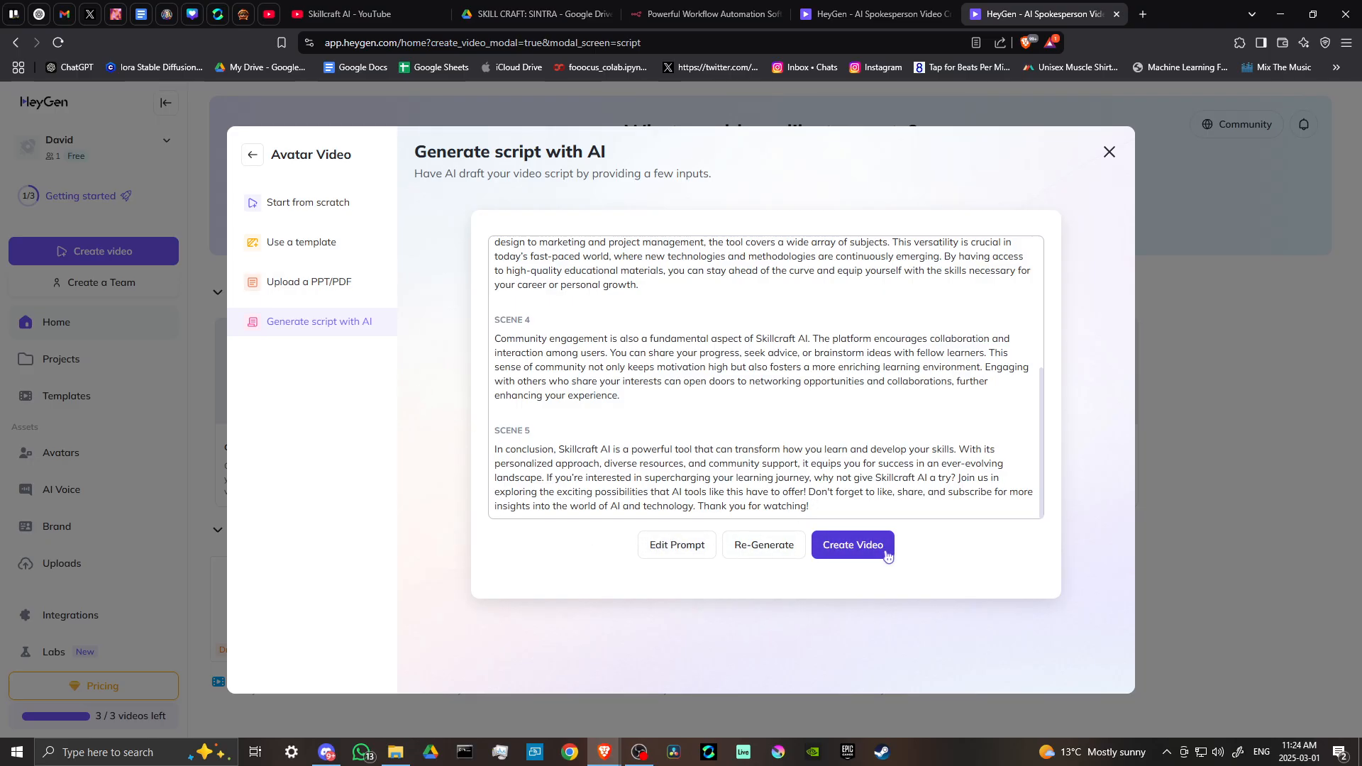
# - Create the video from the script and browse Public Avatars to Annie's looks
pyautogui.click(852, 544)
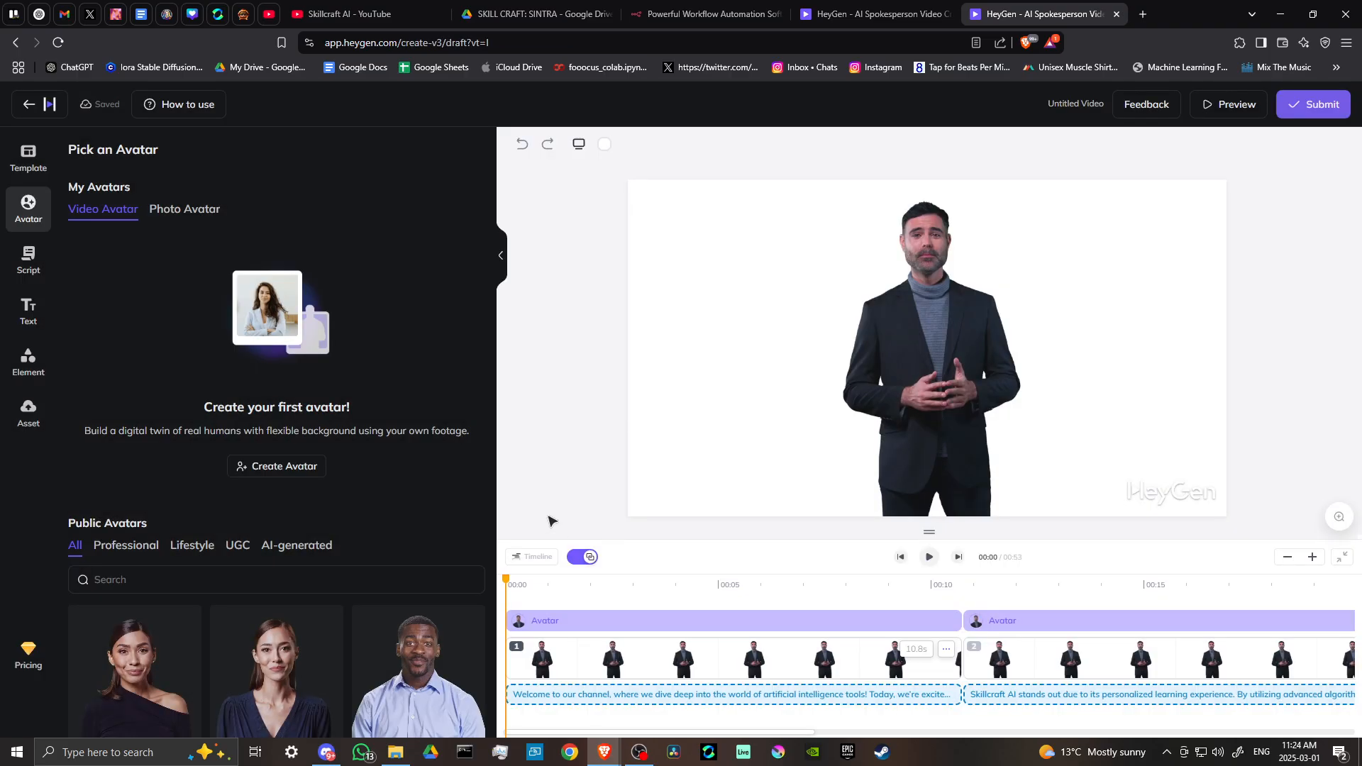
pyautogui.moveTo(438, 391)
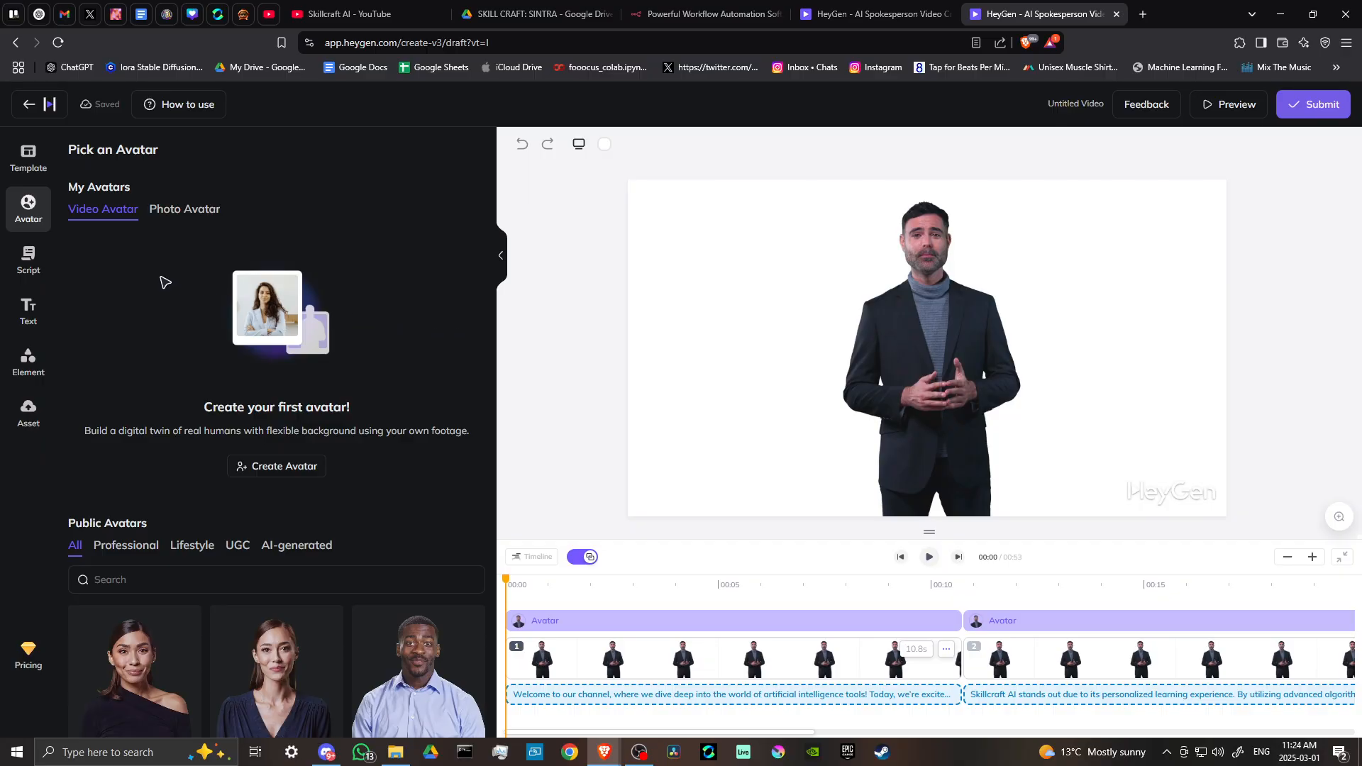
pyautogui.moveTo(440, 594)
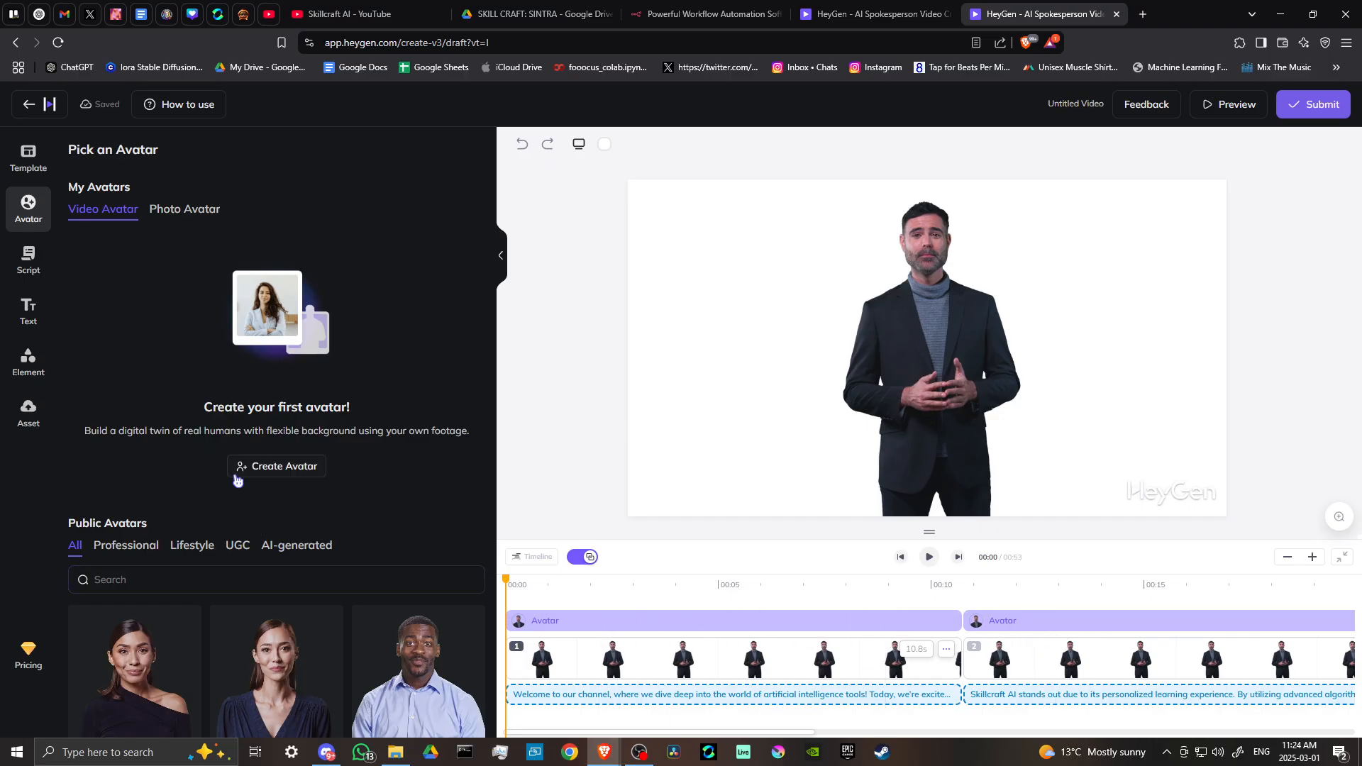
pyautogui.scroll(-3)
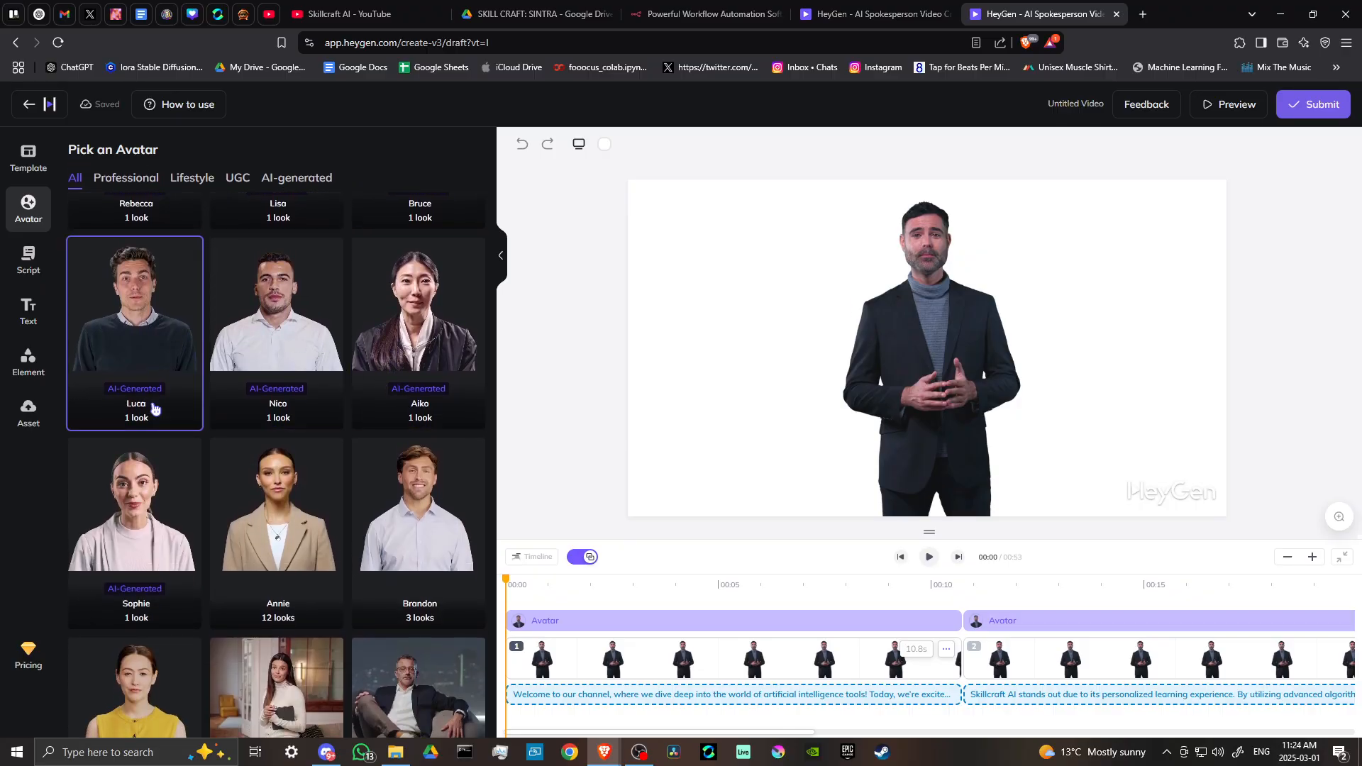
pyautogui.scroll(-3)
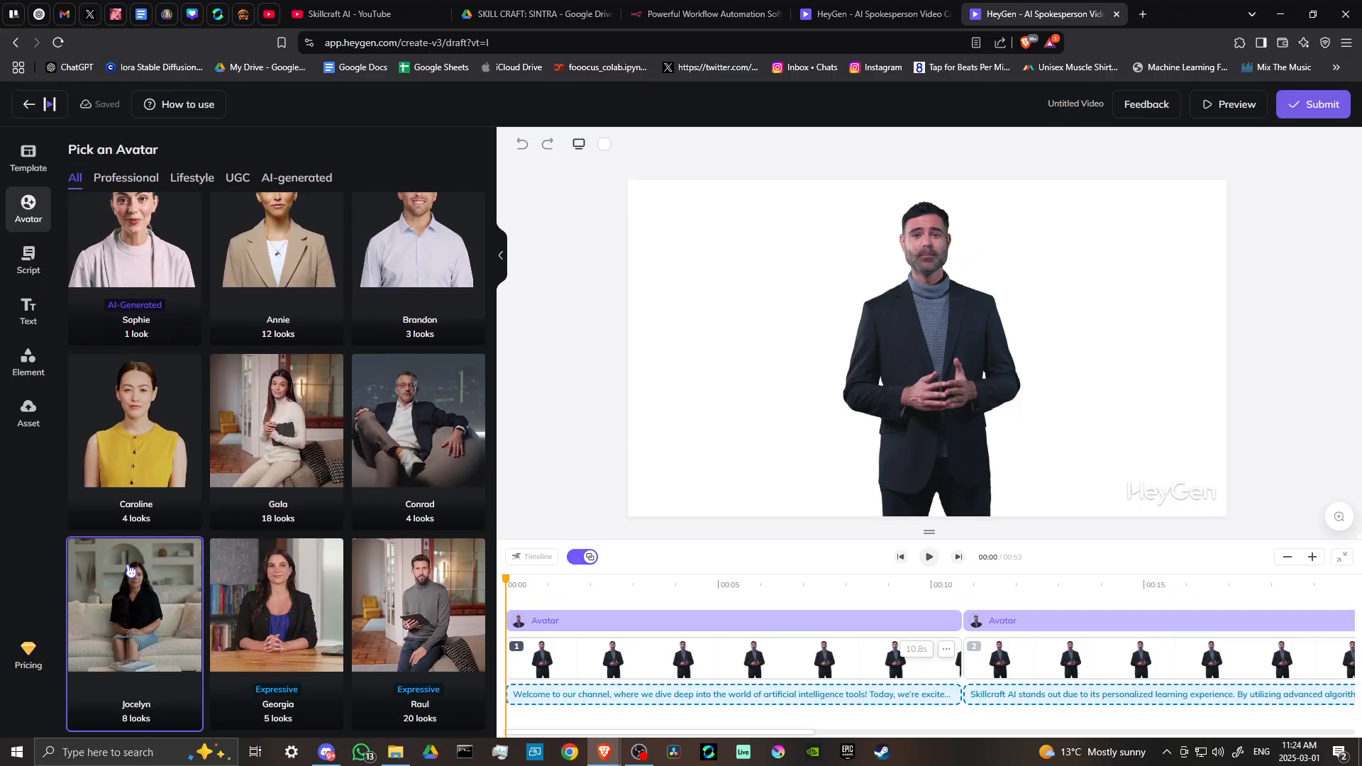
pyautogui.scroll(-3)
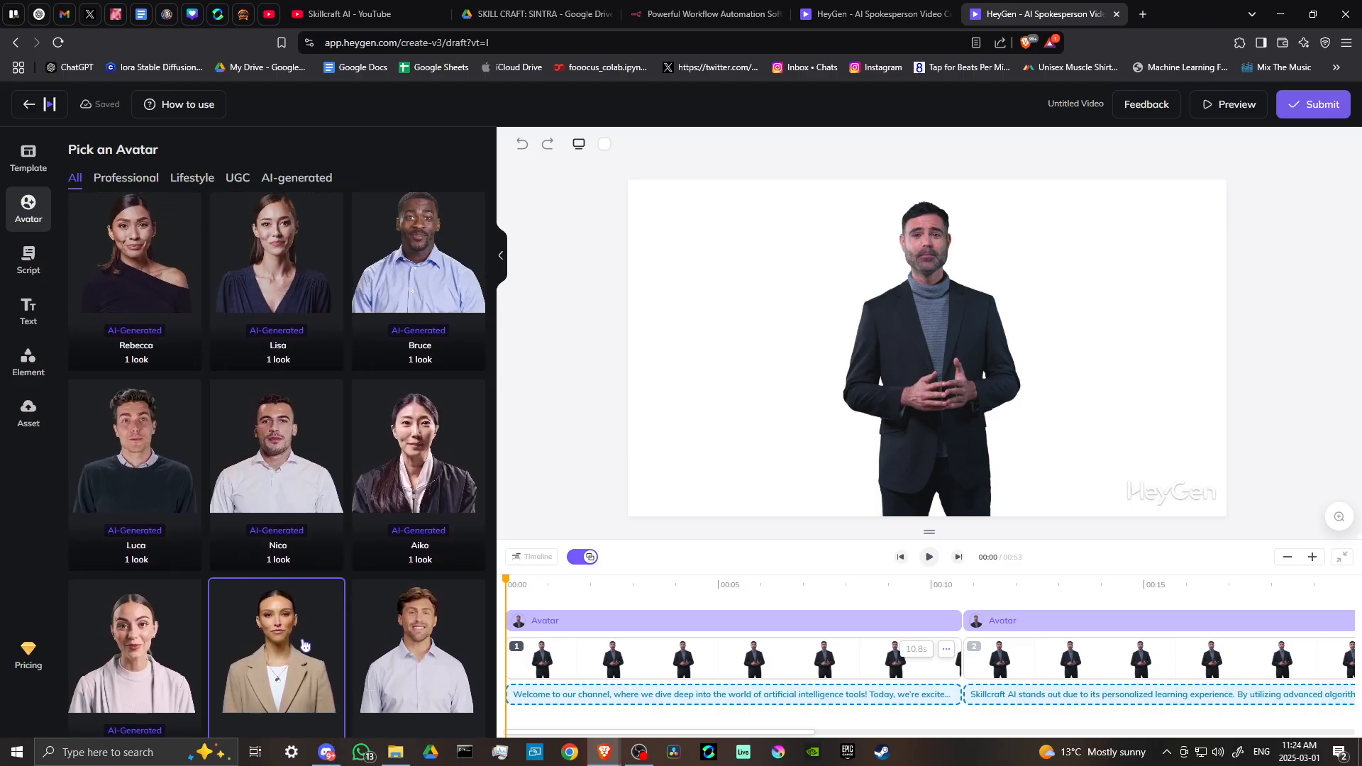
pyautogui.click(277, 647)
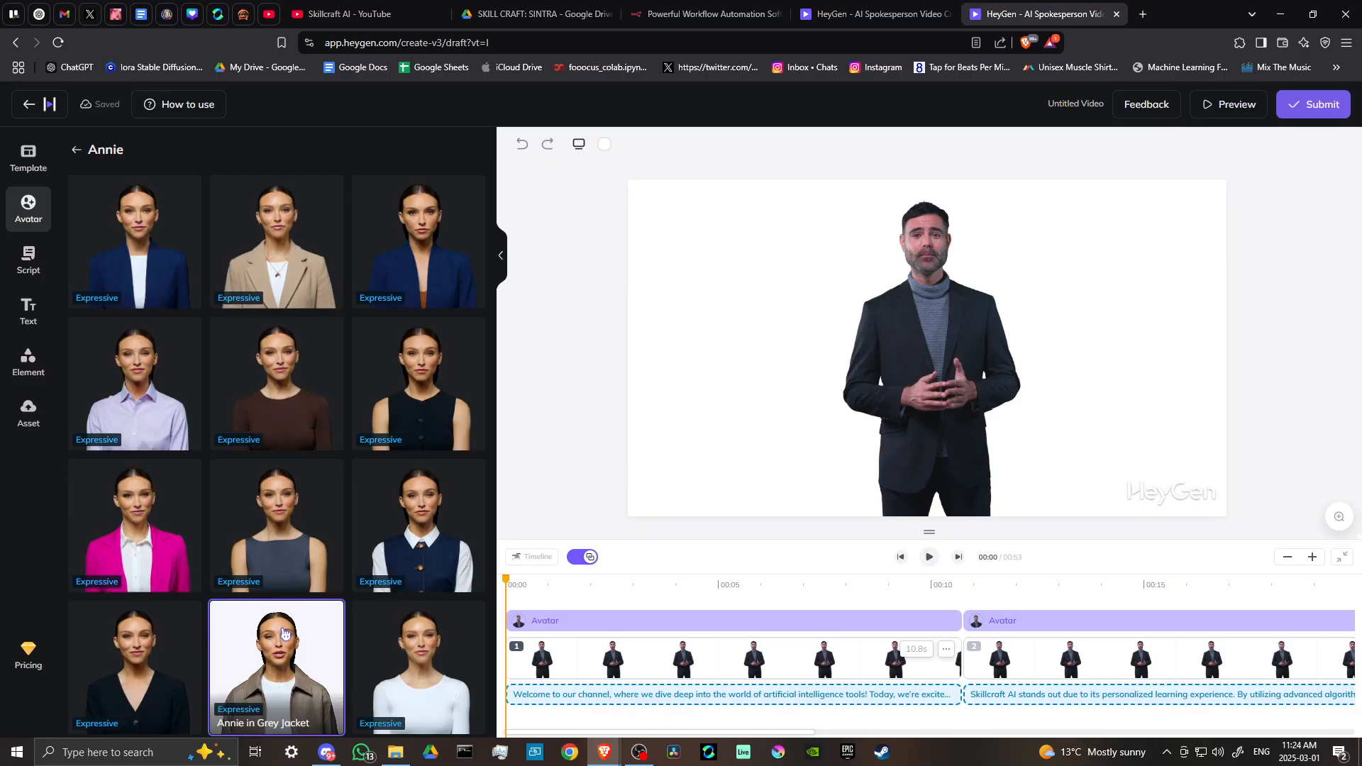
pyautogui.click(133, 241)
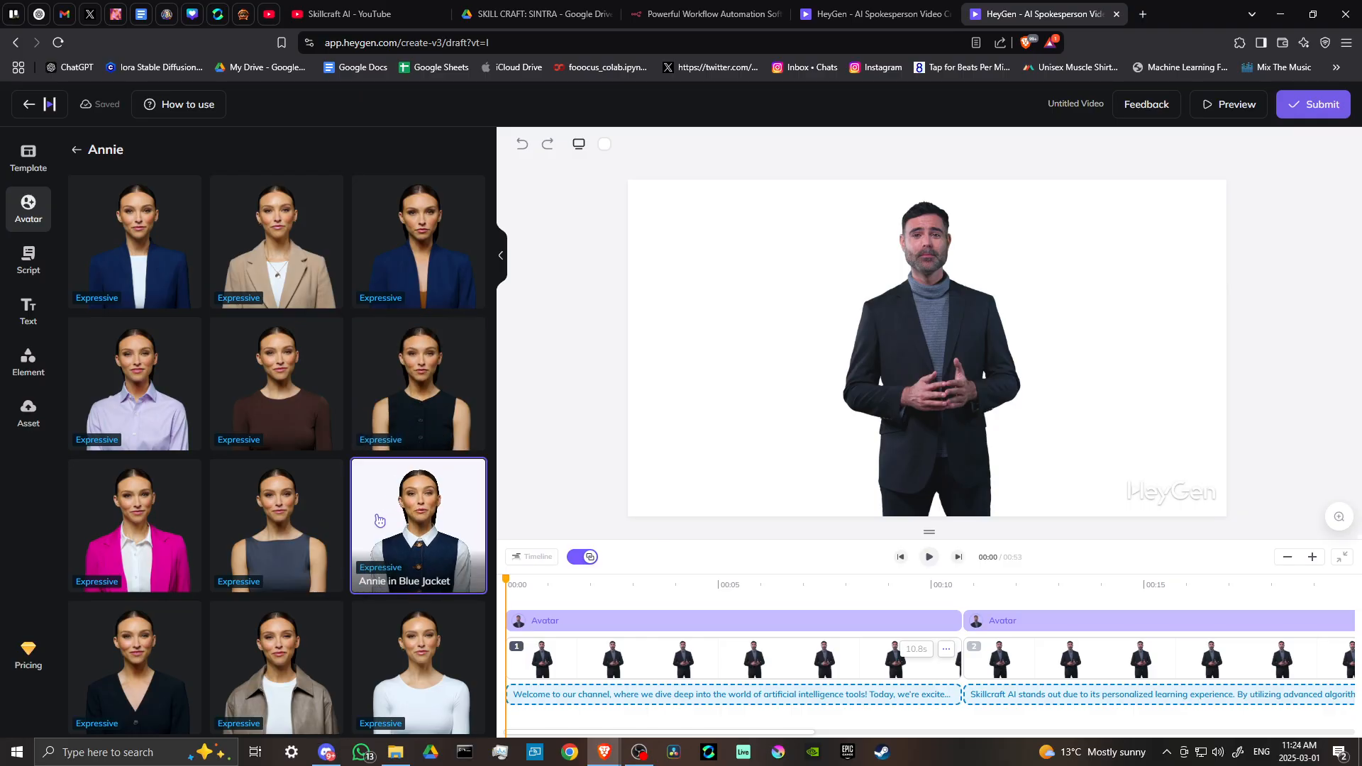
pyautogui.scroll(-3)
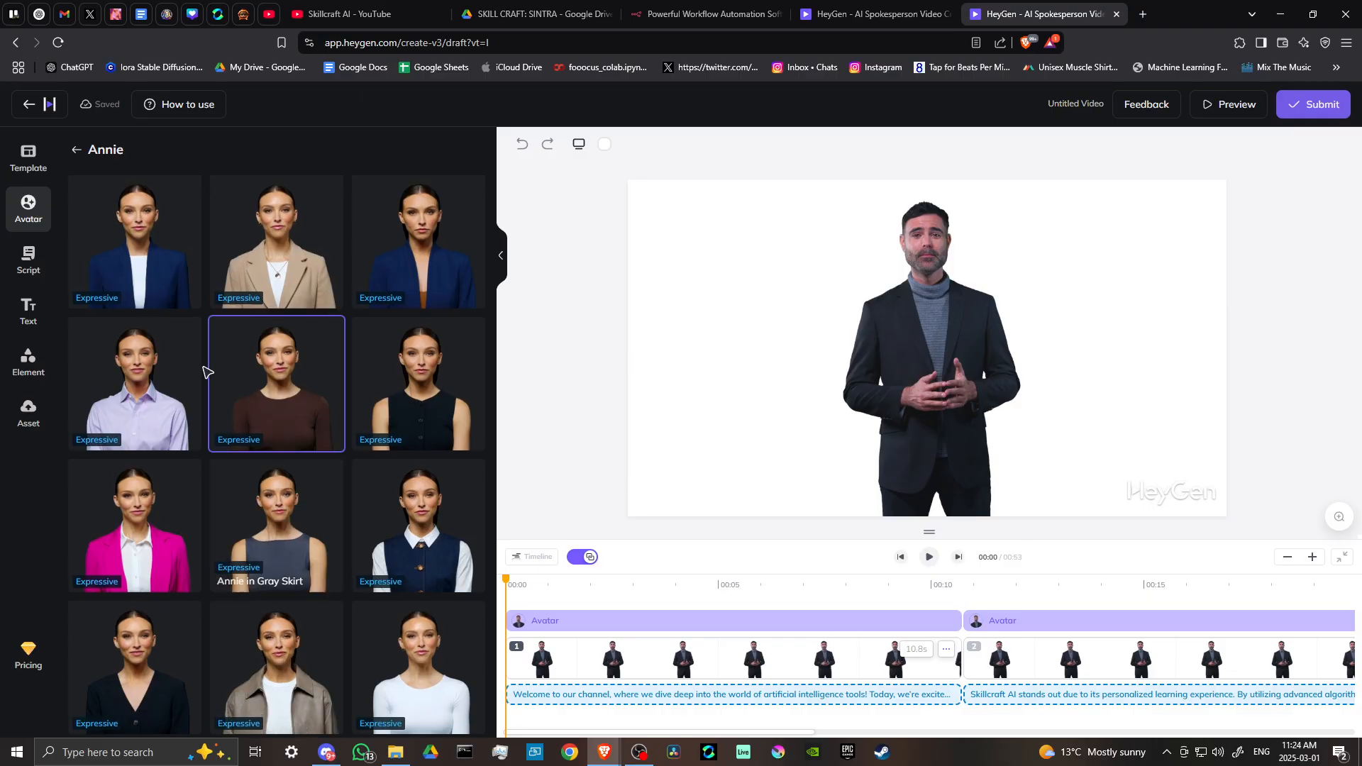
pyautogui.click(133, 242)
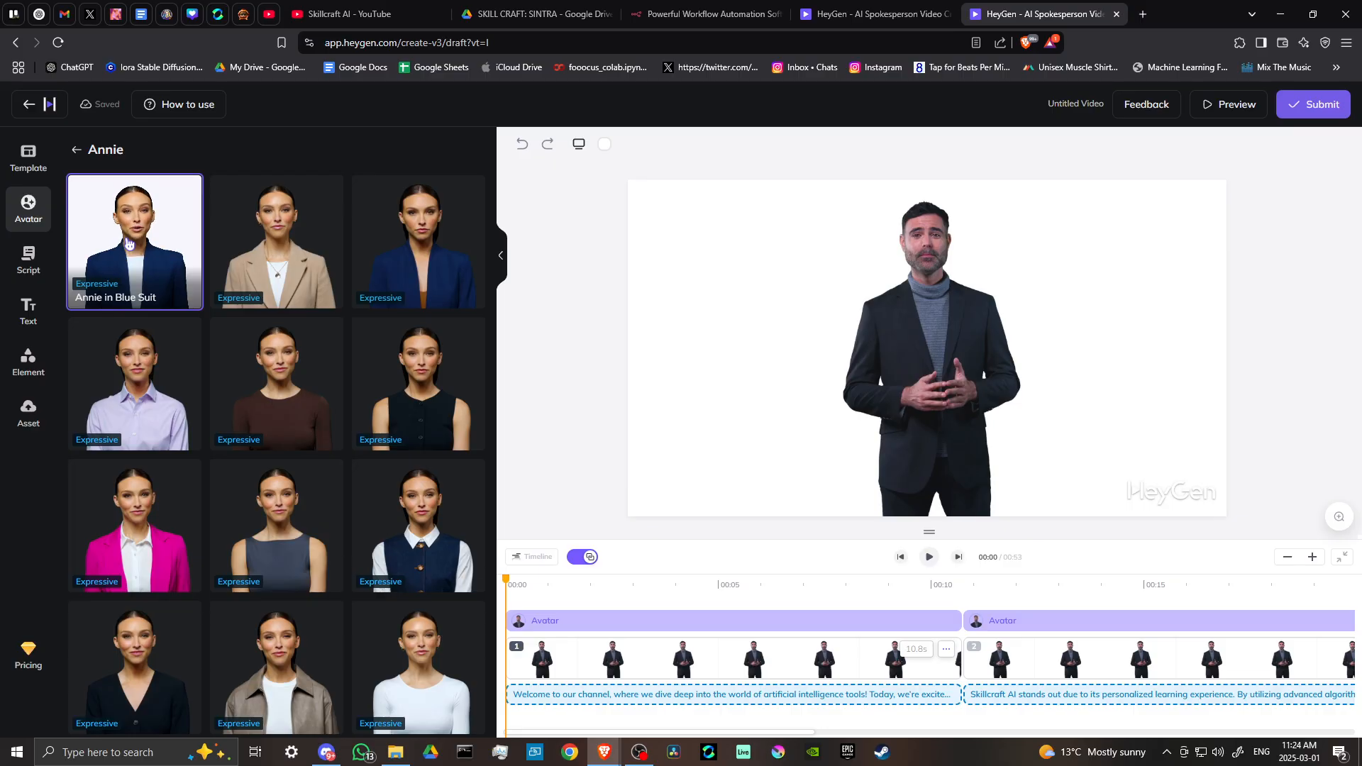
# - Make Annie in Blue Suit the presenter of scene 1 and scene 2
pyautogui.click(135, 524)
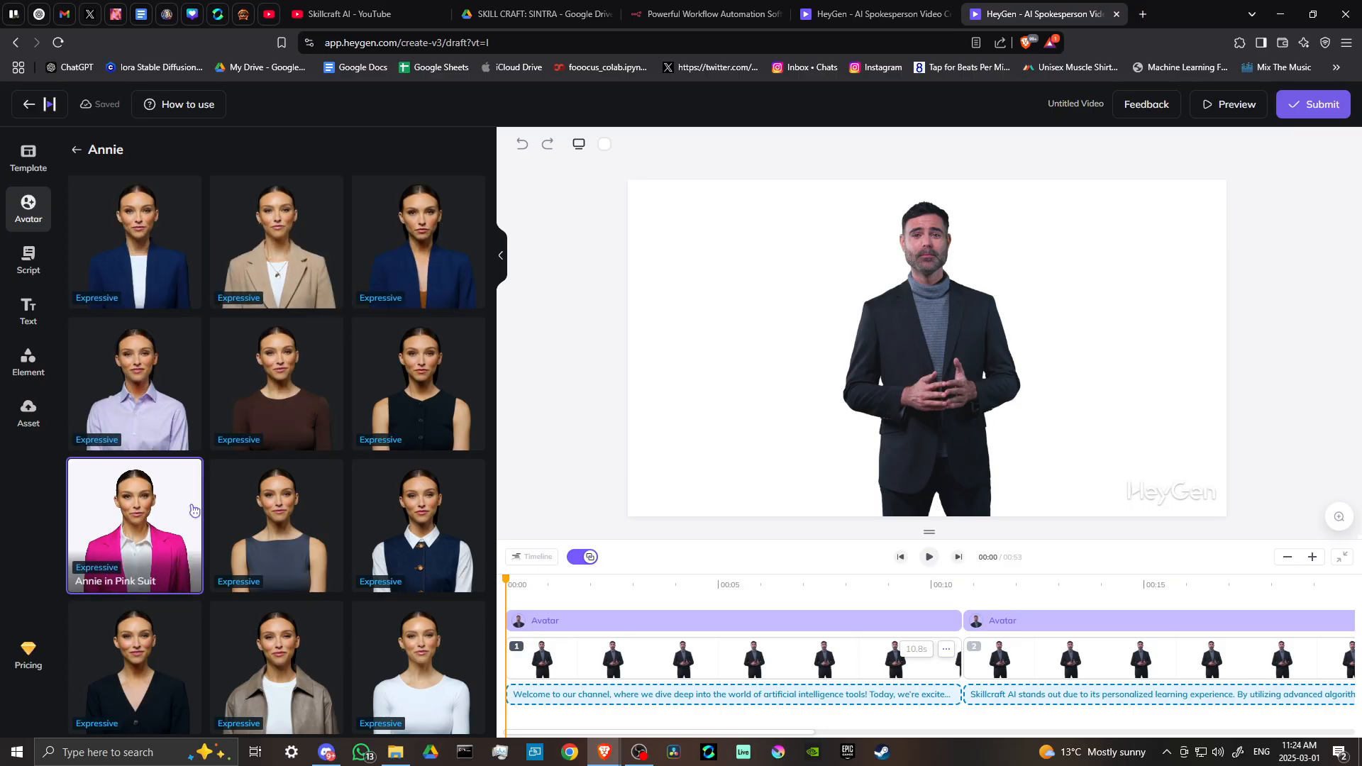
pyautogui.click(135, 384)
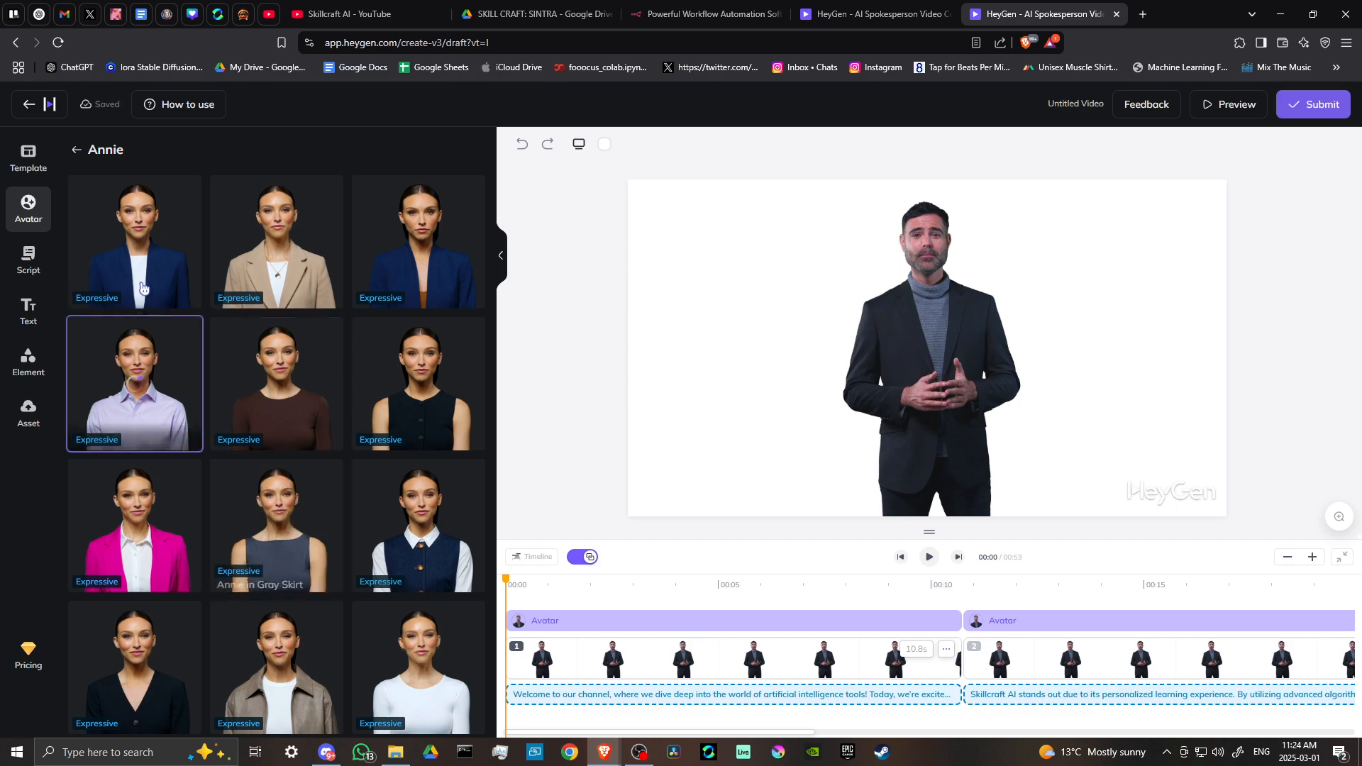
pyautogui.click(135, 241)
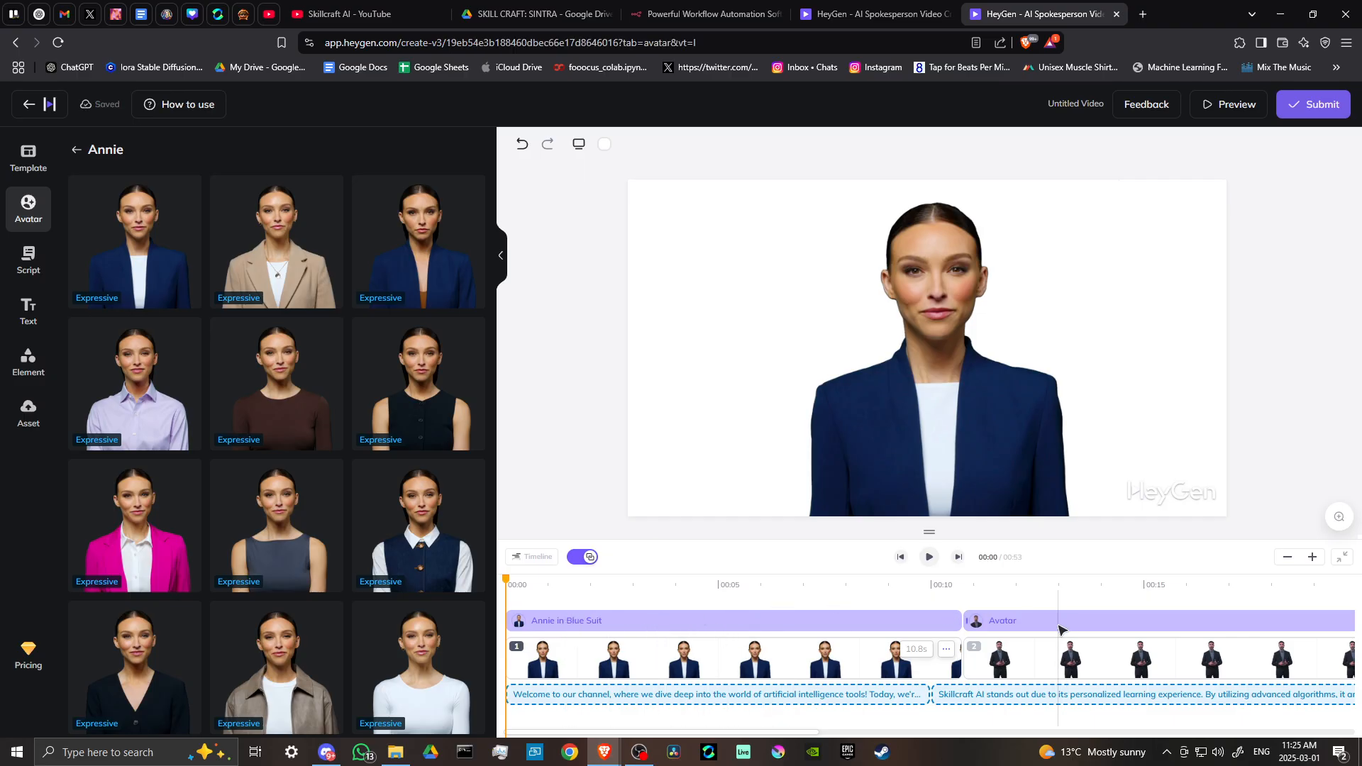
pyautogui.click(1068, 619)
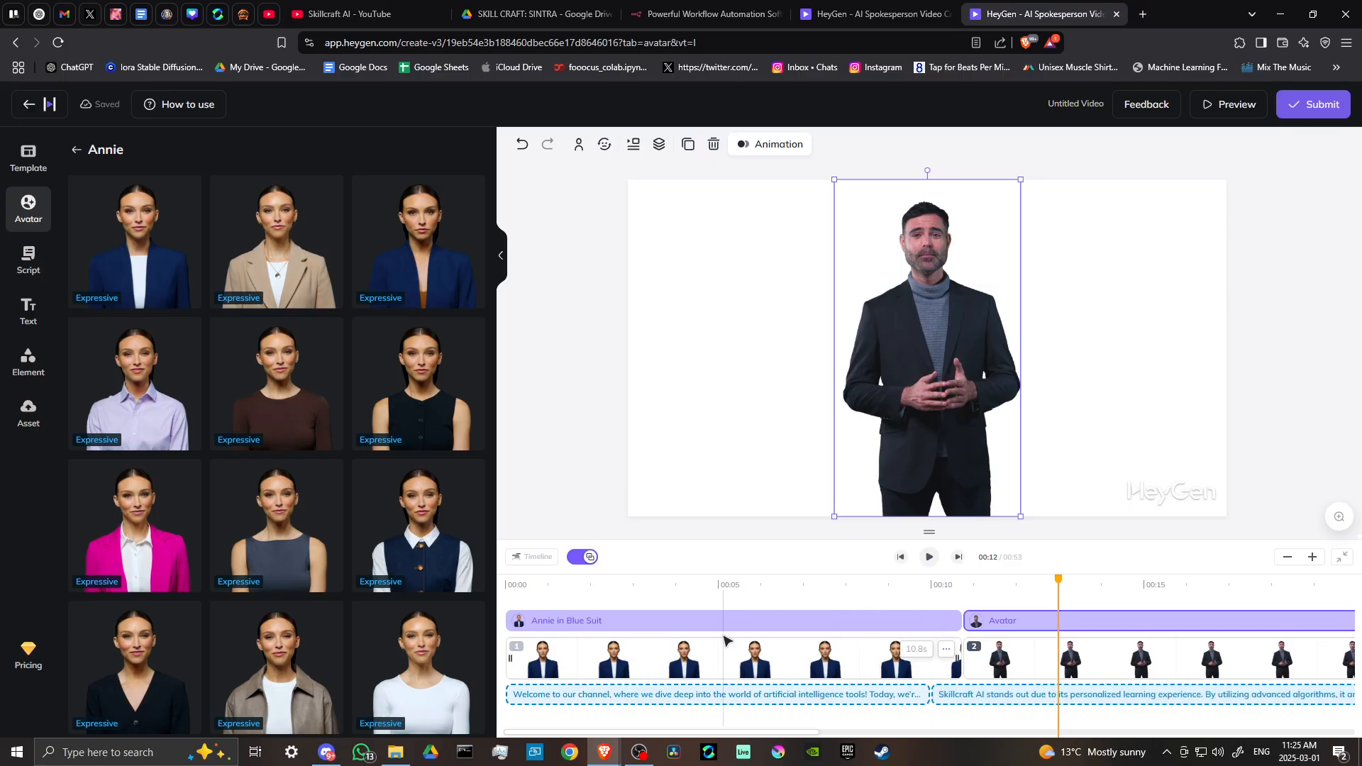
pyautogui.click(134, 241)
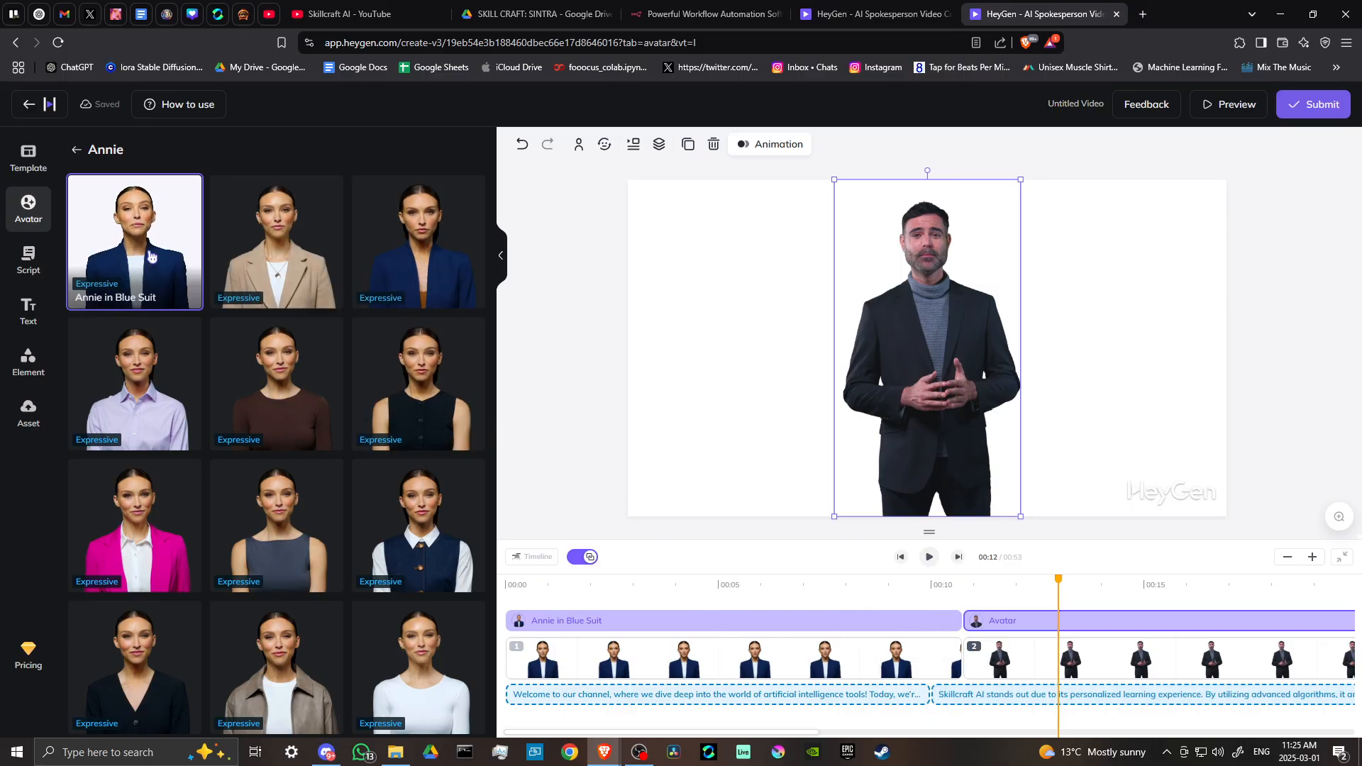
pyautogui.click(133, 241)
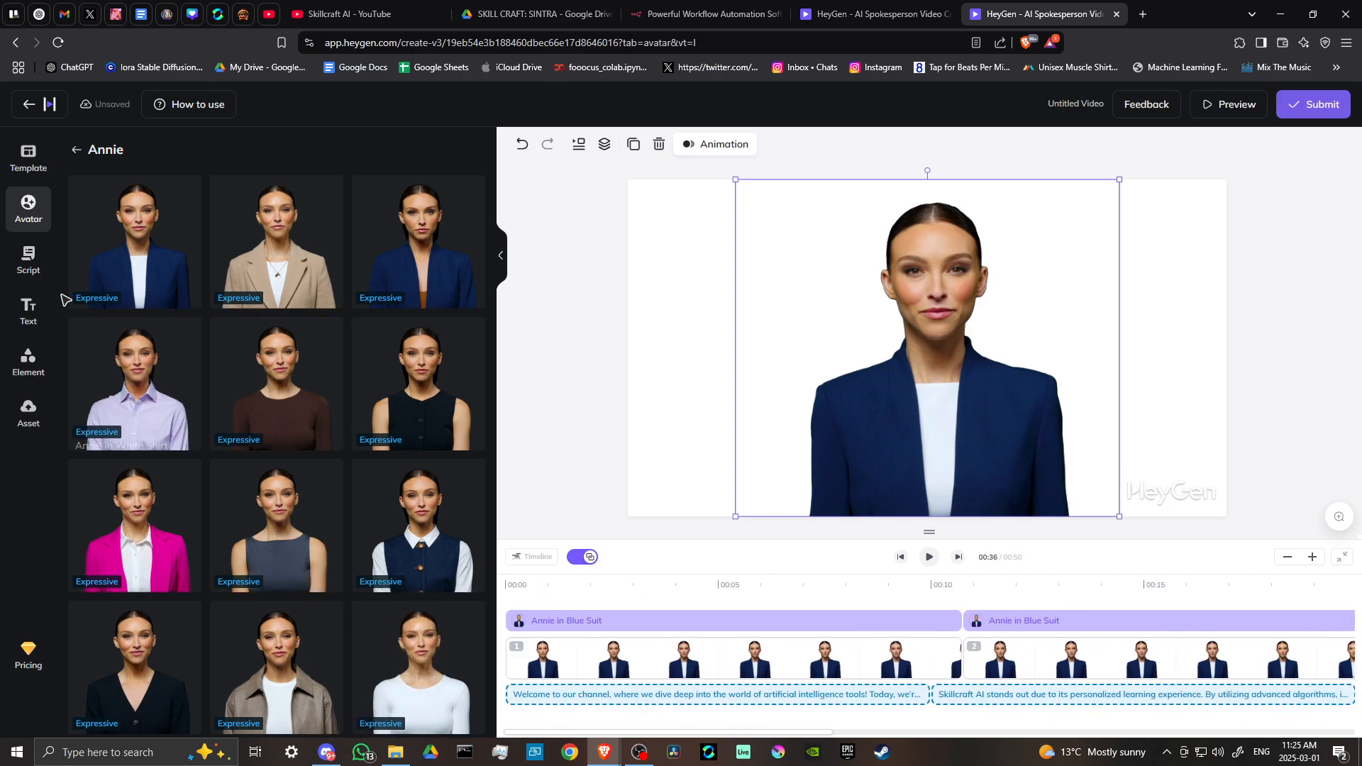
# - Set voices to English (Original accent) and reach the Community engagement scene's options menu
pyautogui.click(28, 259)
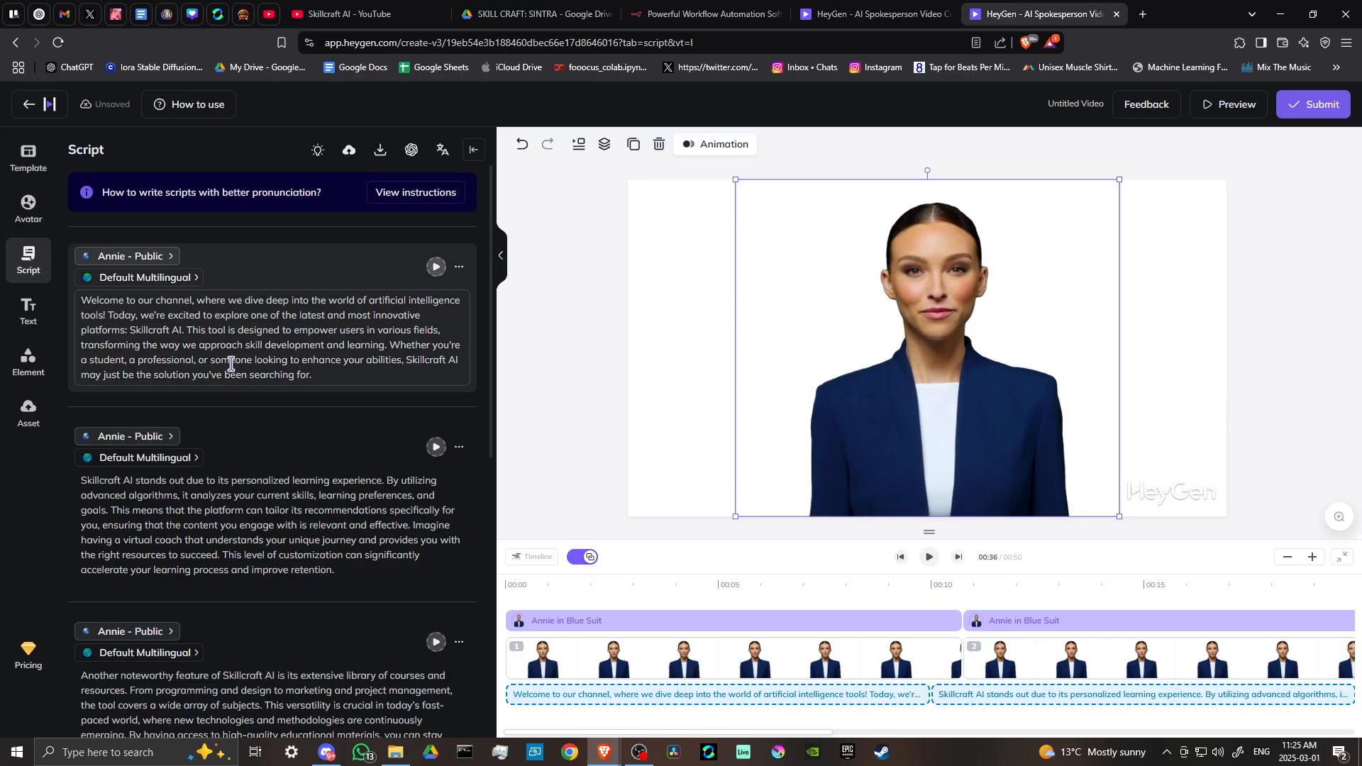
pyautogui.click(152, 276)
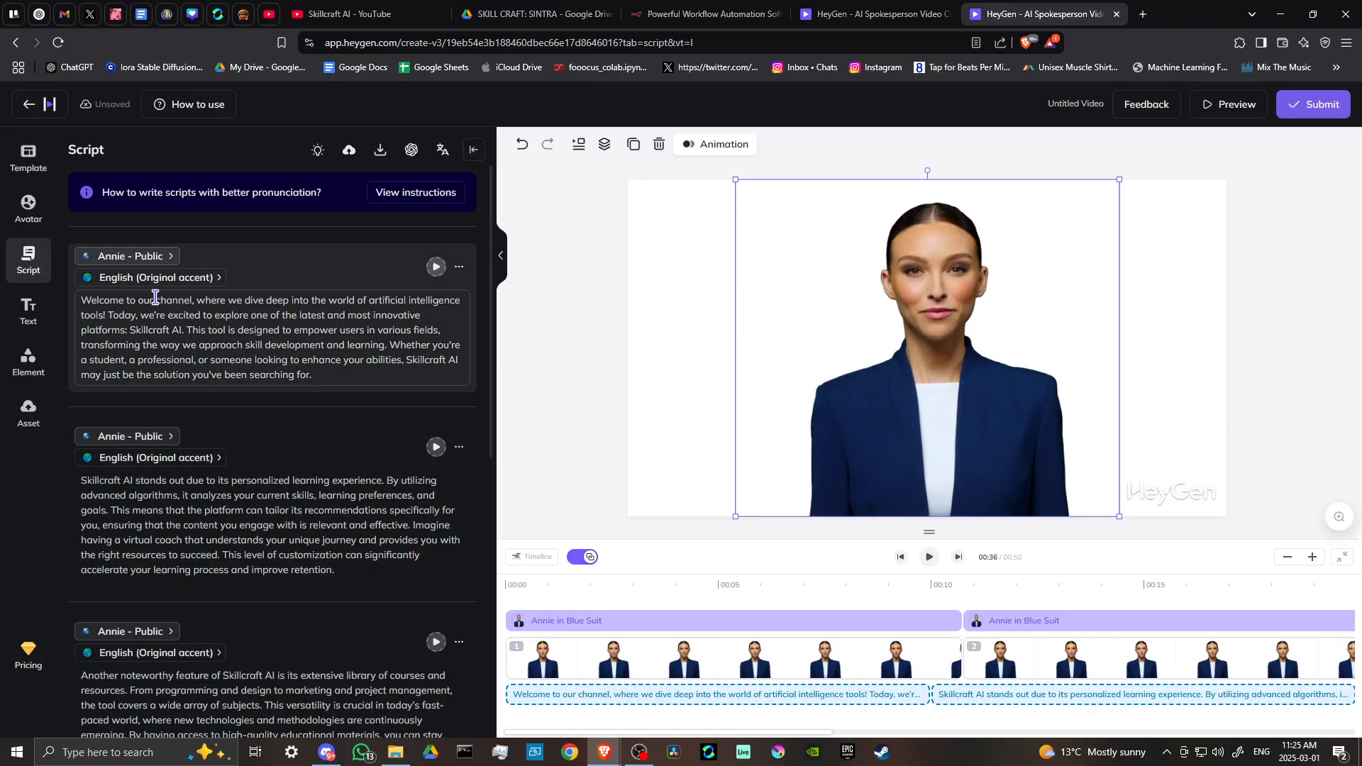
pyautogui.scroll(-3)
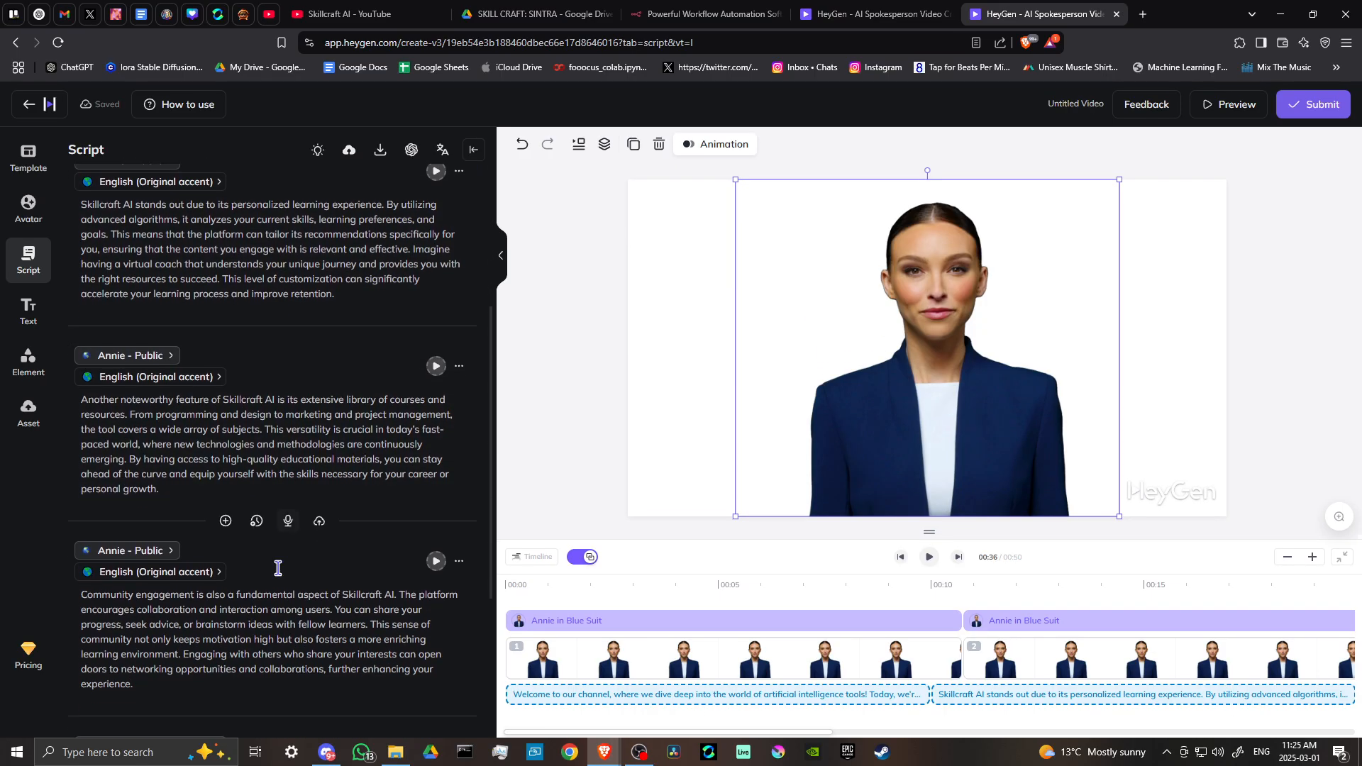
pyautogui.scroll(-3)
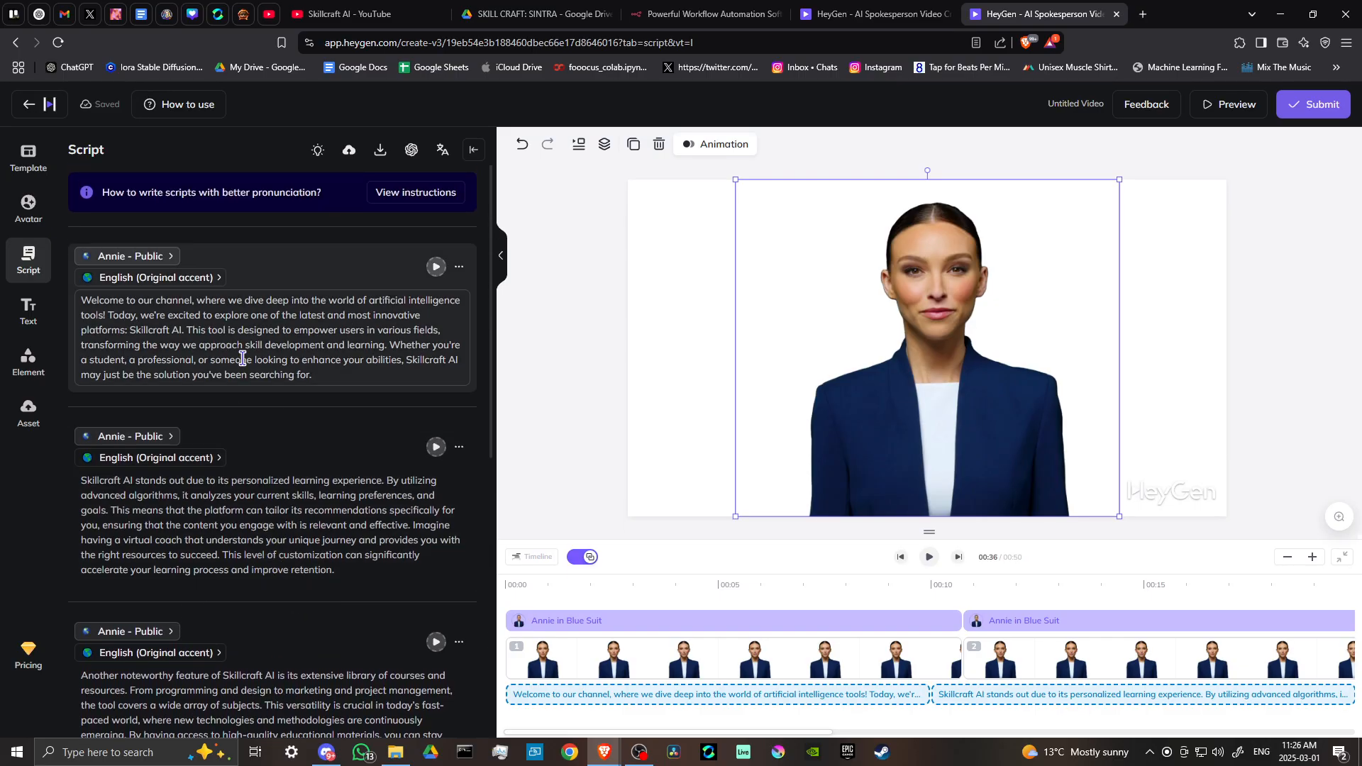
pyautogui.scroll(-3)
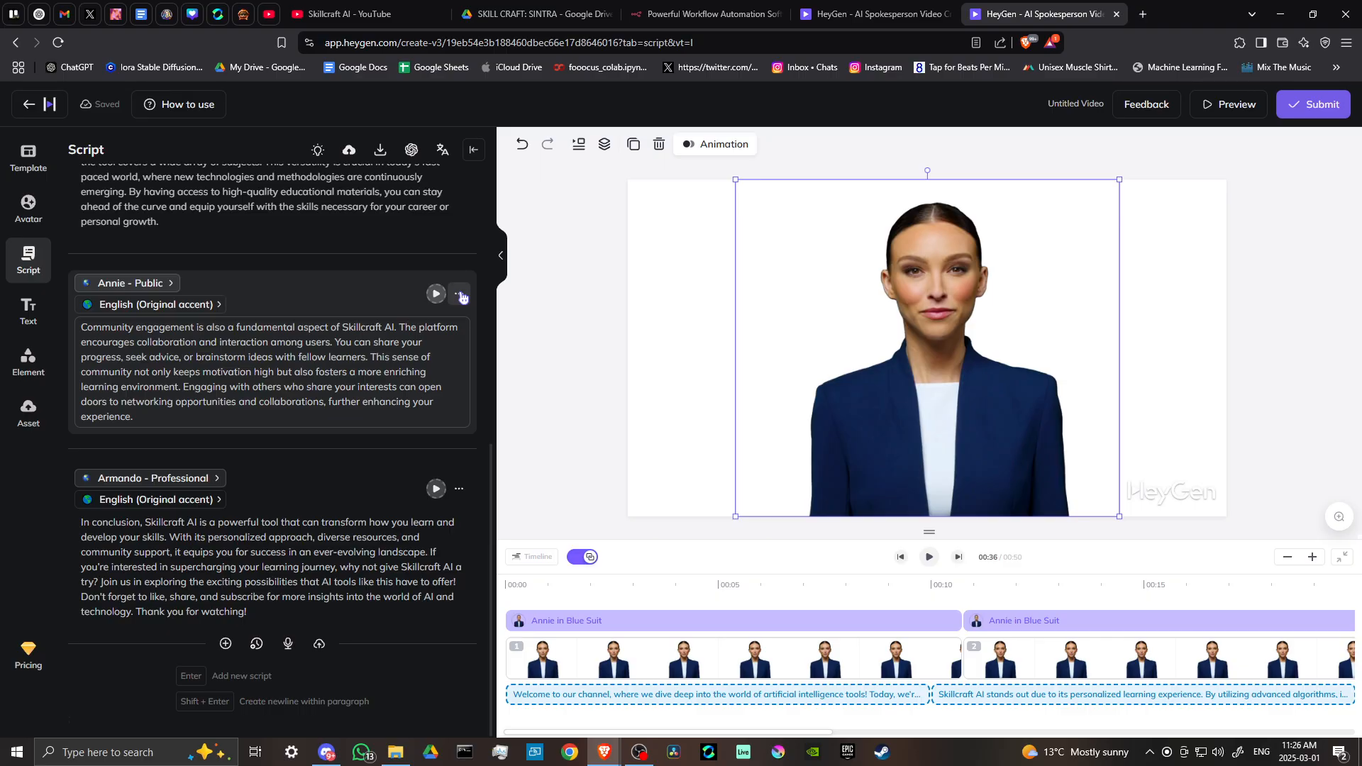
pyautogui.click(463, 295)
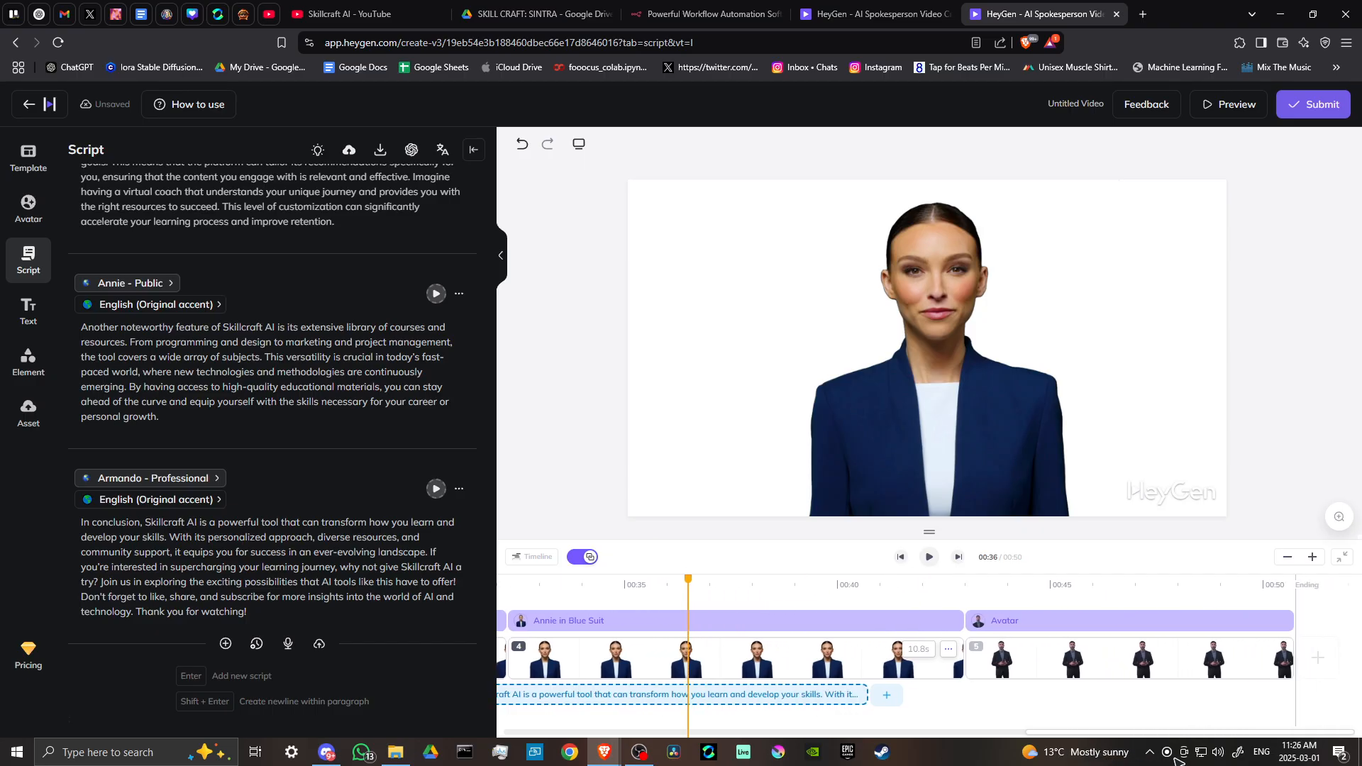
pyautogui.moveTo(1025, 726)
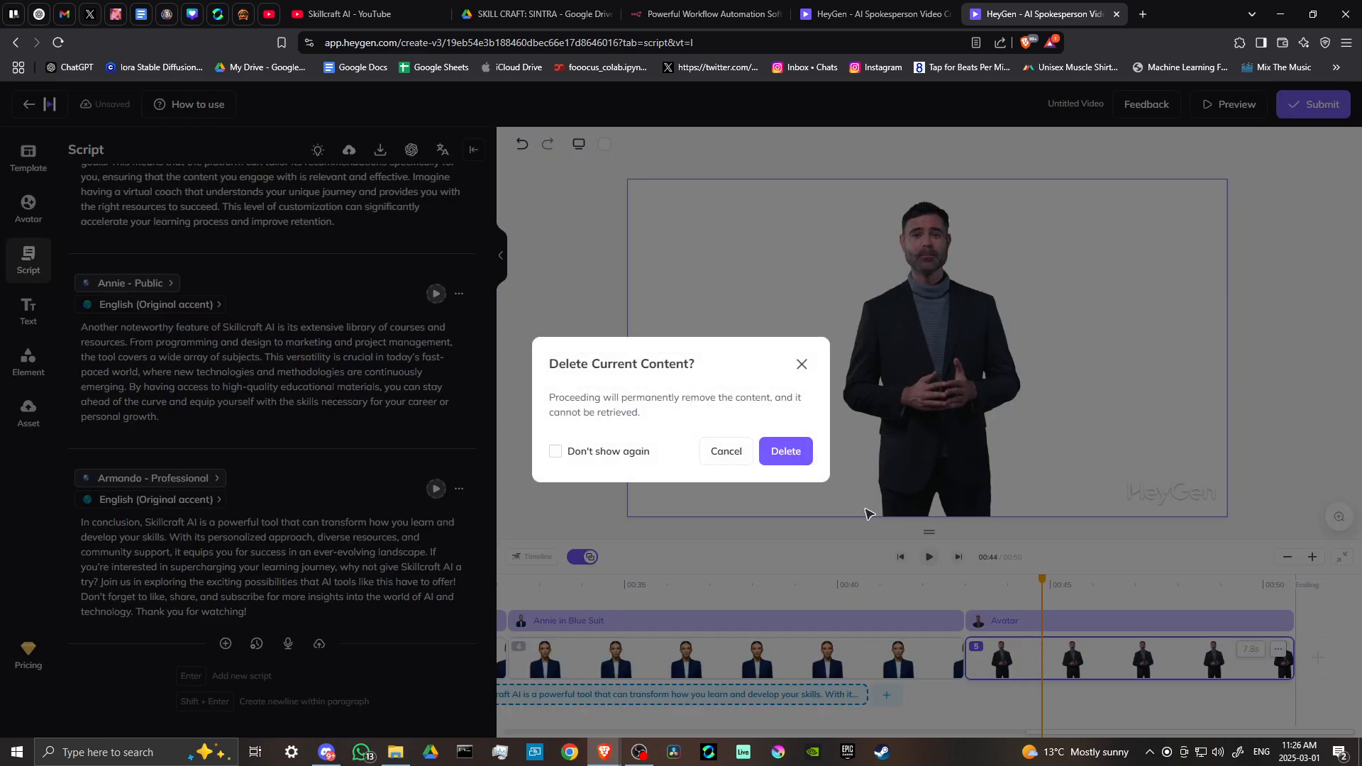
# - Confirm deleting the last avatar scene and trim the opening Annie scene to 10 seconds
pyautogui.click(785, 451)
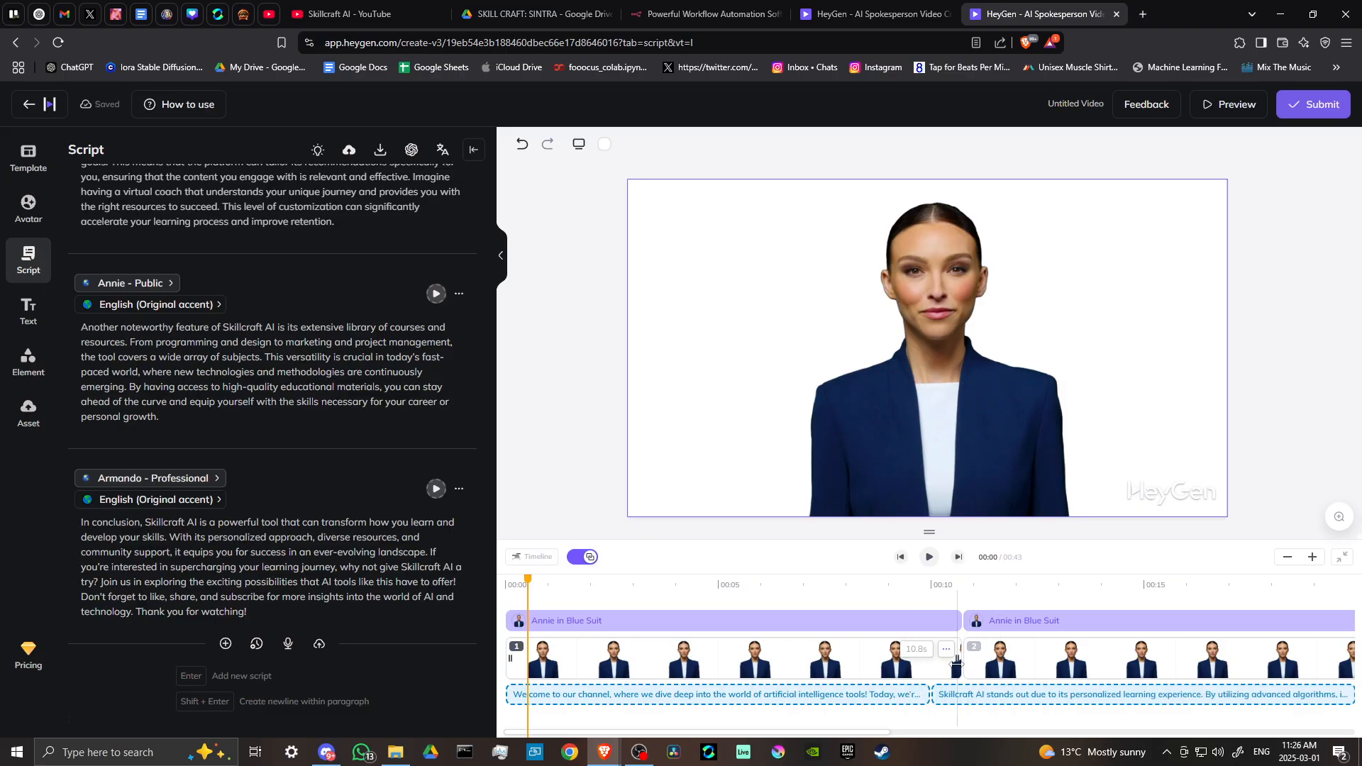
pyautogui.click(931, 583)
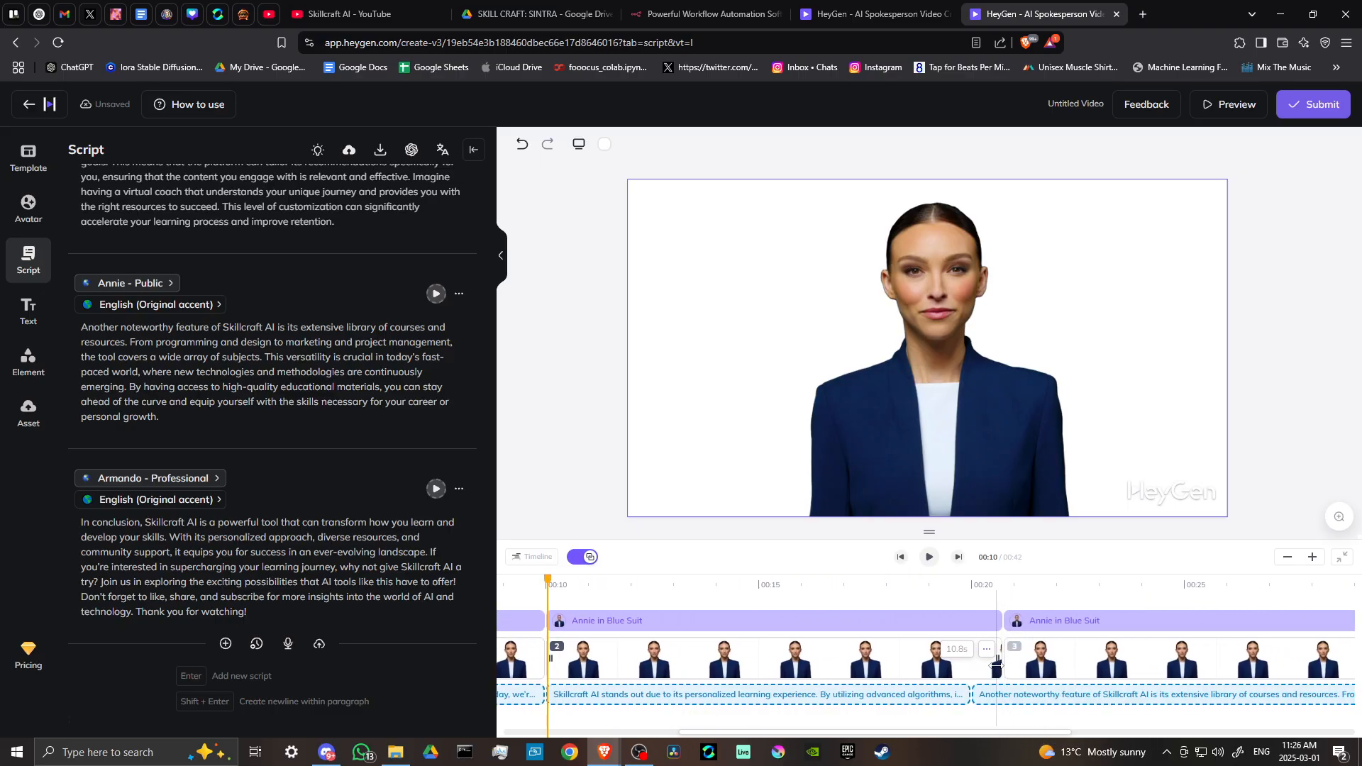
pyautogui.moveTo(547, 577); pyautogui.dragTo(961, 577)
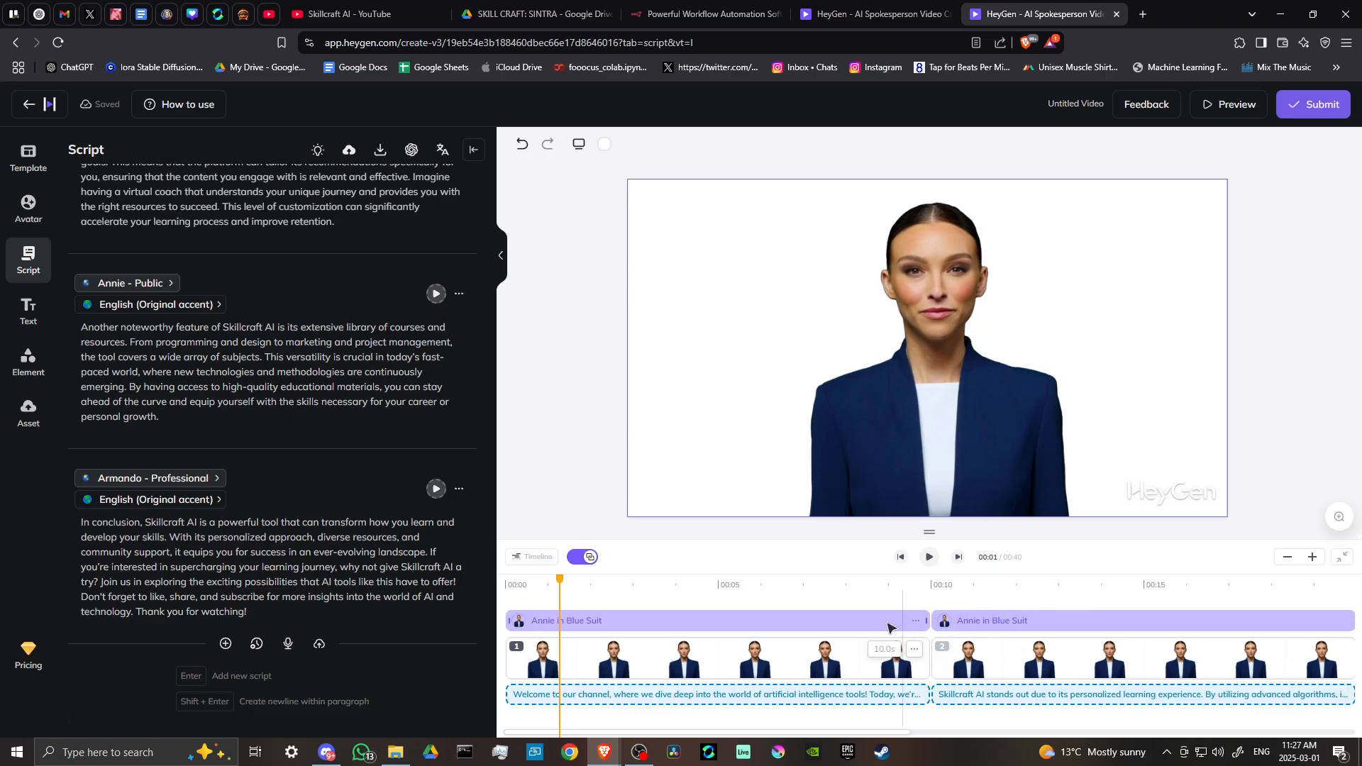
pyautogui.click(269, 373)
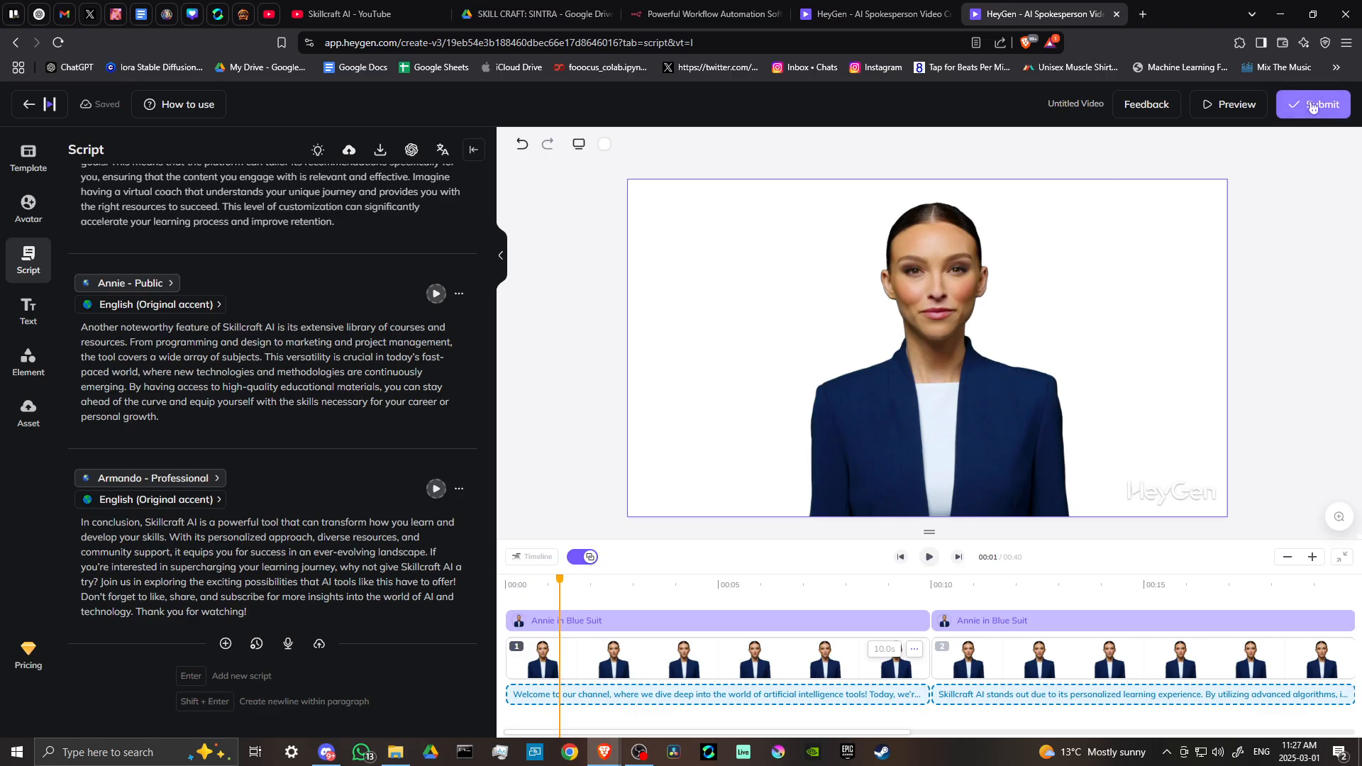
pyautogui.click(1312, 103)
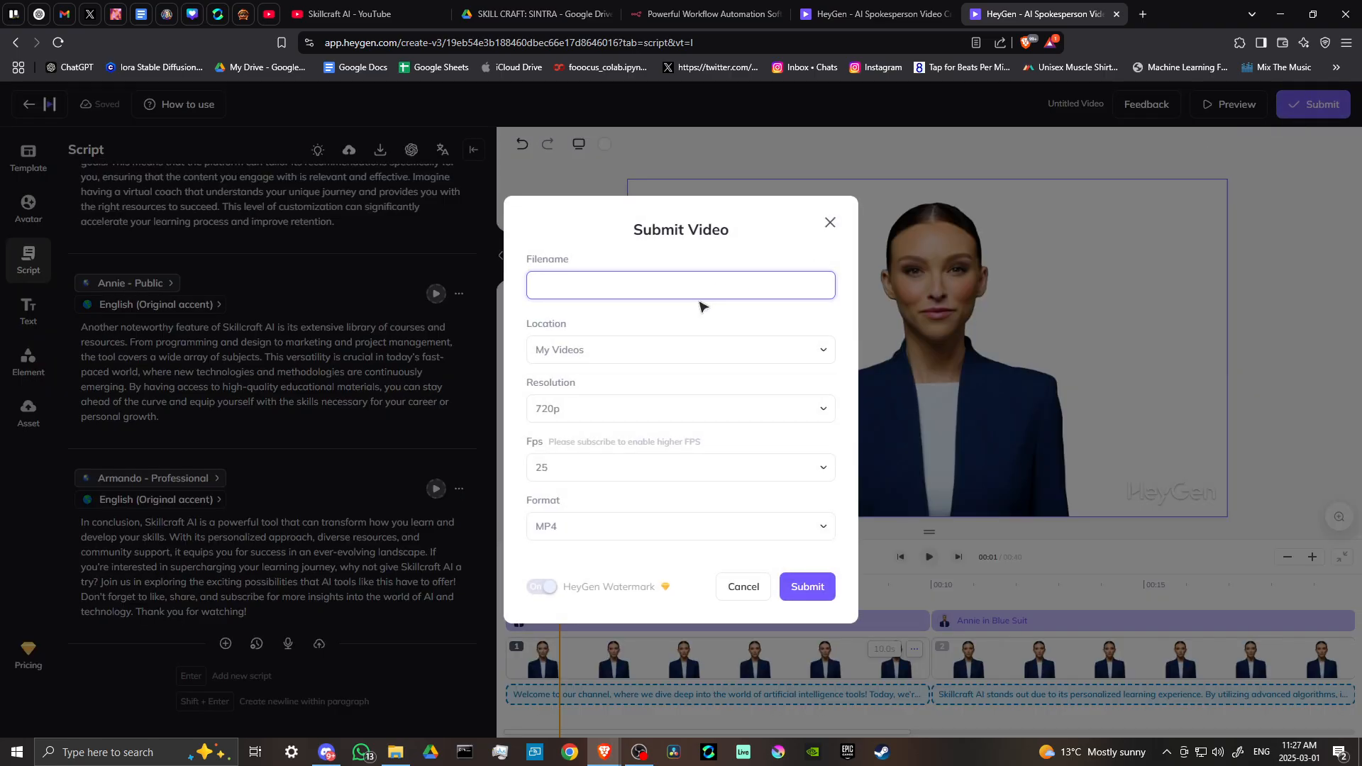
pyautogui.click(679, 285)
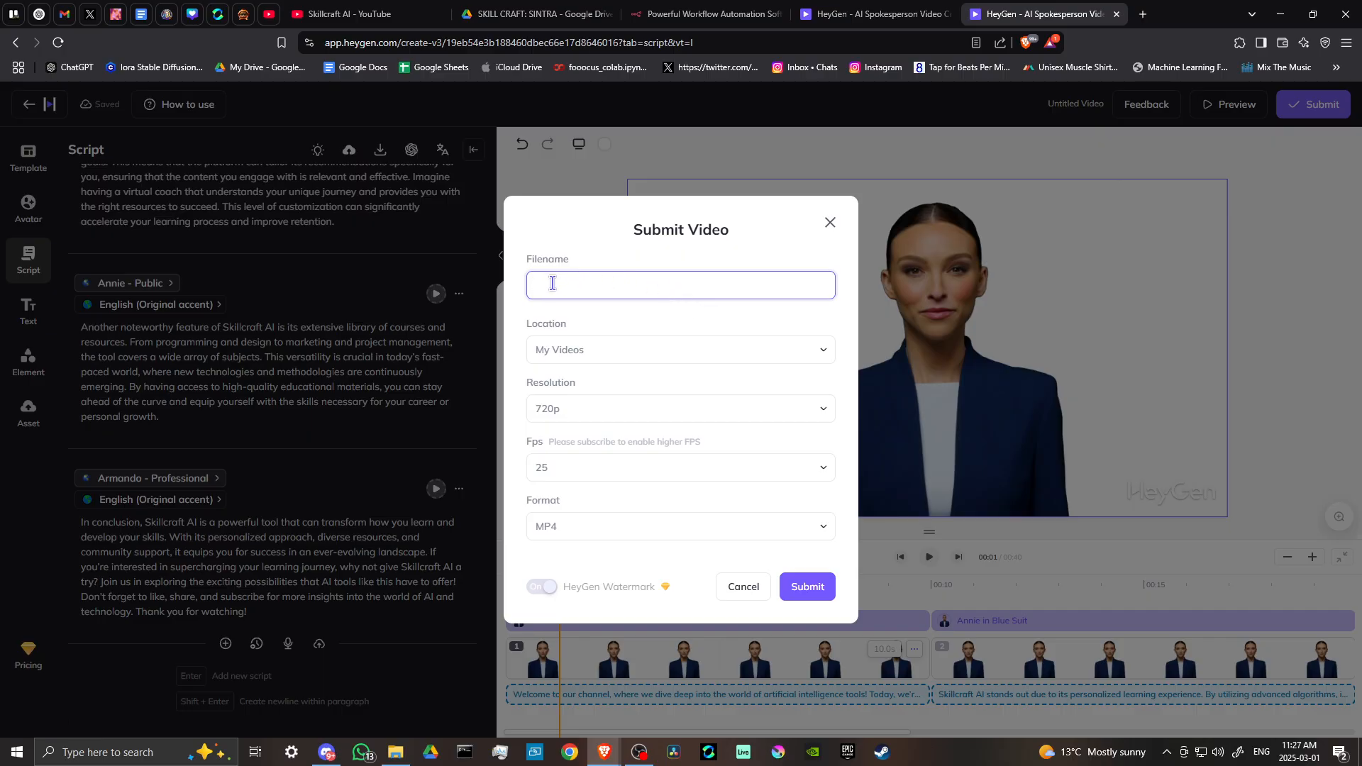
pyautogui.moveTo(529, 294)
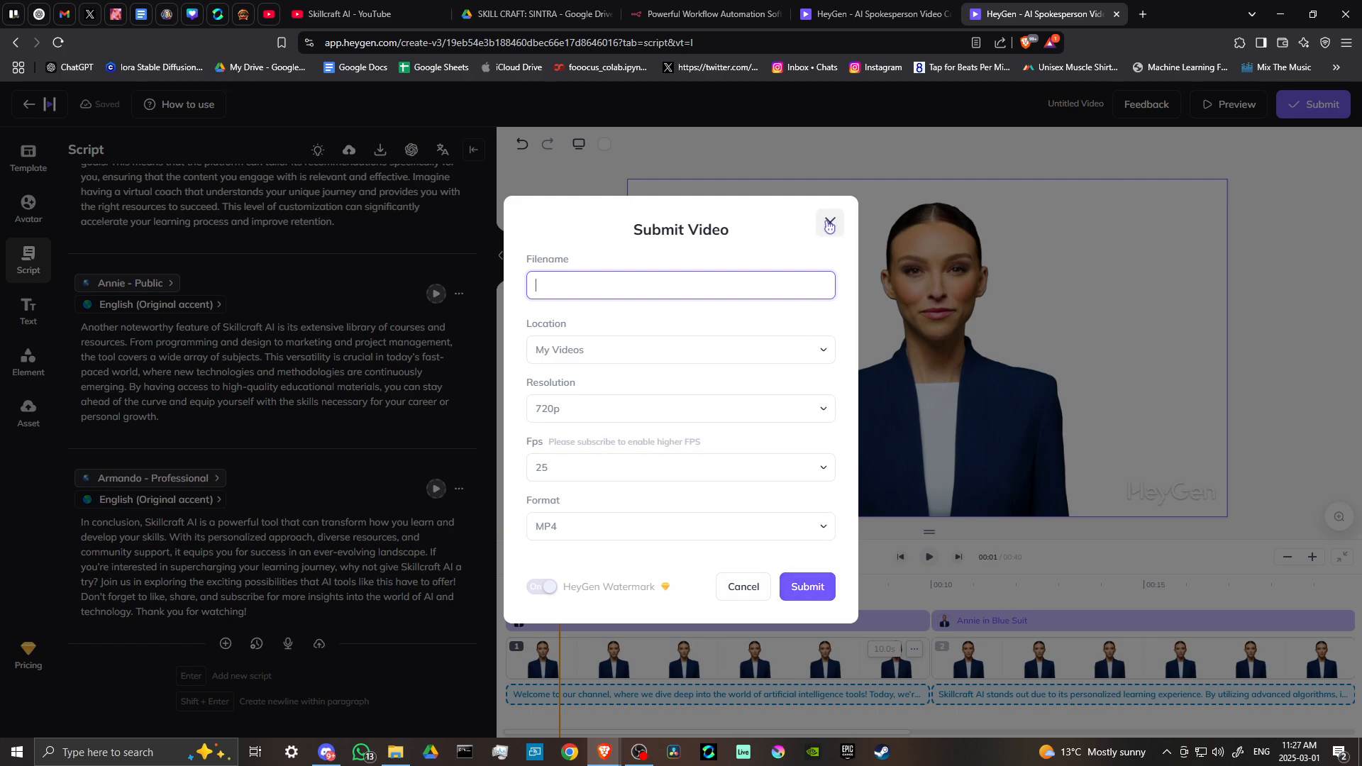
pyautogui.click(827, 225)
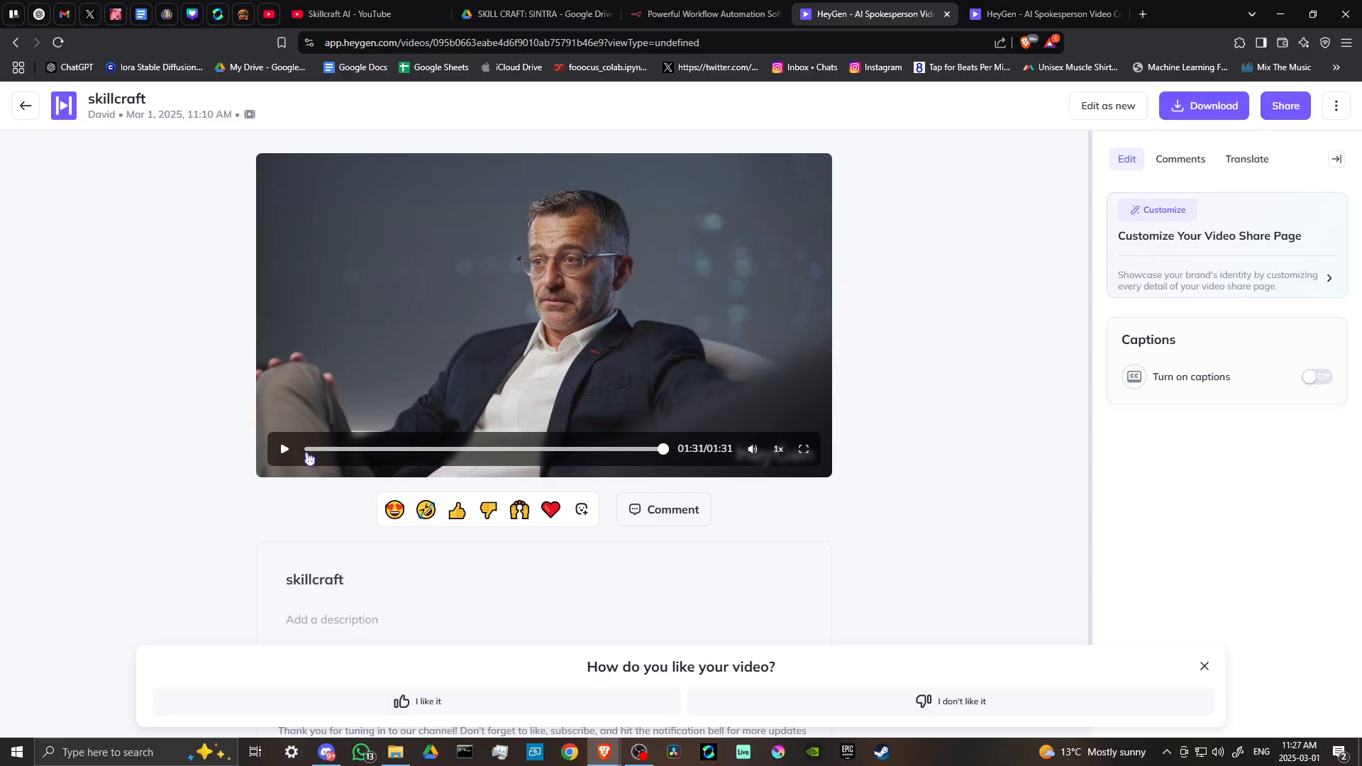
# - Rewind the finished skillcraft video to the start and play it
pyautogui.click(284, 450)
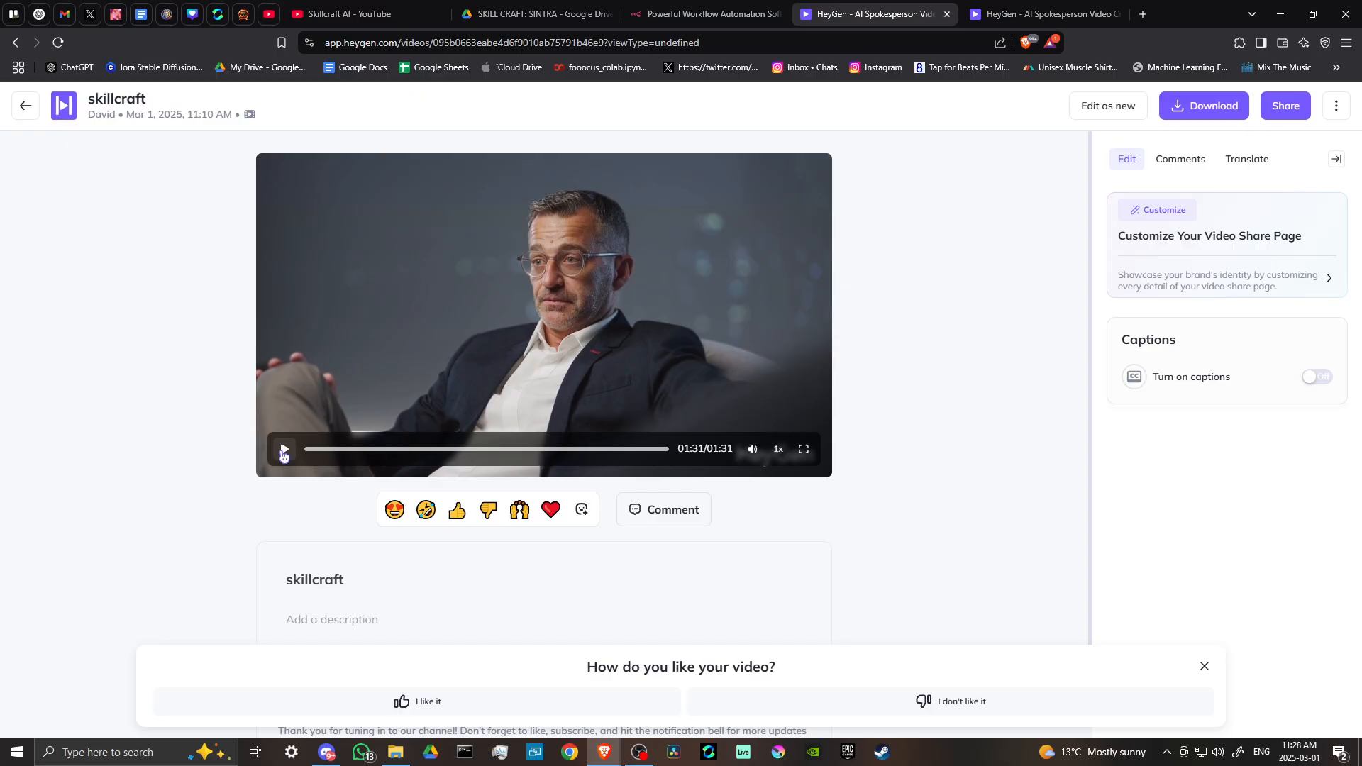
pyautogui.click(284, 449)
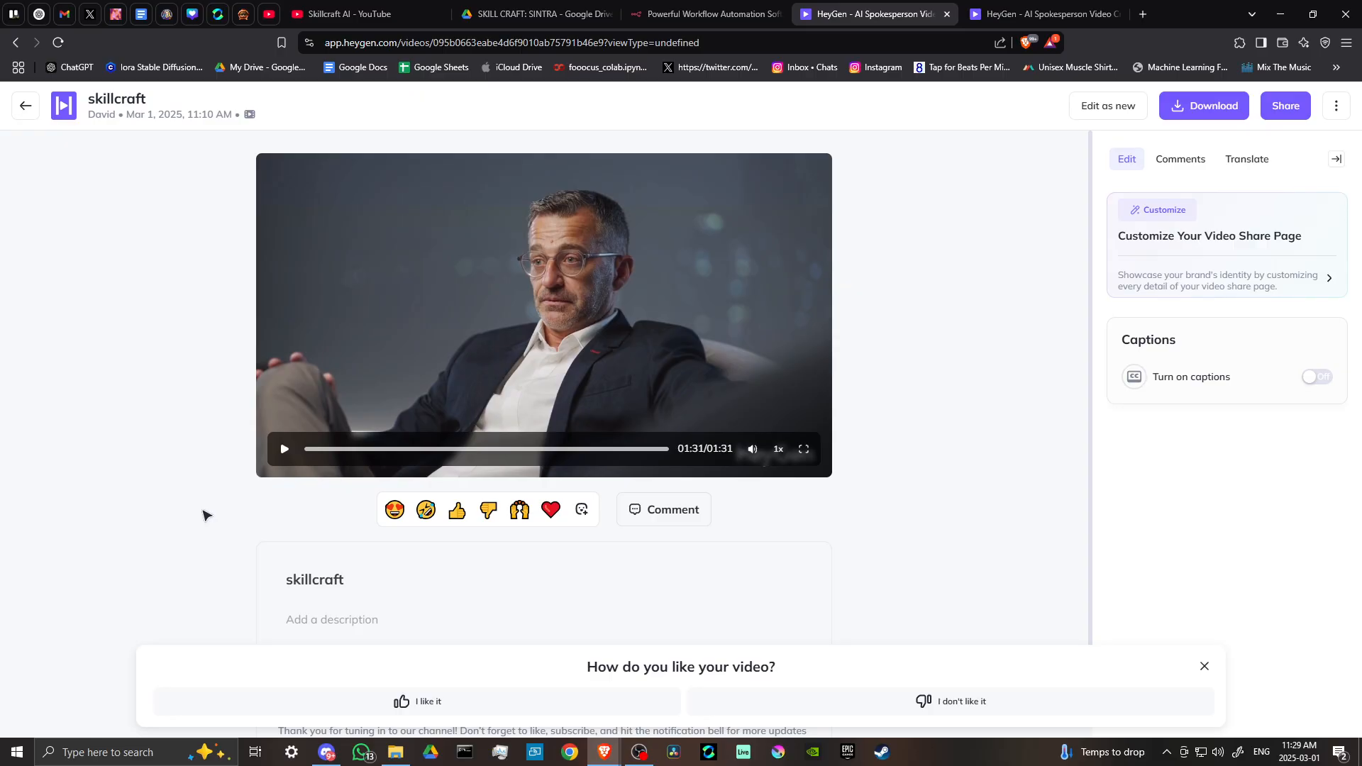
pyautogui.moveTo(244, 469)
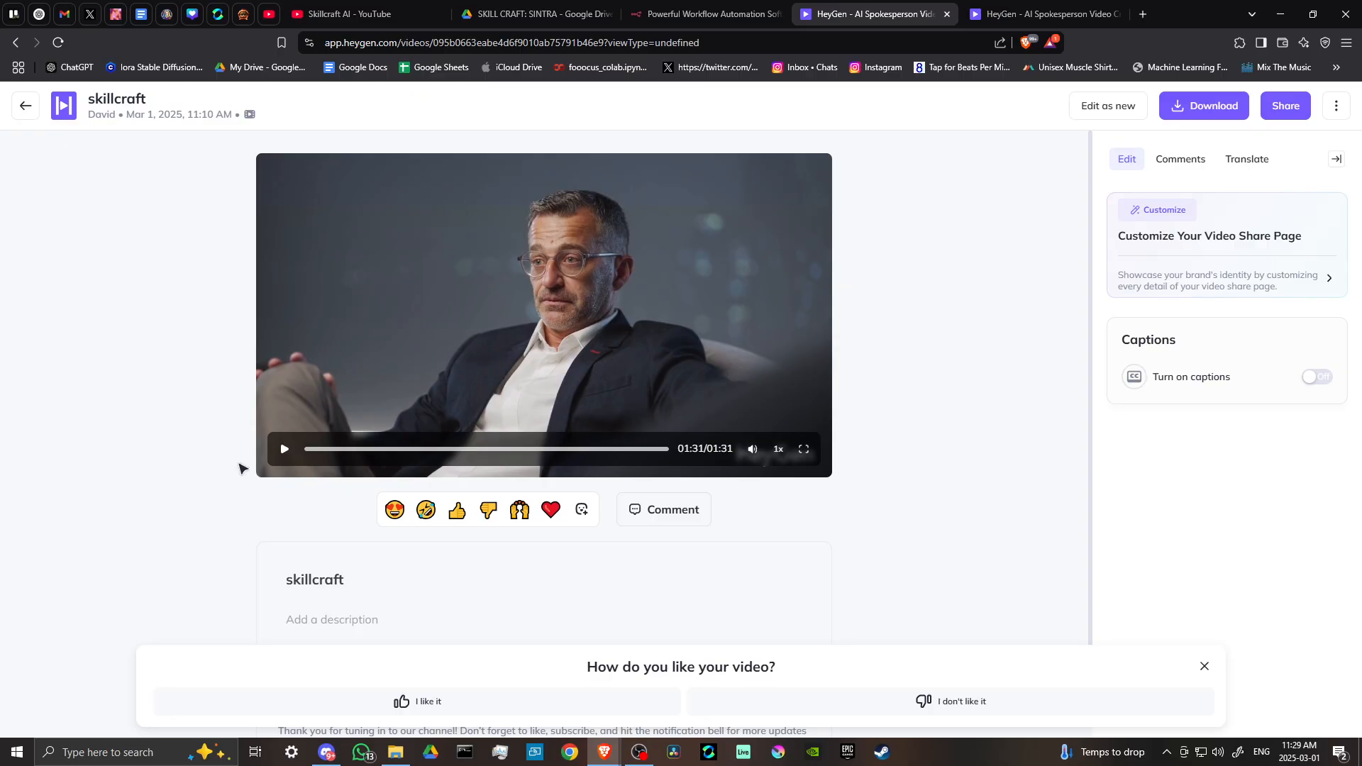
pyautogui.moveTo(460, 289)
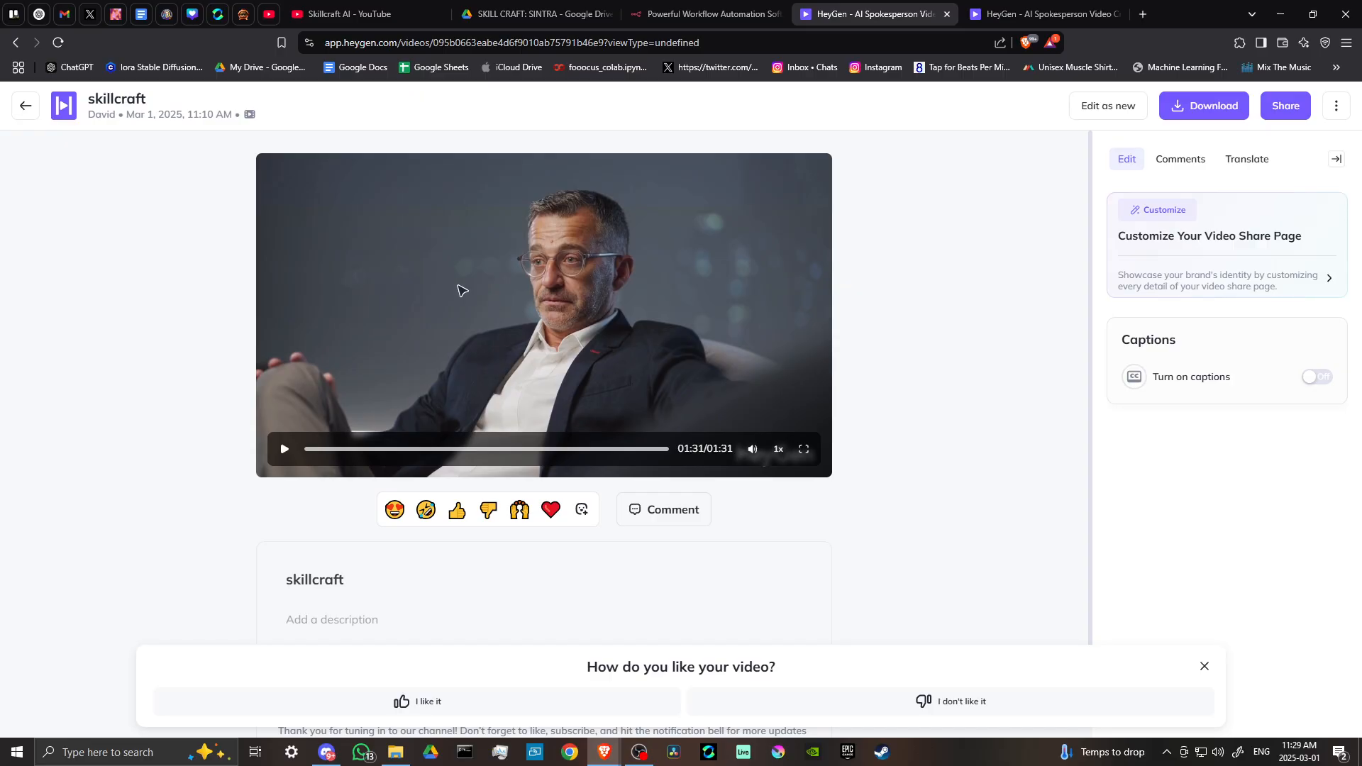
pyautogui.moveTo(557, 250)
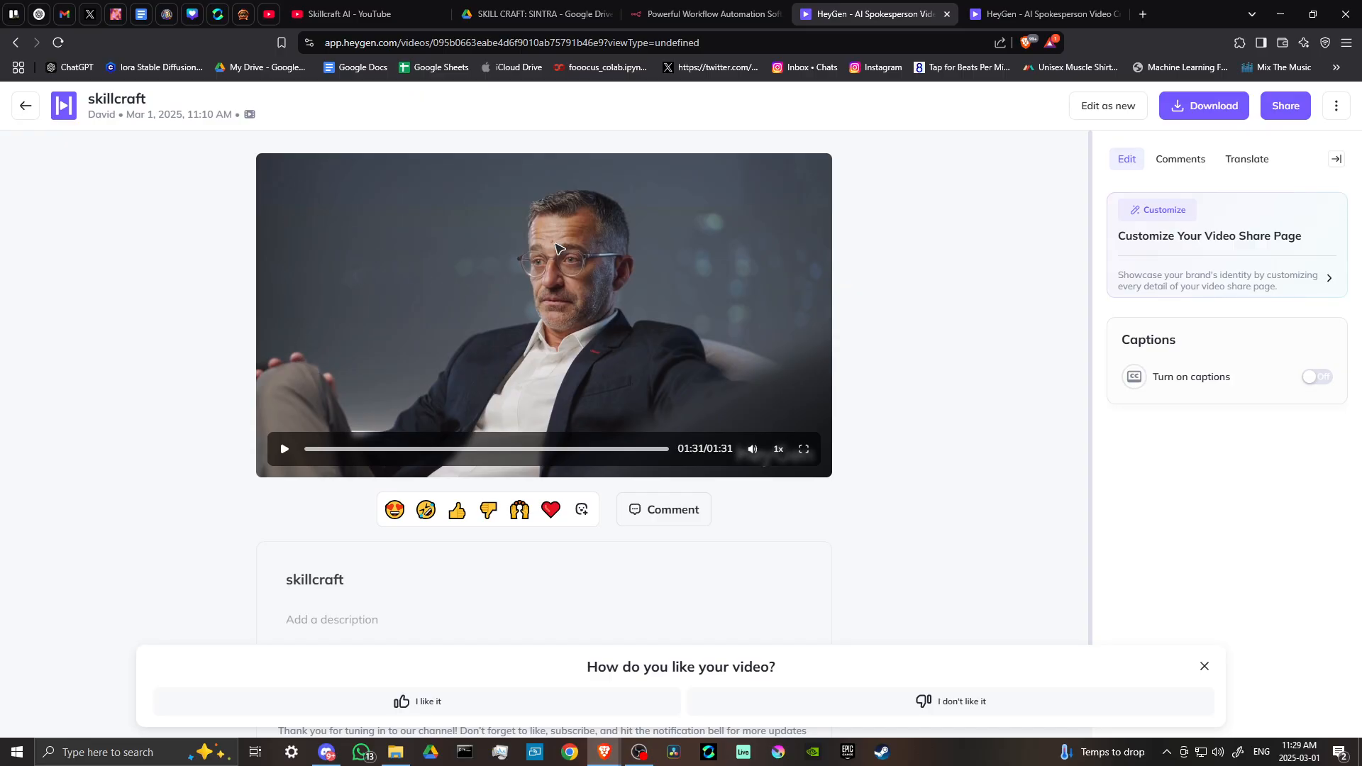
pyautogui.moveTo(336, 362)
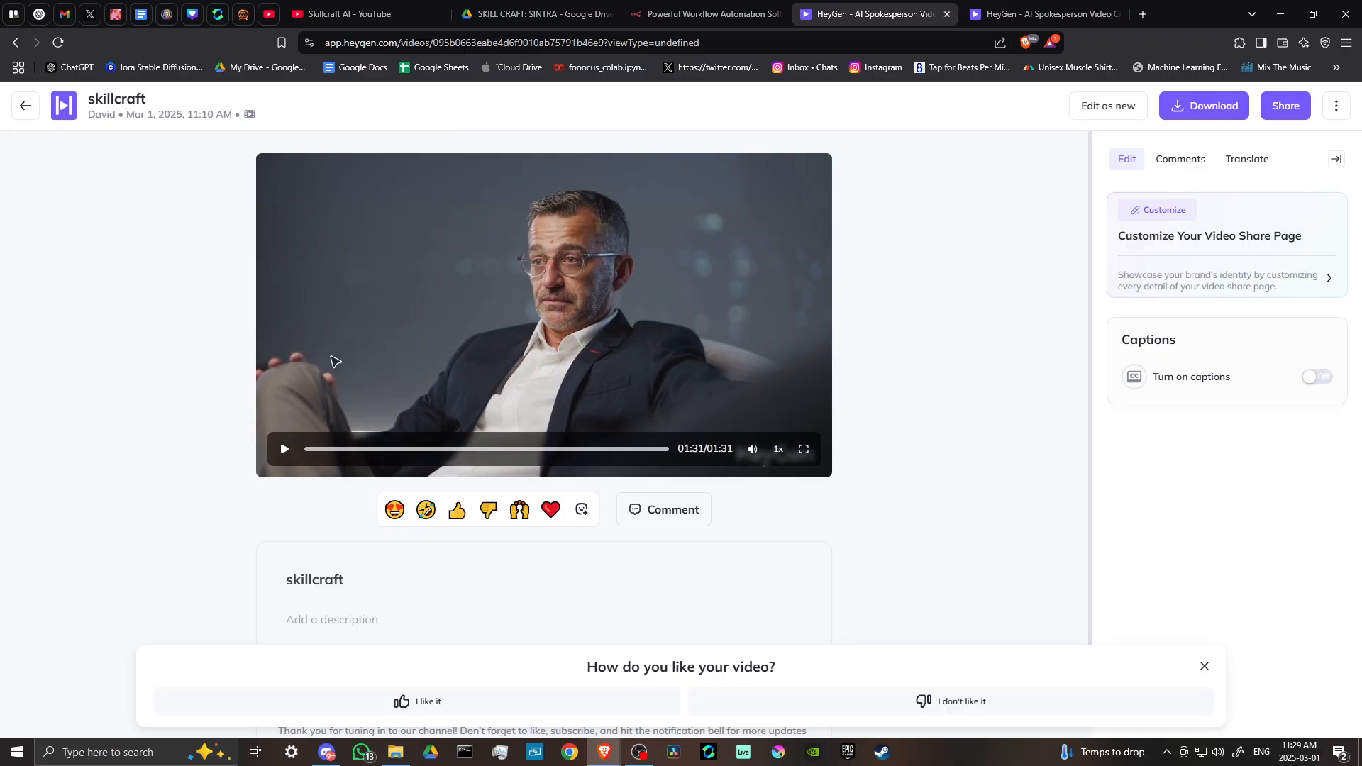
pyautogui.moveTo(381, 405)
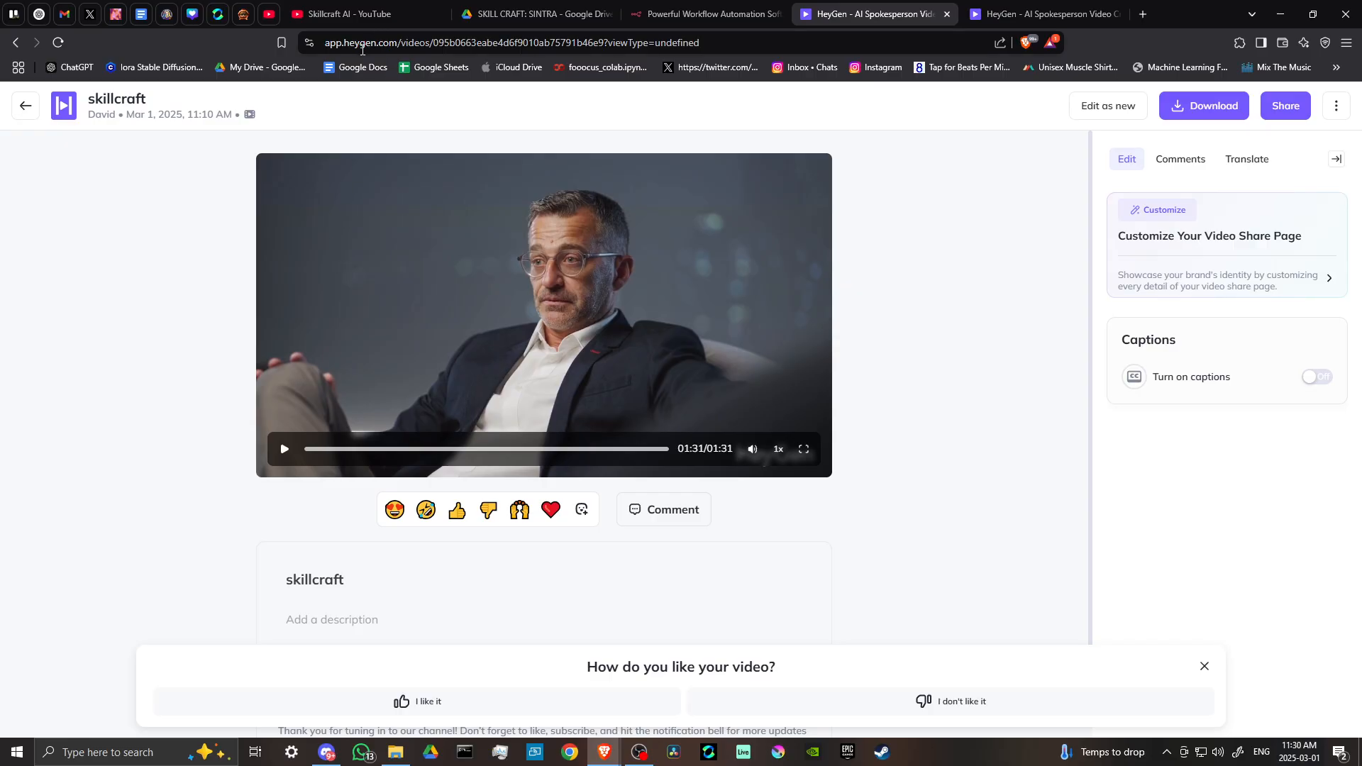
pyautogui.moveTo(261, 272)
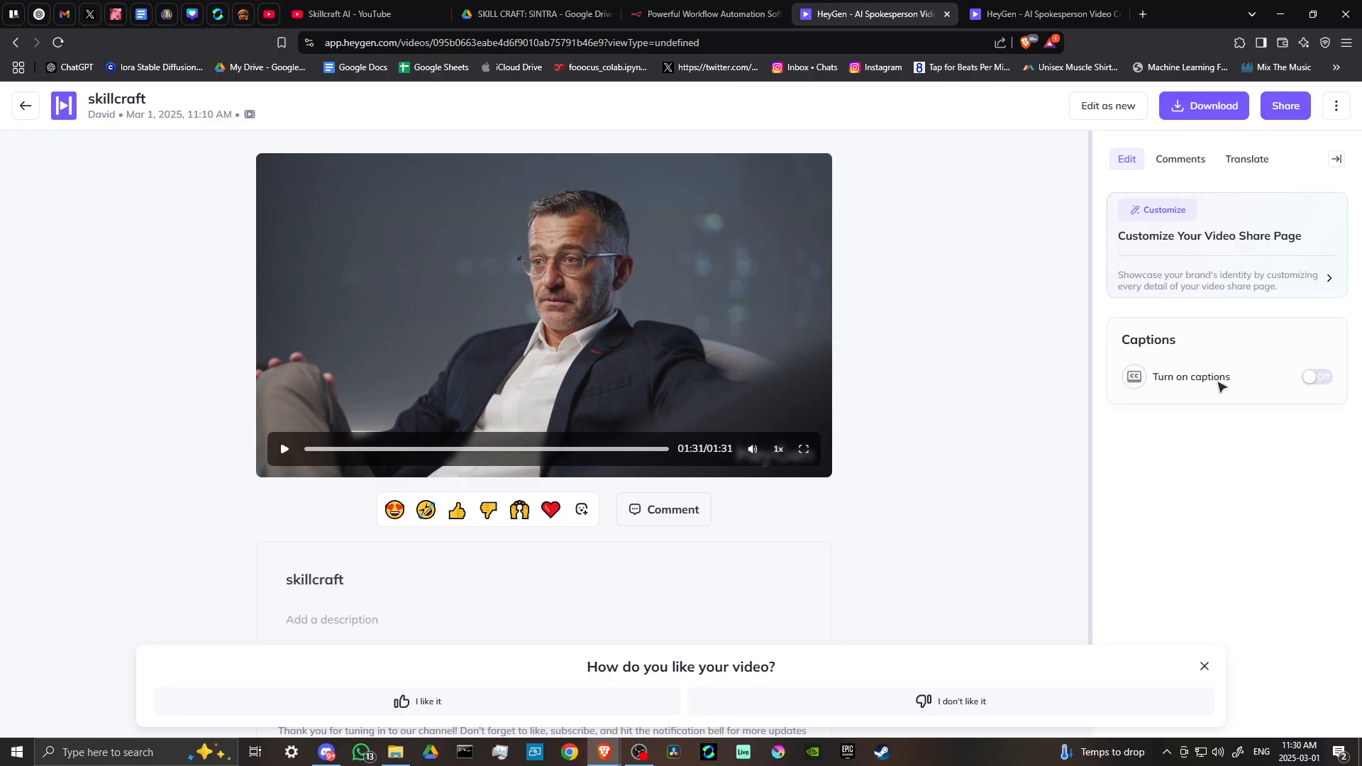
pyautogui.moveTo(1219, 389)
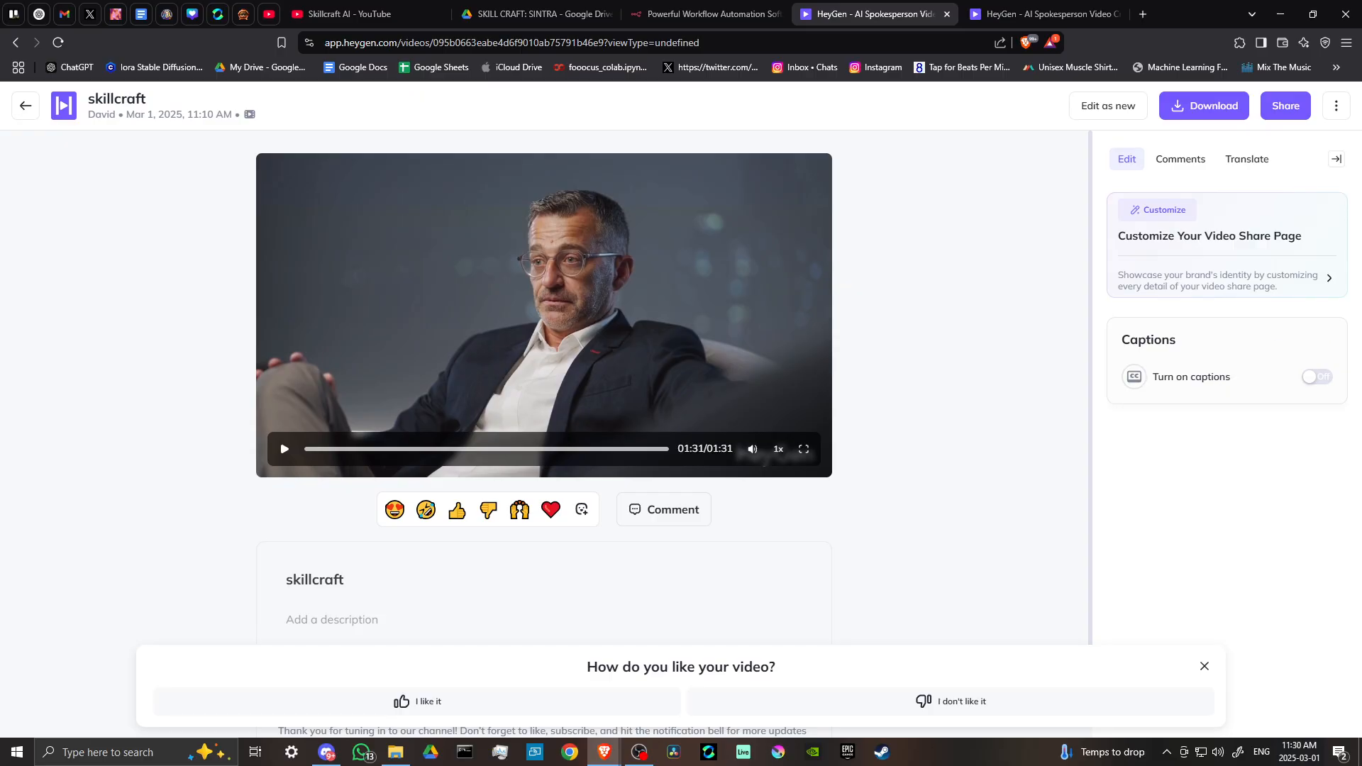